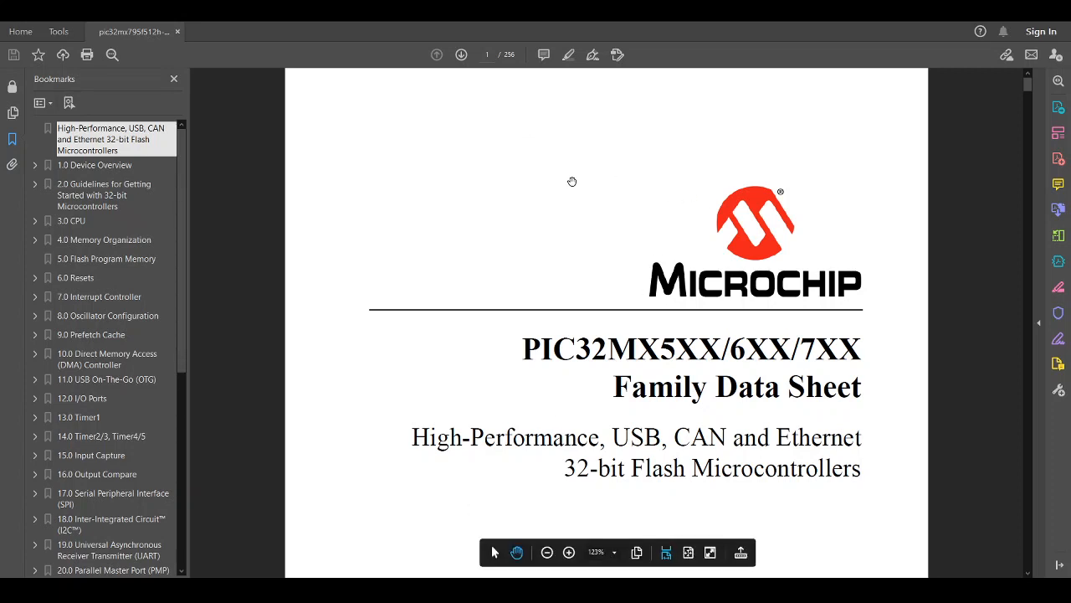
pyautogui.moveTo(515, 63)
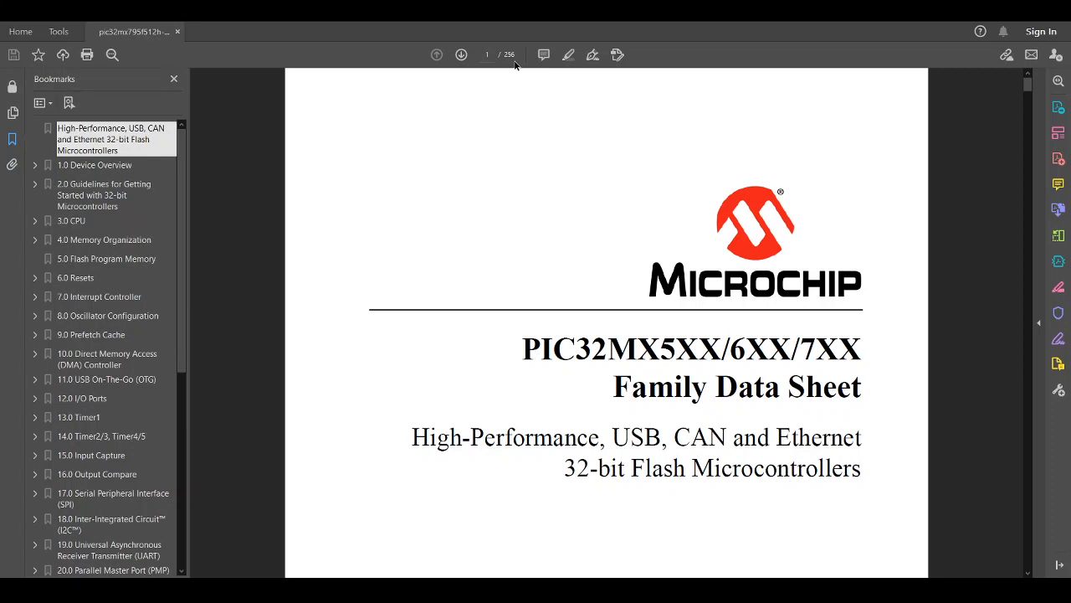
# Scroll past the cover page and page 2 until the top of page 3 appears
pyautogui.scroll(-3)
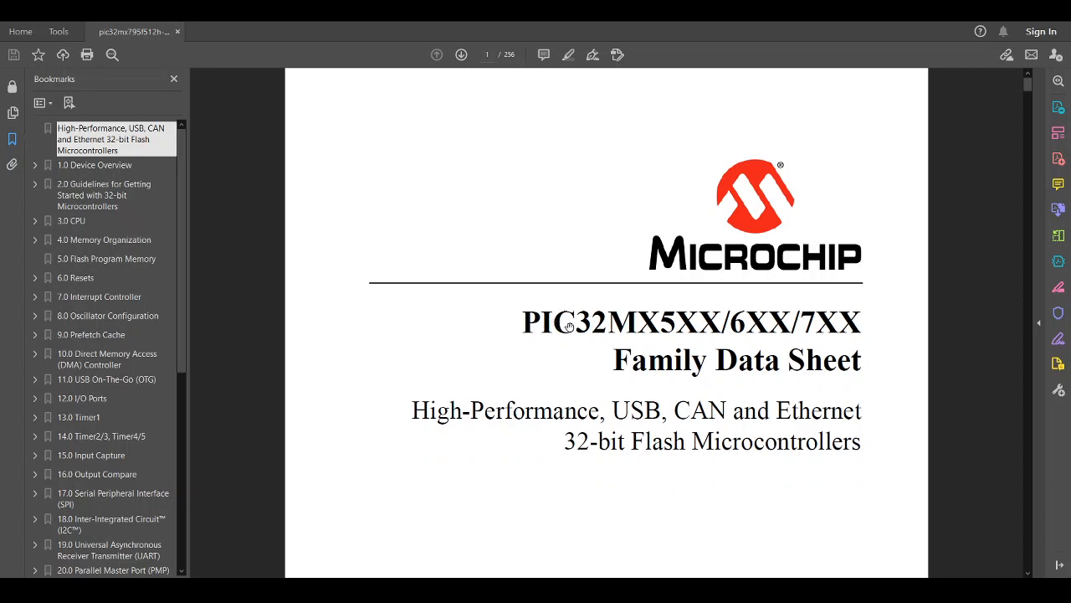
pyautogui.moveTo(801, 336)
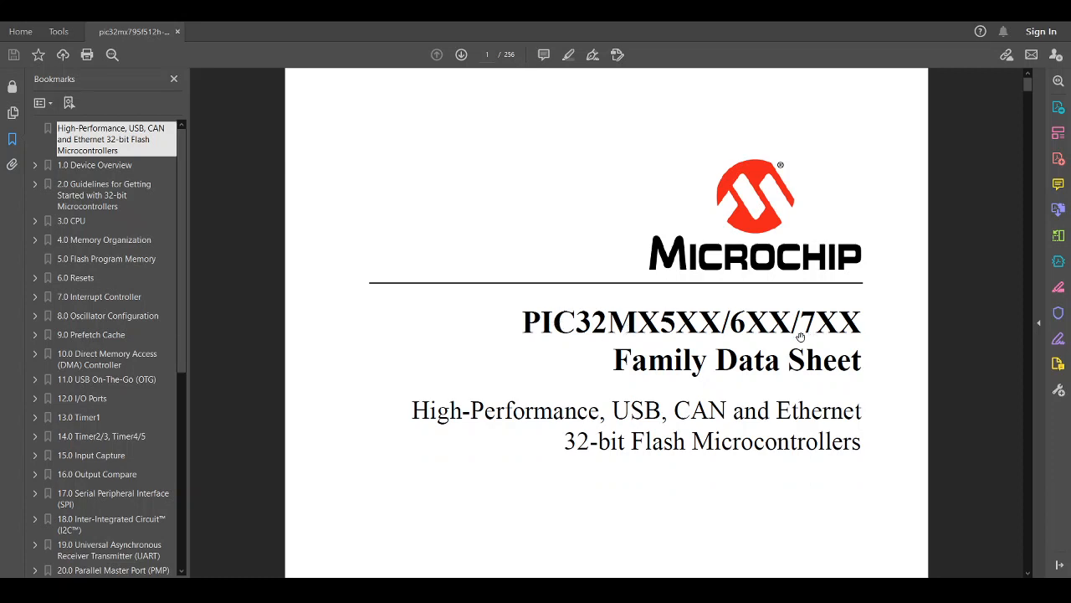
pyautogui.moveTo(829, 339)
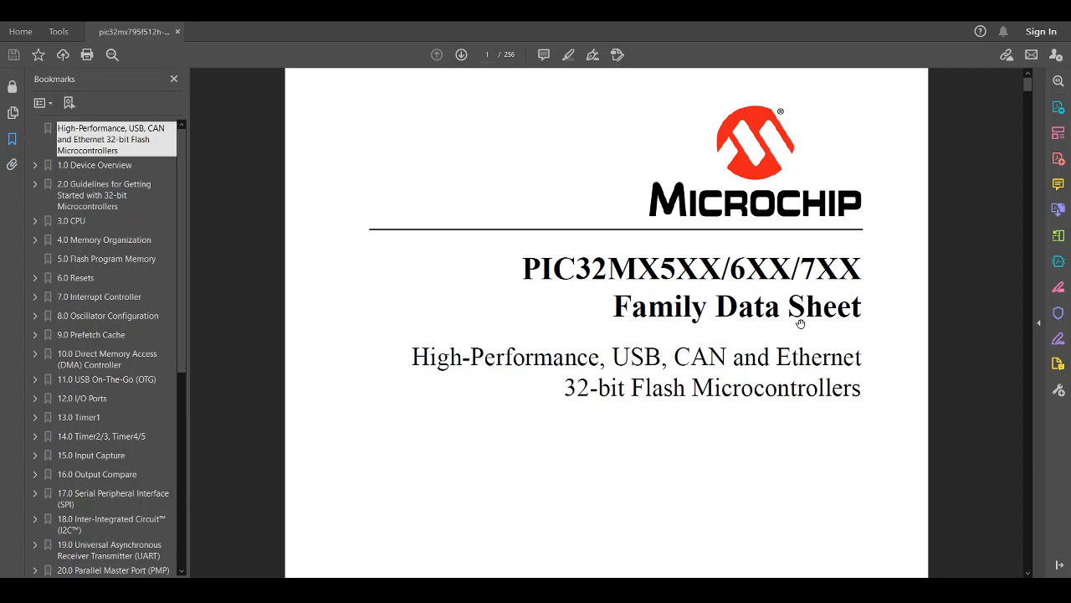
pyautogui.scroll(-3)
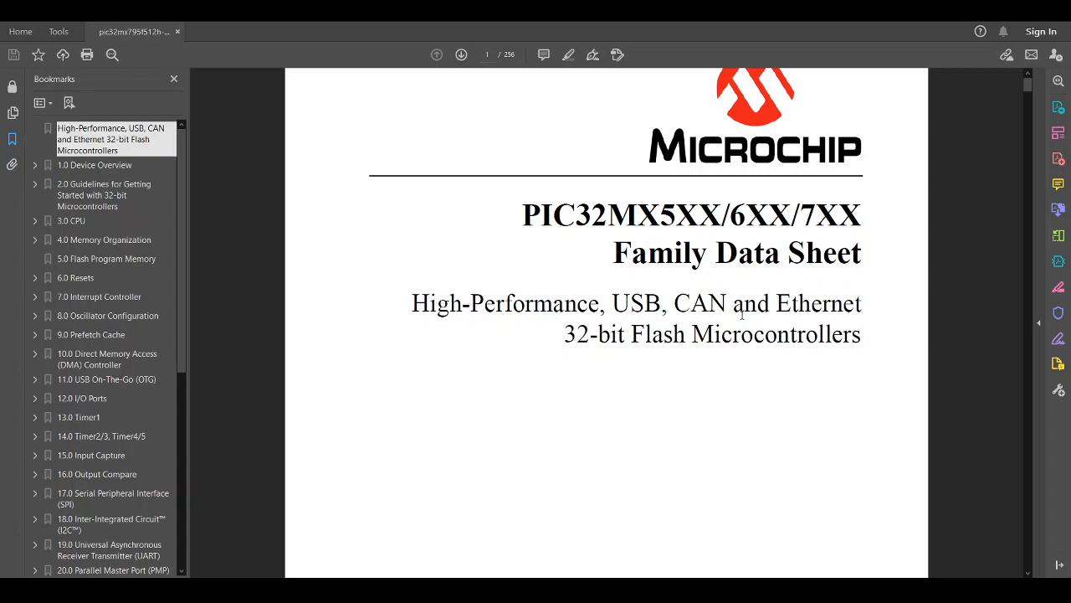
pyautogui.scroll(-3)
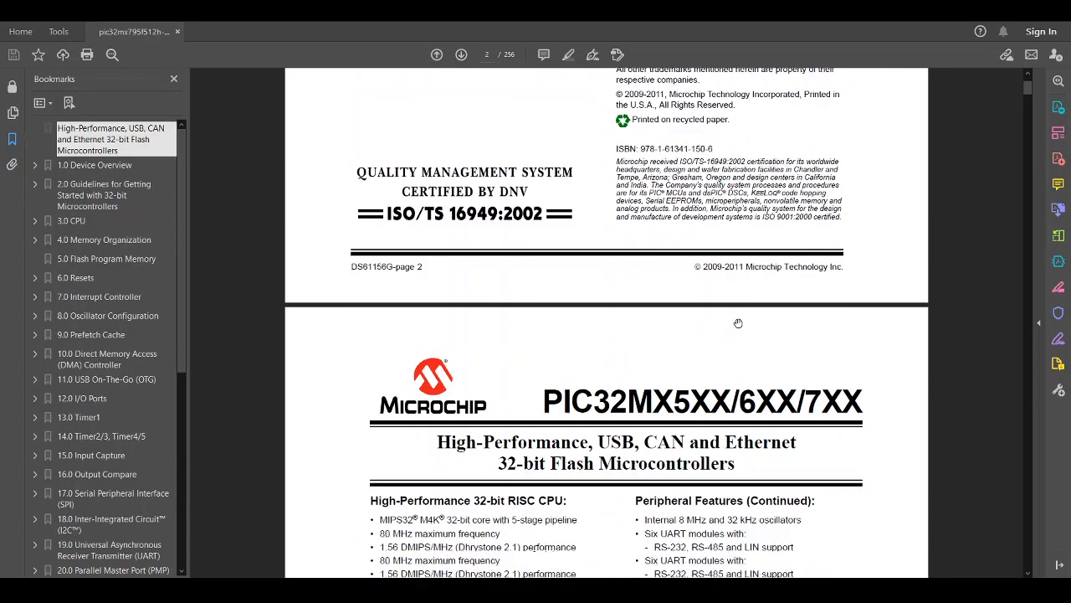
# Scroll slightly further so page 3's CPU, microcontroller and peripheral feature lists fill the view
pyautogui.scroll(-3)
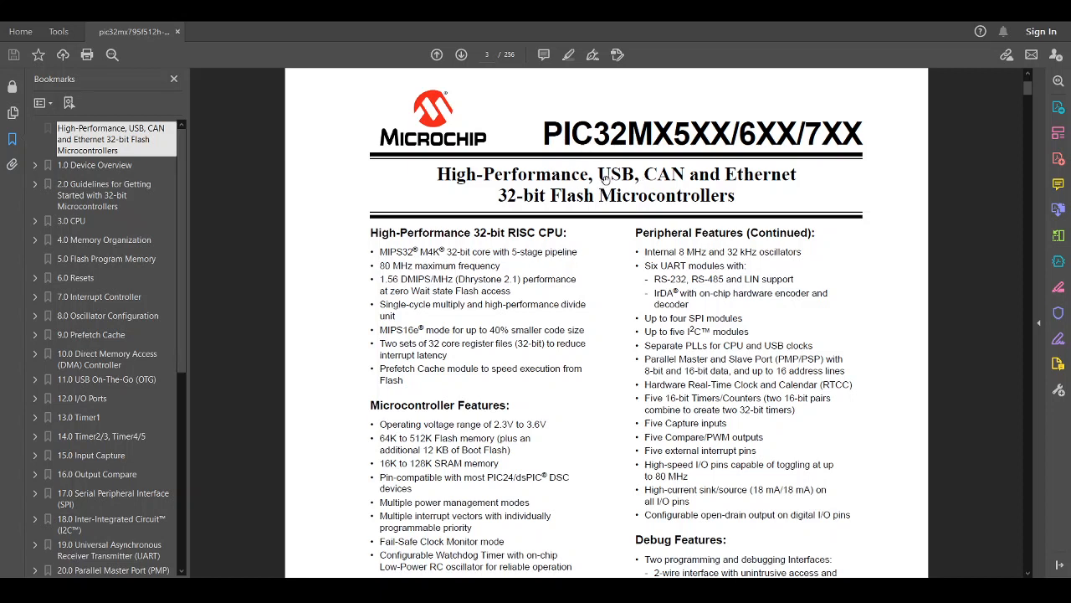
pyautogui.moveTo(758, 179)
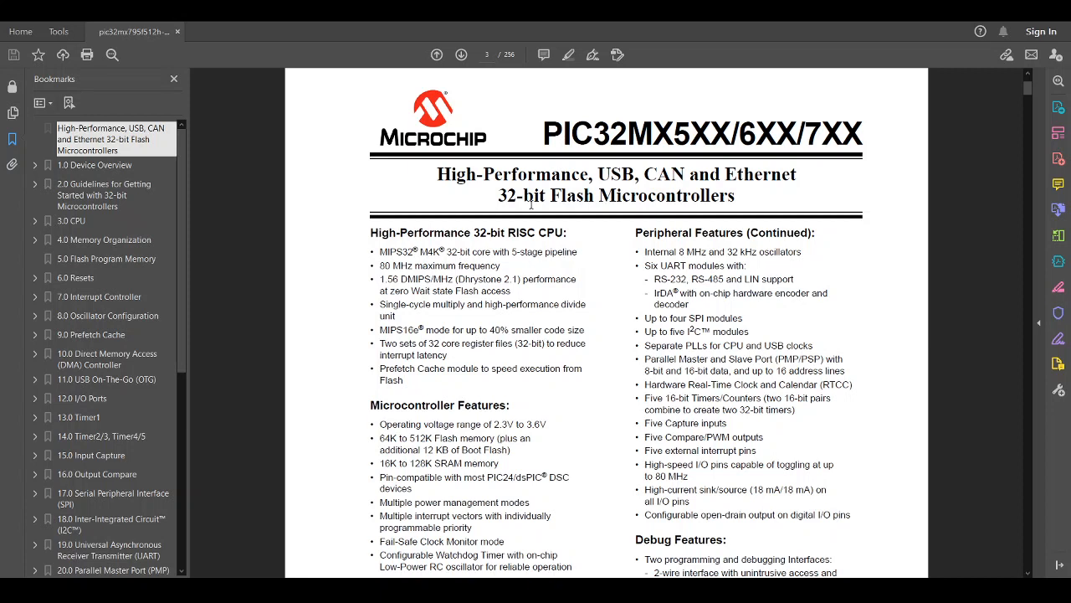
pyautogui.moveTo(471, 186)
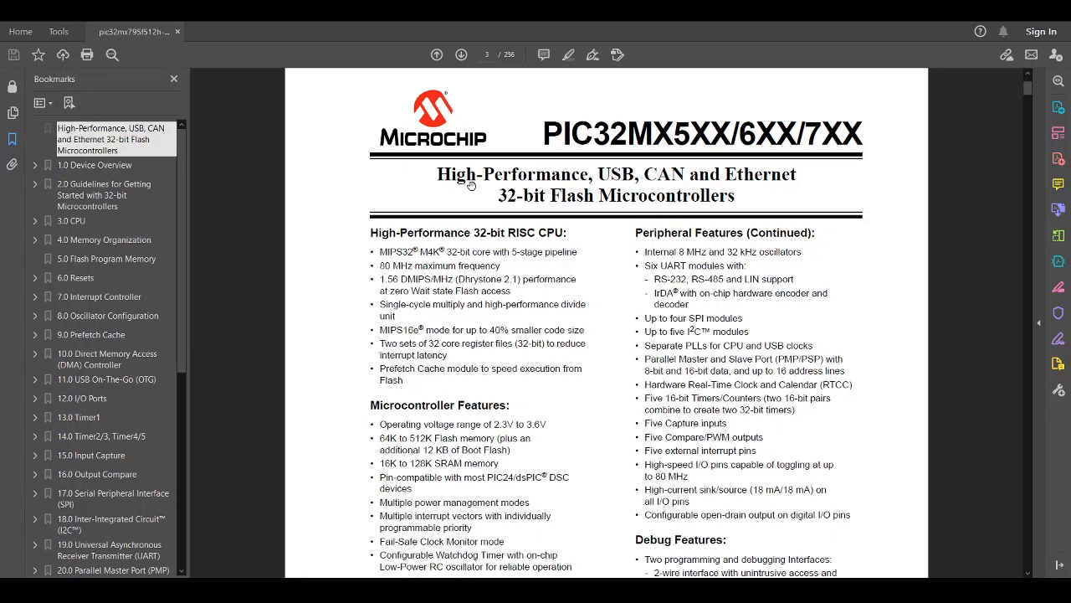
pyautogui.moveTo(454, 184)
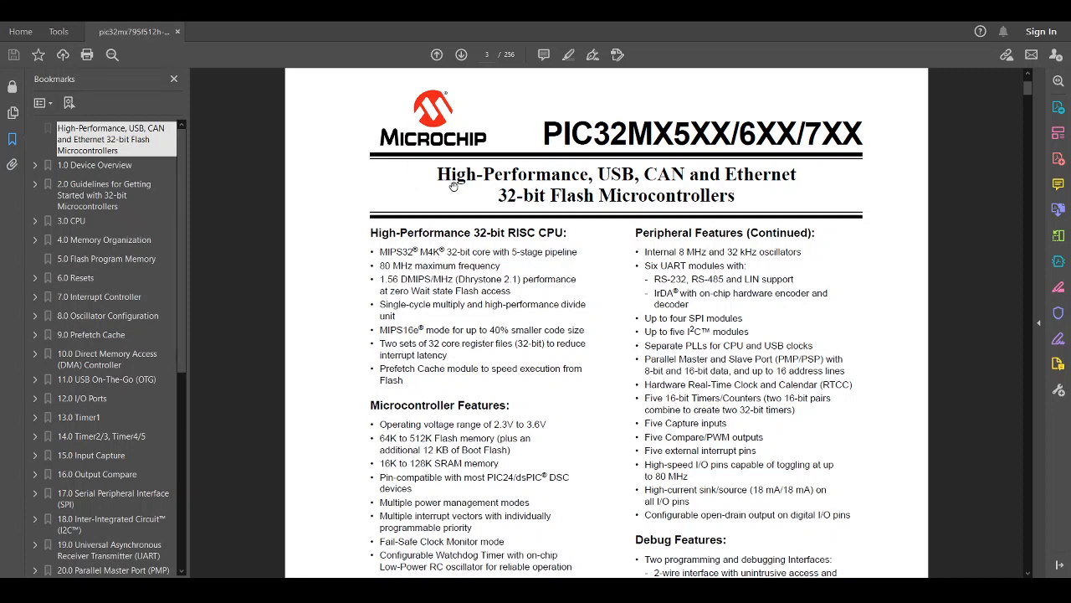
pyautogui.moveTo(428, 182)
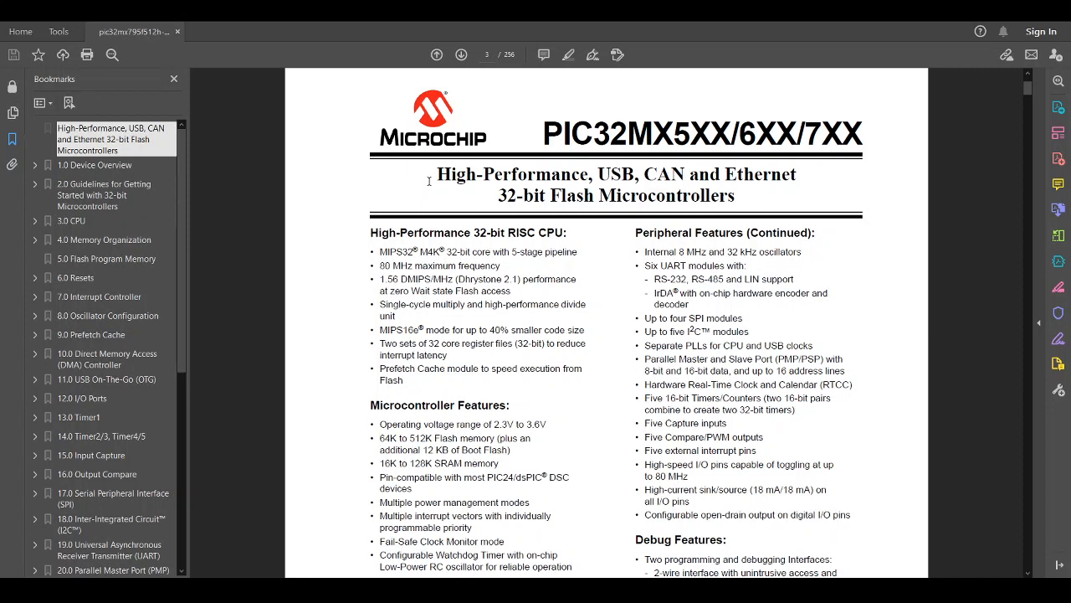
pyautogui.moveTo(624, 179)
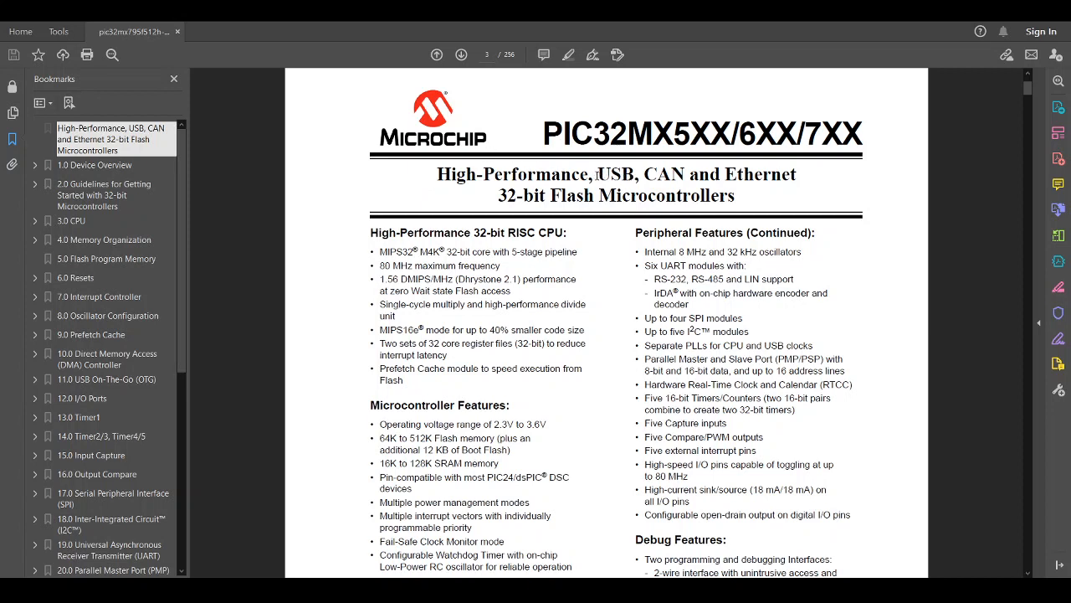
pyautogui.moveTo(666, 173)
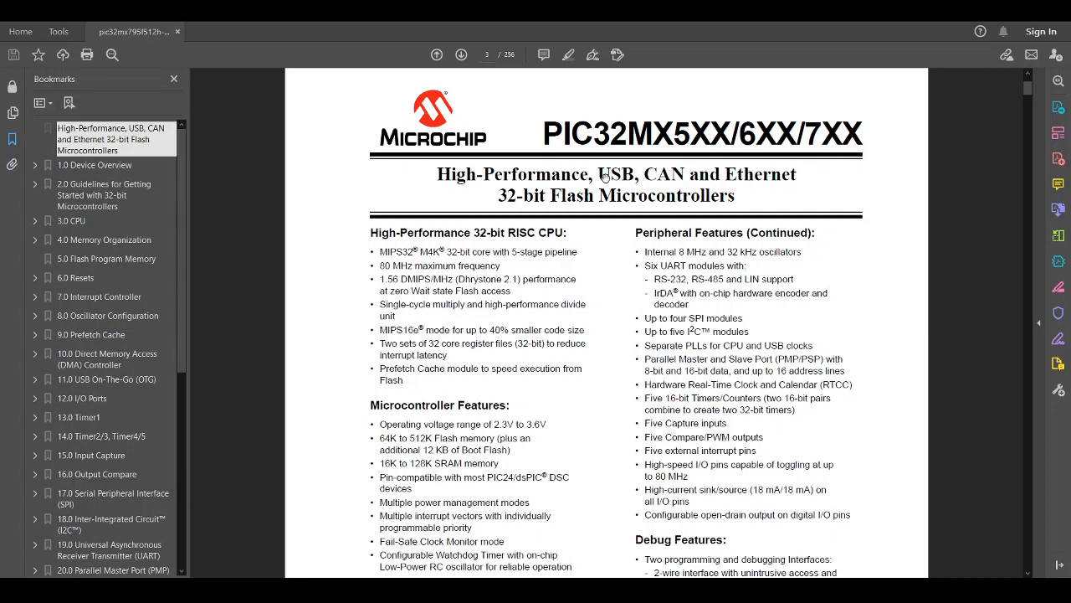
pyautogui.moveTo(809, 184)
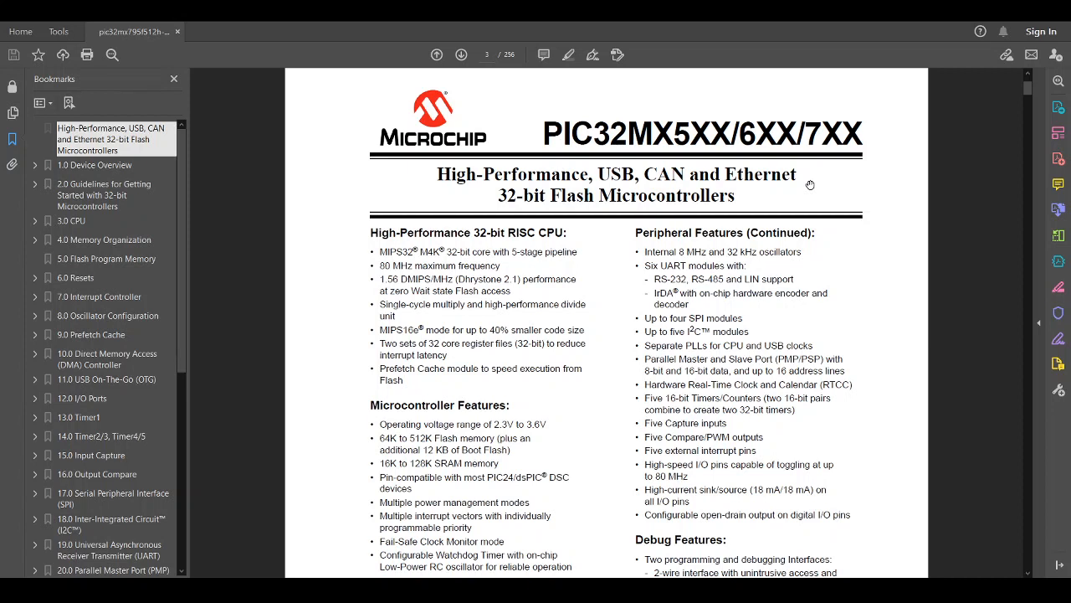
pyautogui.moveTo(631, 184)
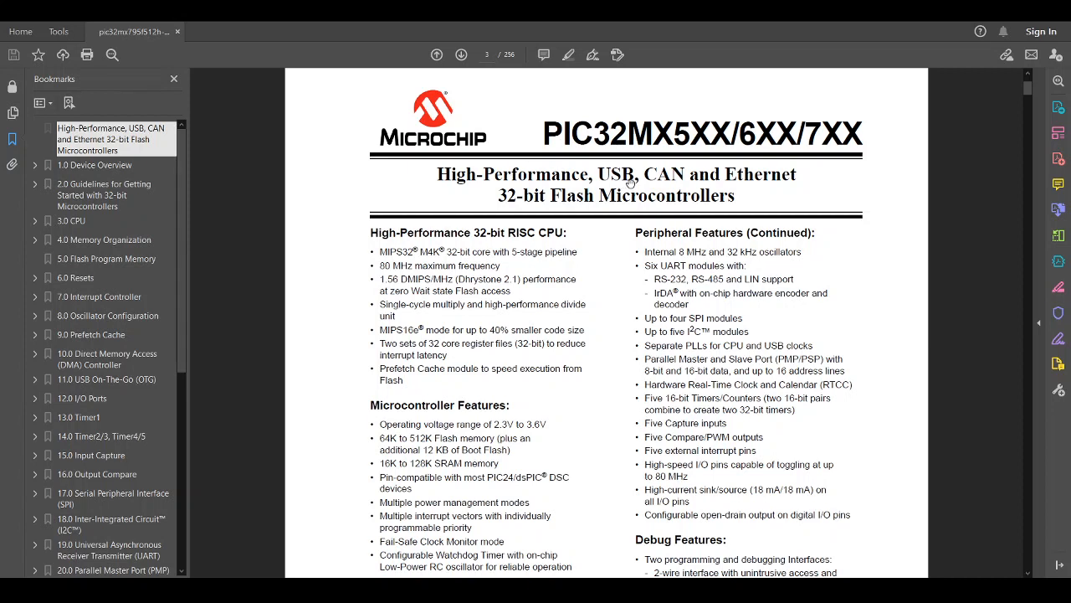
pyautogui.moveTo(787, 181)
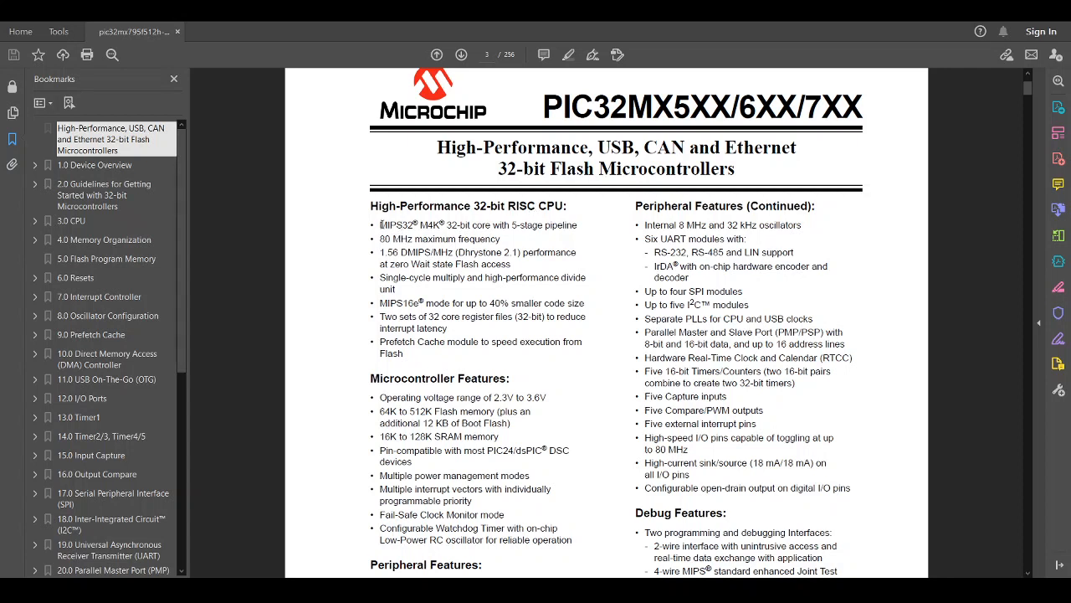
pyautogui.moveTo(474, 228)
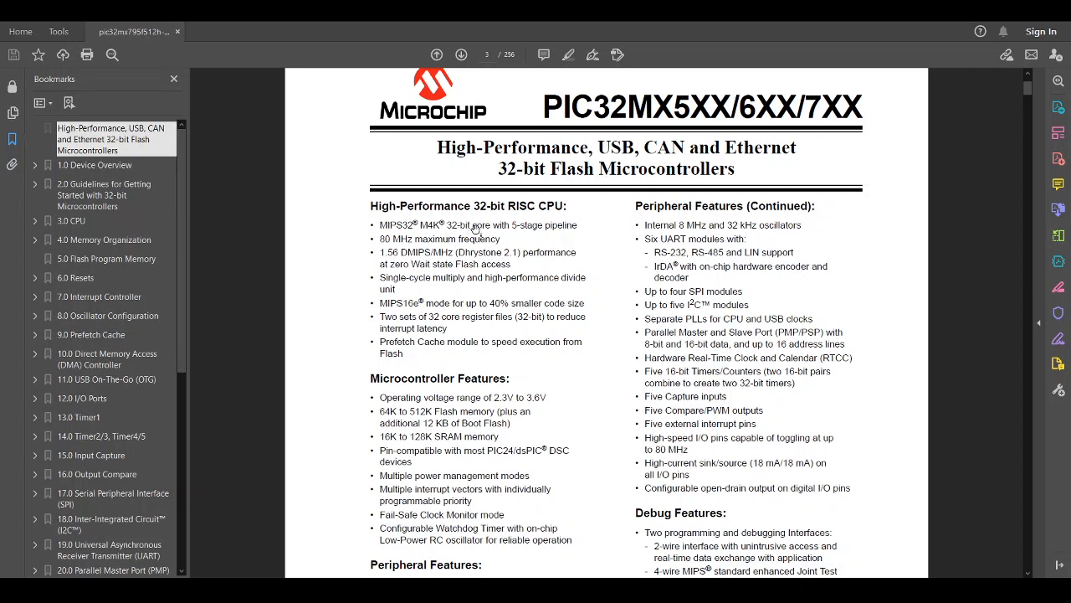
pyautogui.moveTo(515, 235)
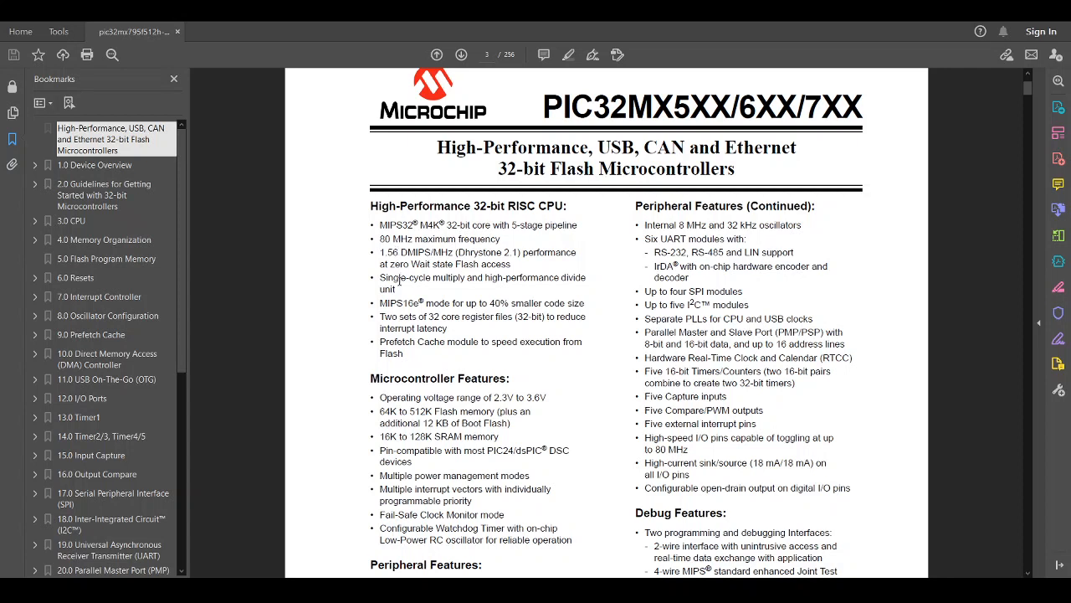
pyautogui.moveTo(493, 278)
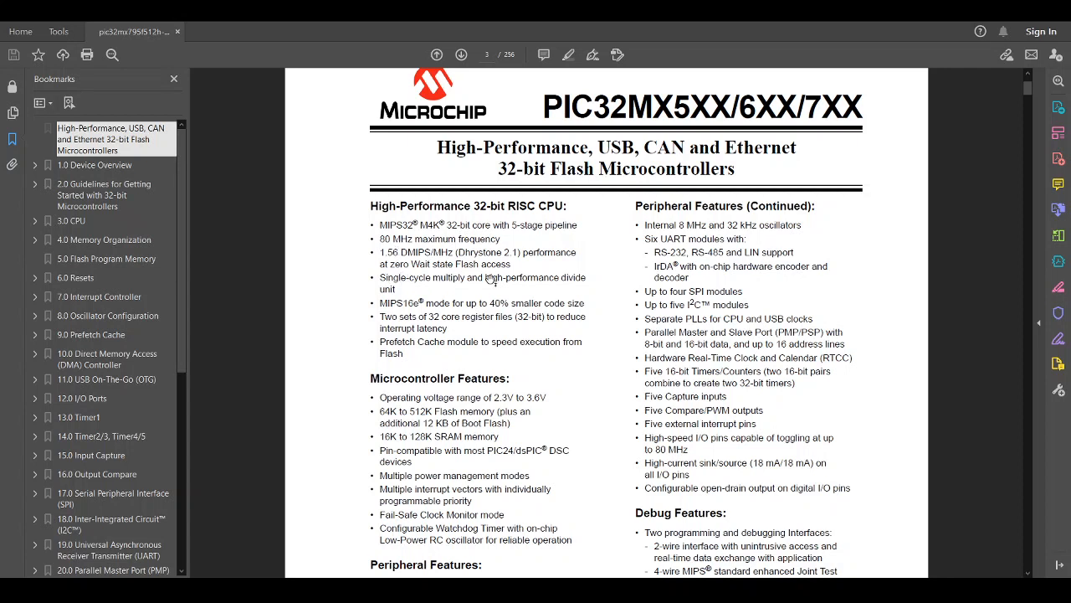
pyautogui.moveTo(483, 291)
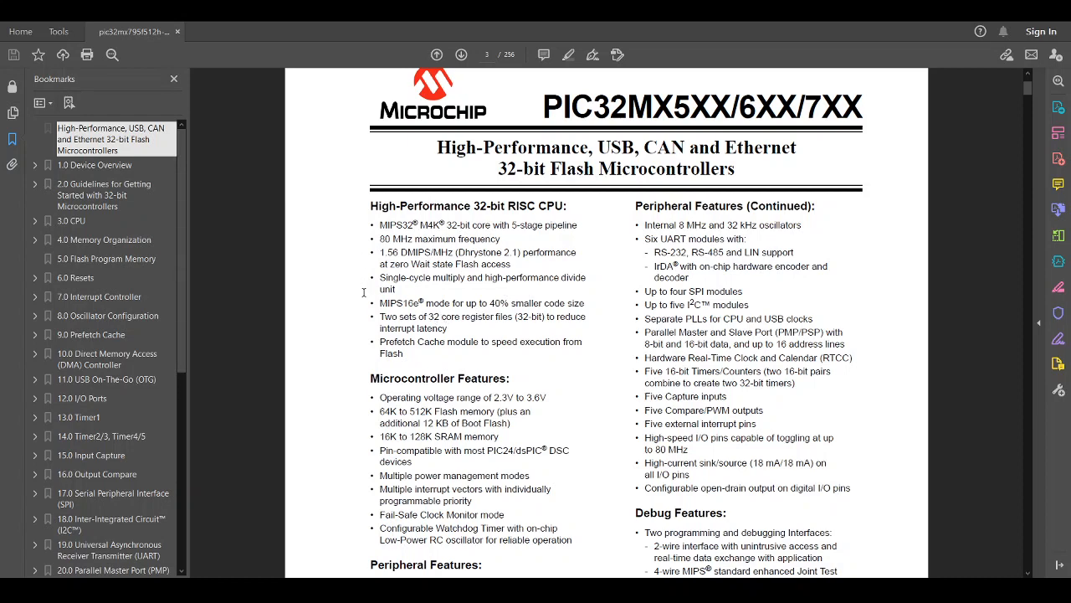
# Scroll down page 3 to the Peripheral Features heading and its first bullets
pyautogui.scroll(-3)
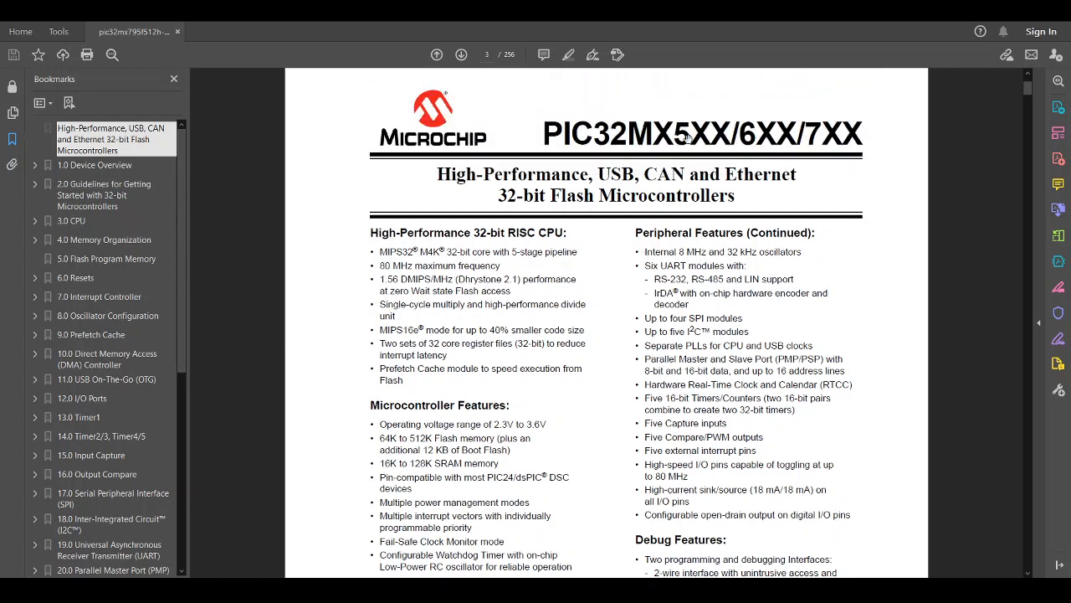
pyautogui.scroll(-3)
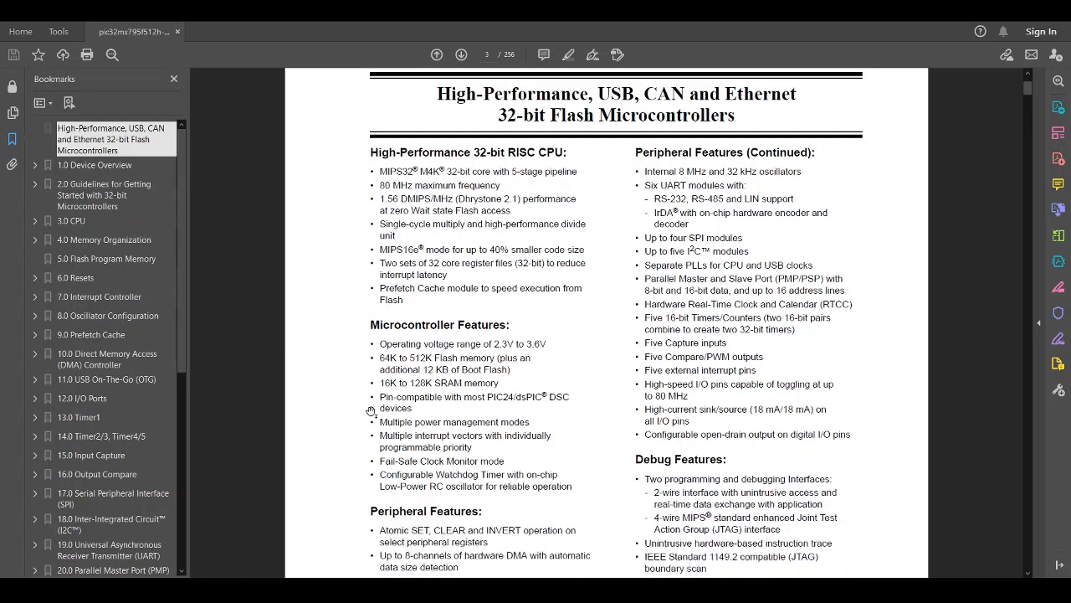
pyautogui.moveTo(338, 361)
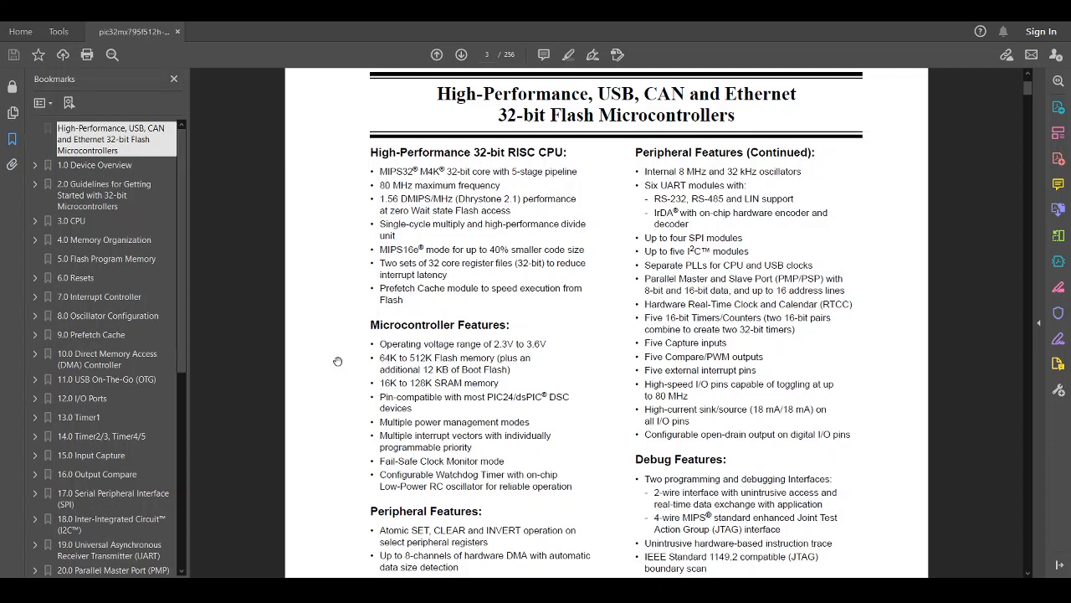
pyautogui.moveTo(434, 366)
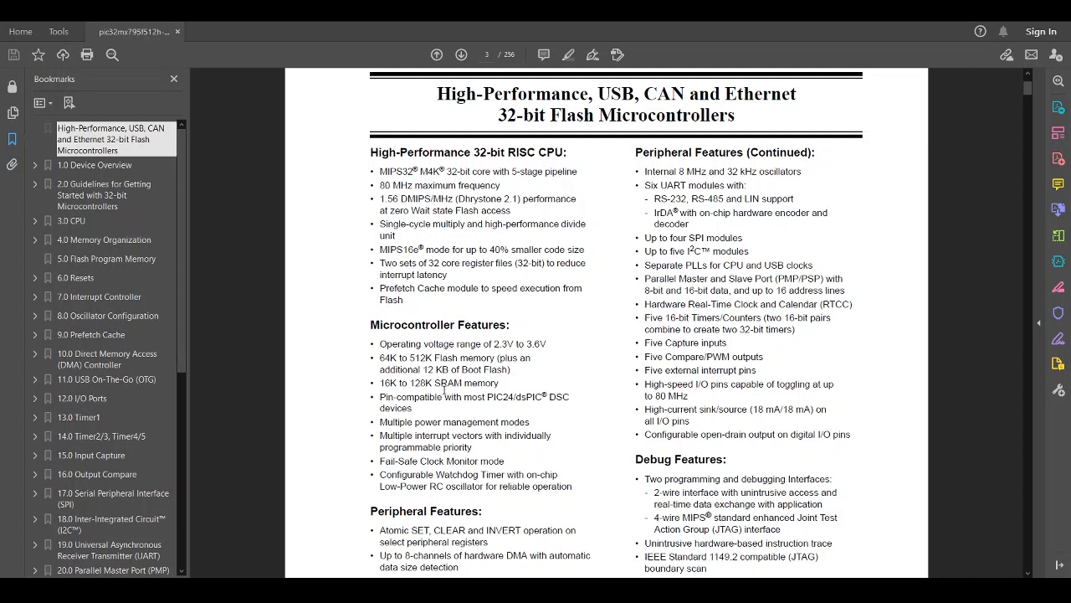
pyautogui.moveTo(422, 389)
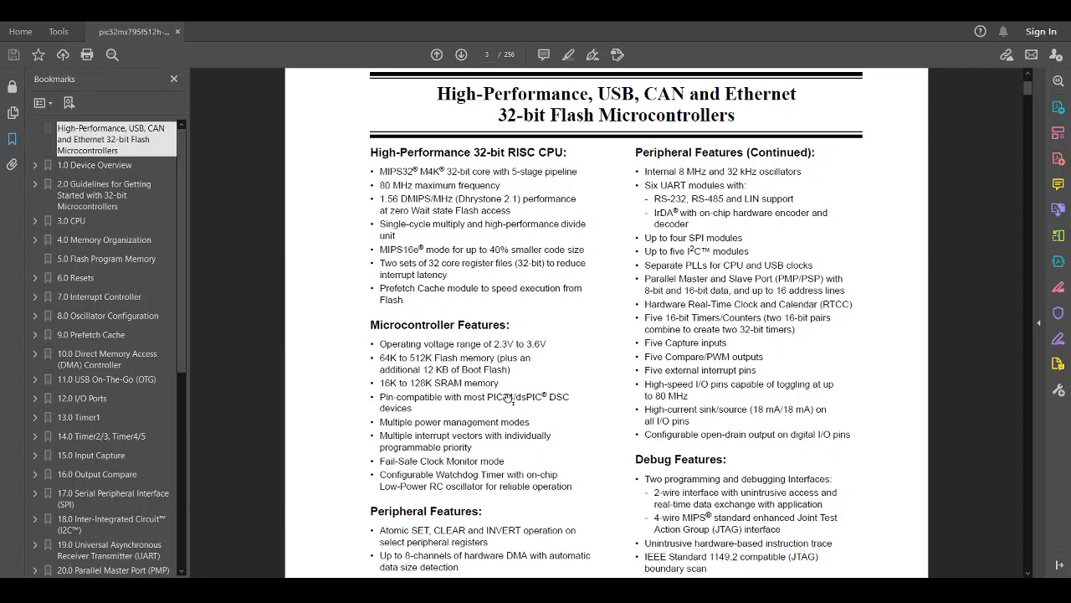
pyautogui.scroll(-3)
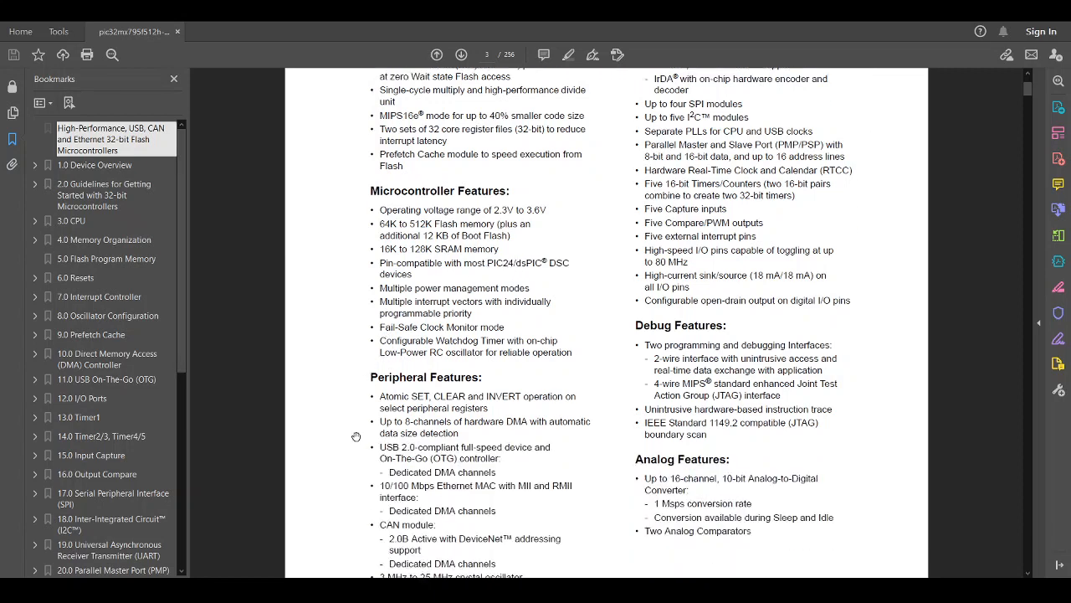
pyautogui.scroll(-3)
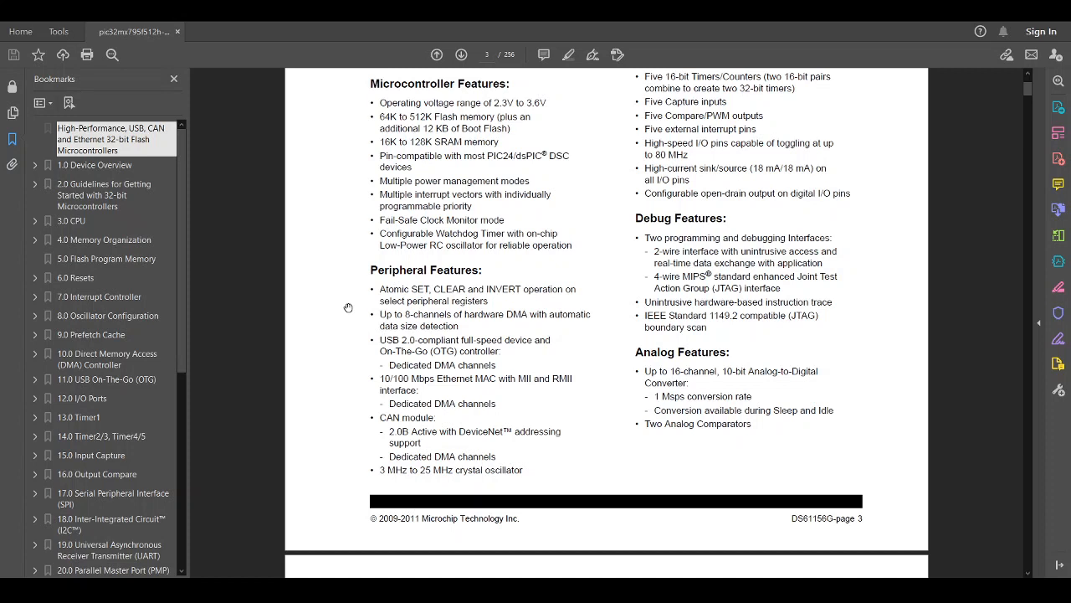
pyautogui.moveTo(376, 303)
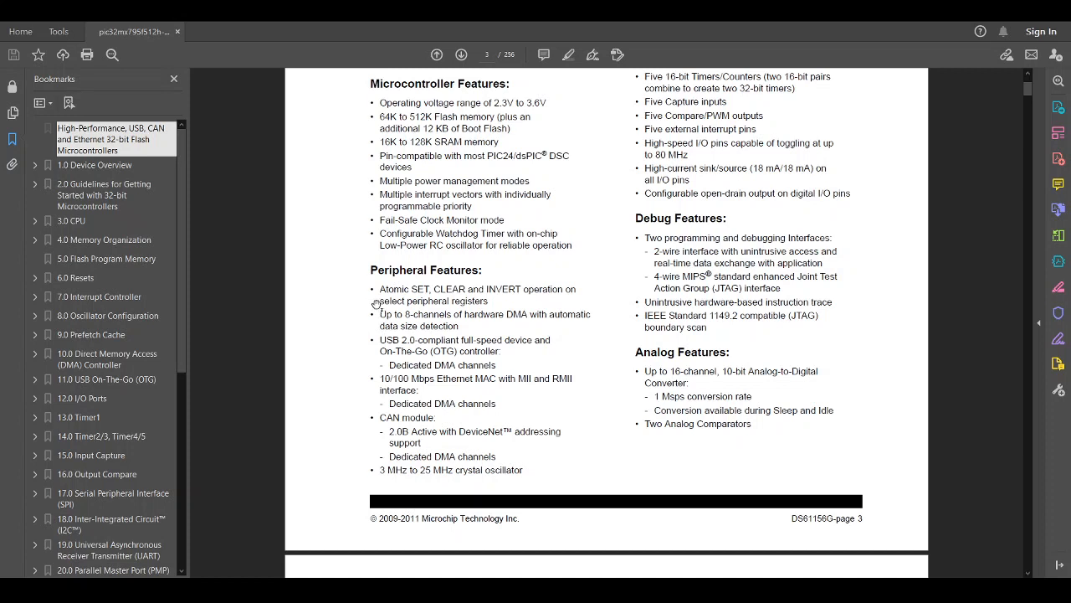
pyautogui.moveTo(527, 297)
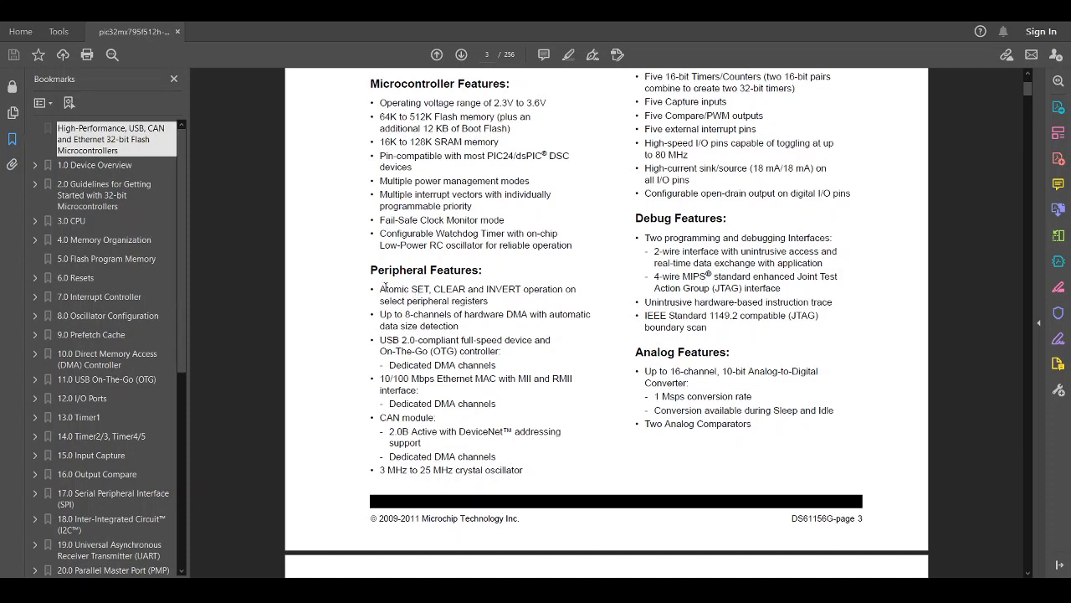
pyautogui.moveTo(509, 298)
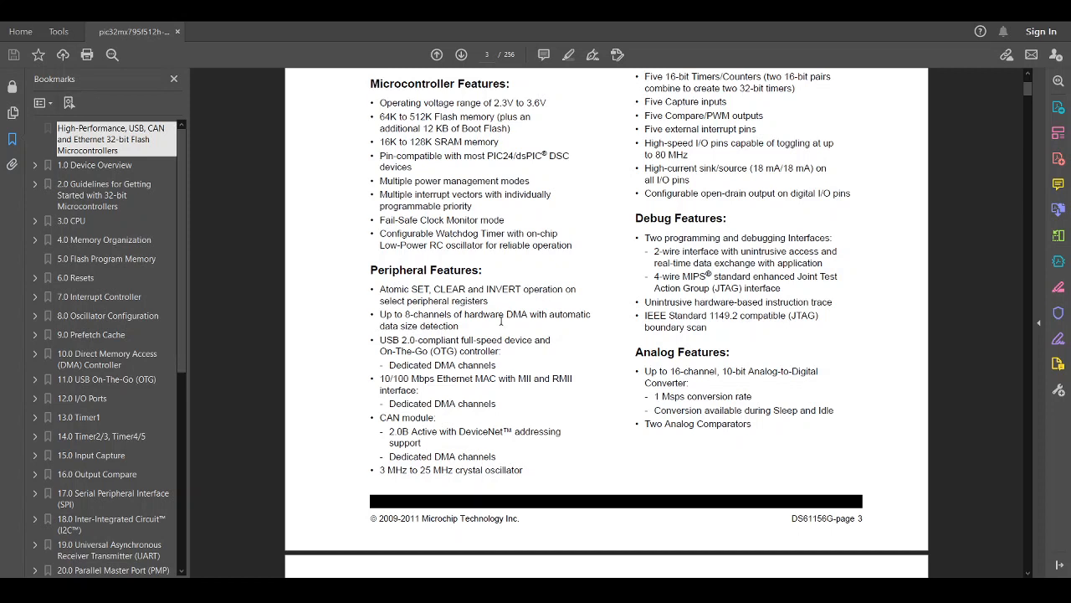
# Return near the top of page 3, showing the High-Performance 32-bit RISC CPU list
pyautogui.doubleClick(519, 314)
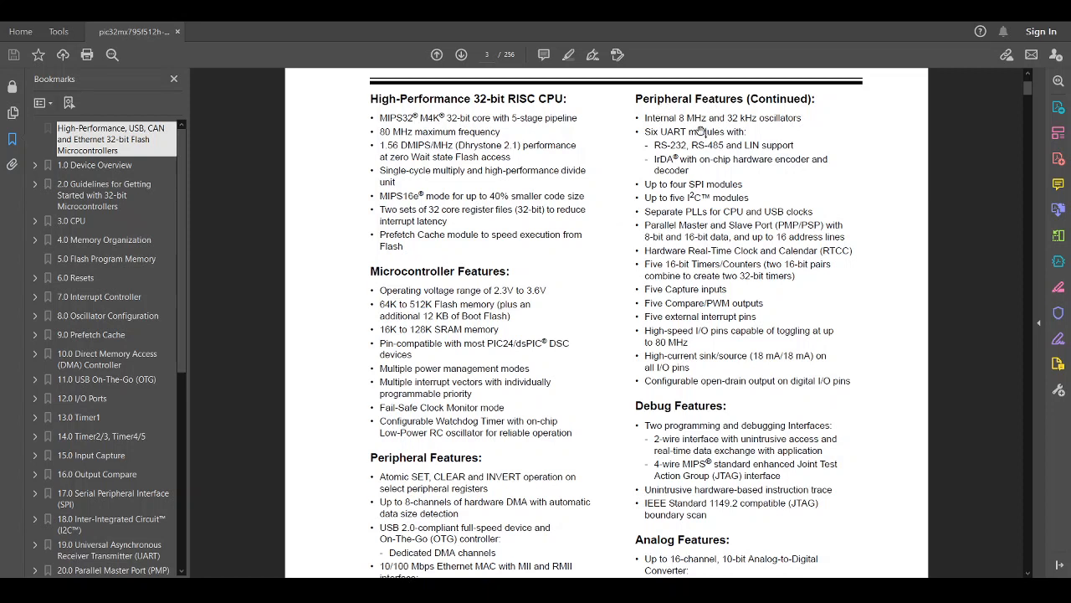
pyautogui.doubleClick(673, 132)
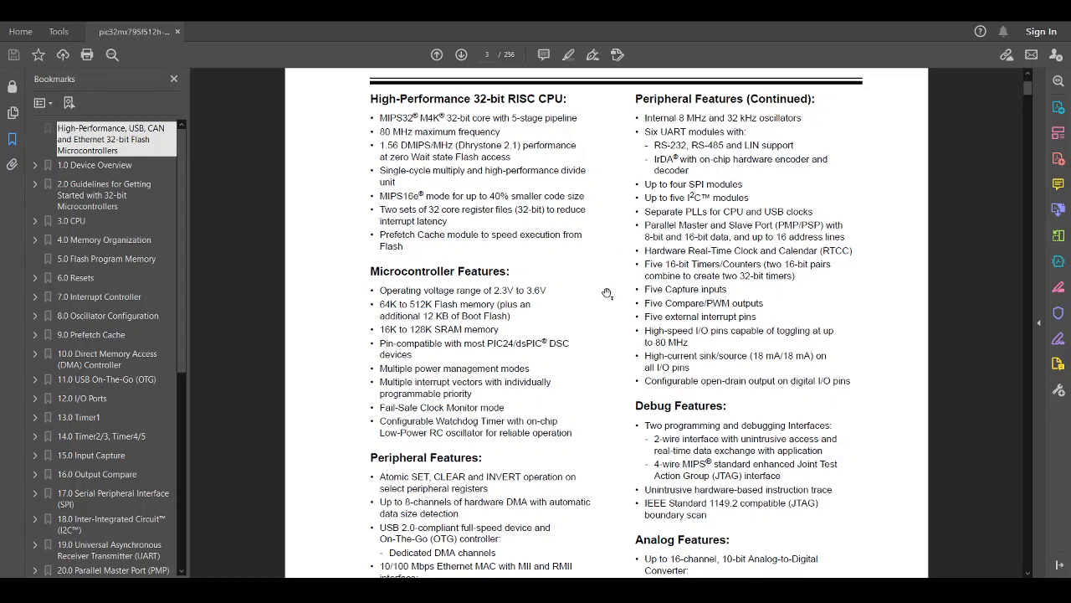
pyautogui.moveTo(682, 349)
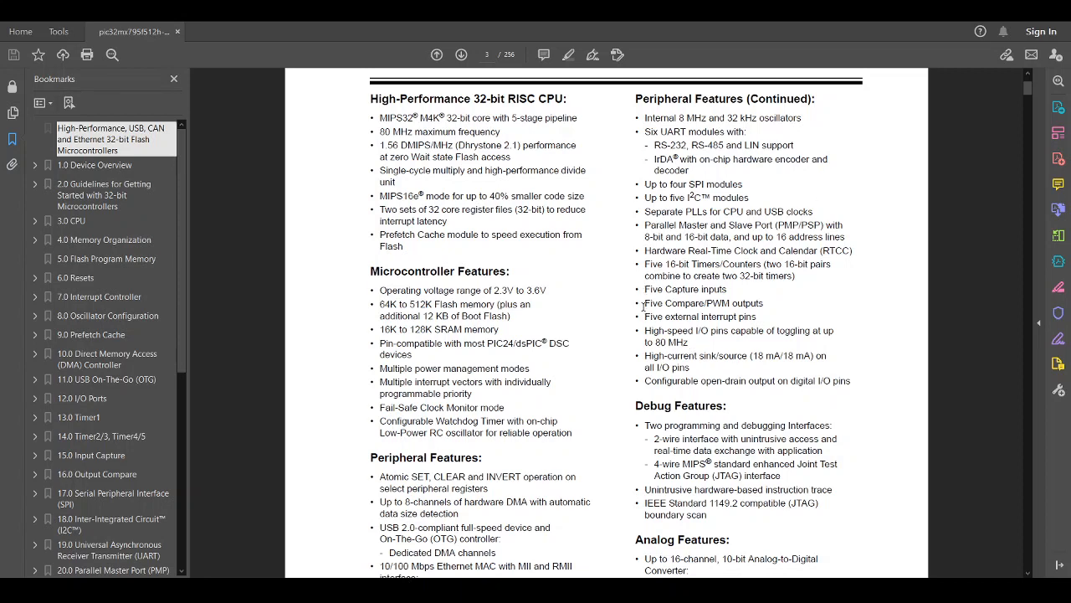
# Scroll to page 3's bottom, showing the Analog Features list and page 4's start
pyautogui.scroll(-3)
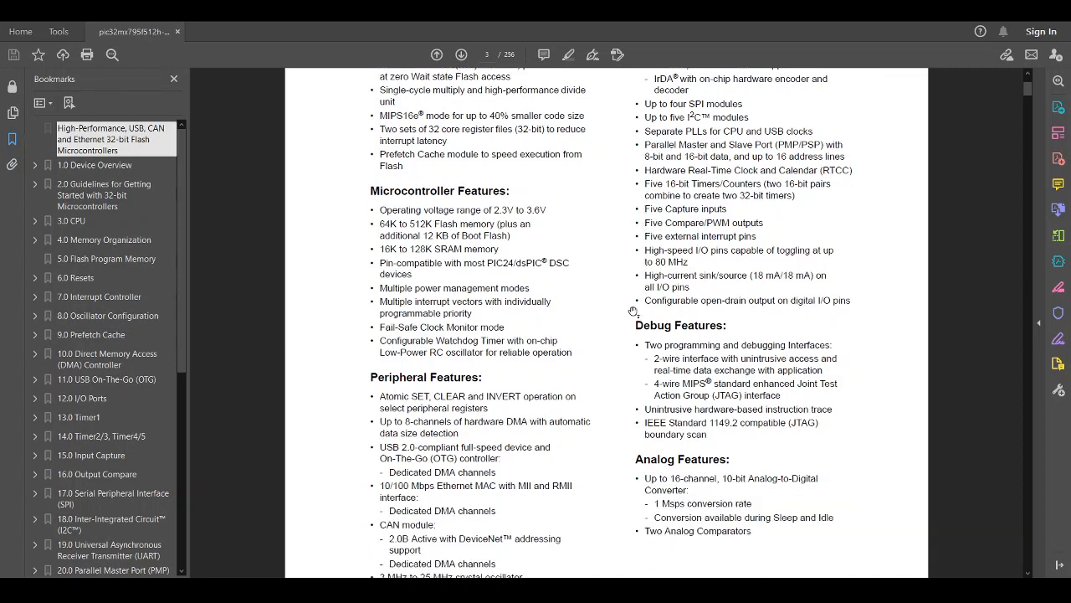
pyautogui.scroll(-3)
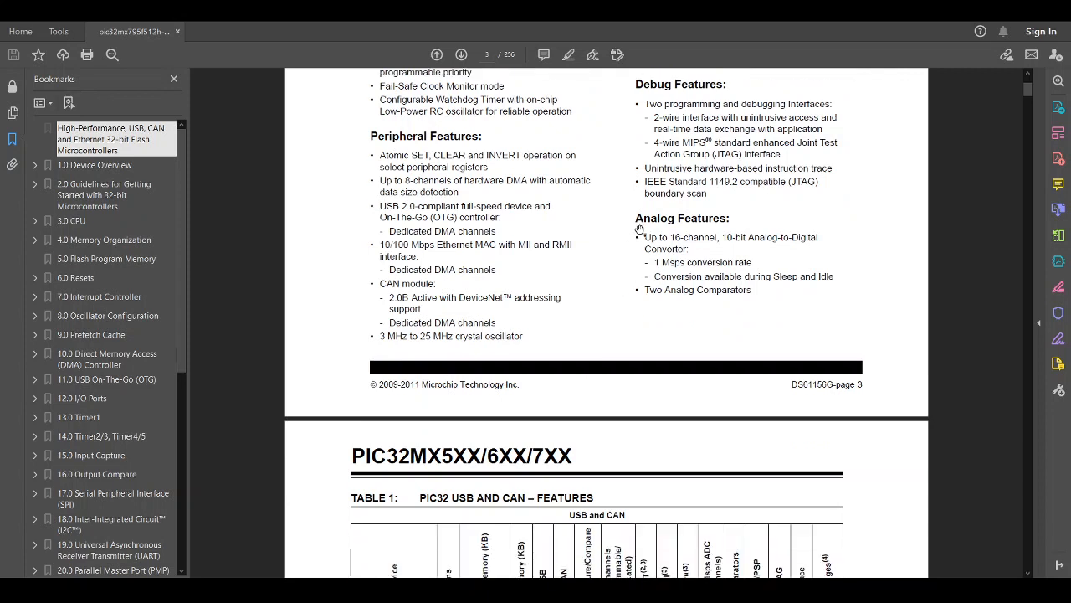
pyautogui.moveTo(626, 237)
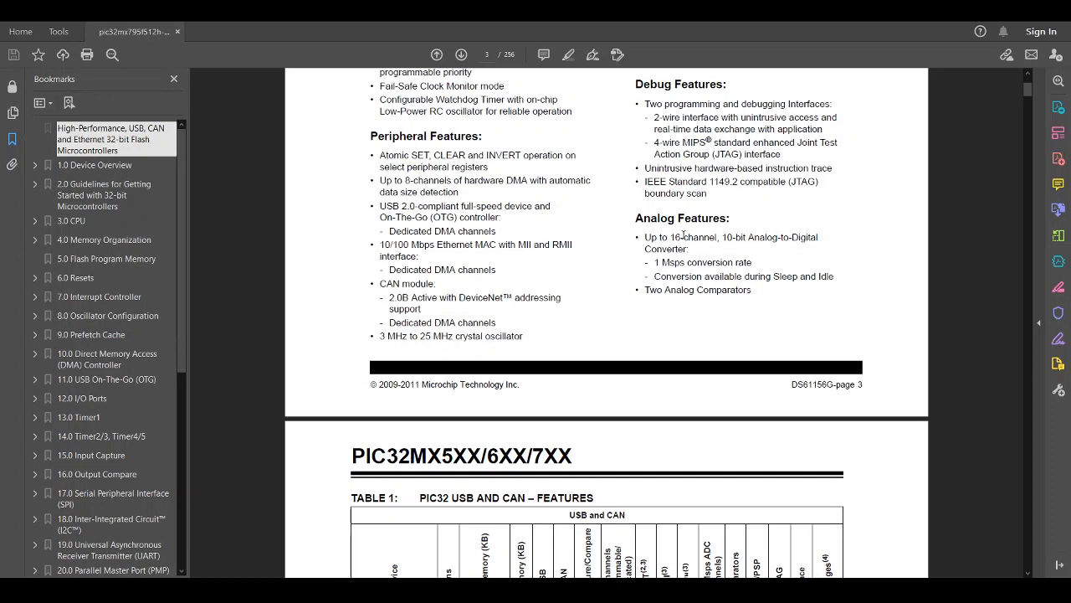
pyautogui.moveTo(728, 241)
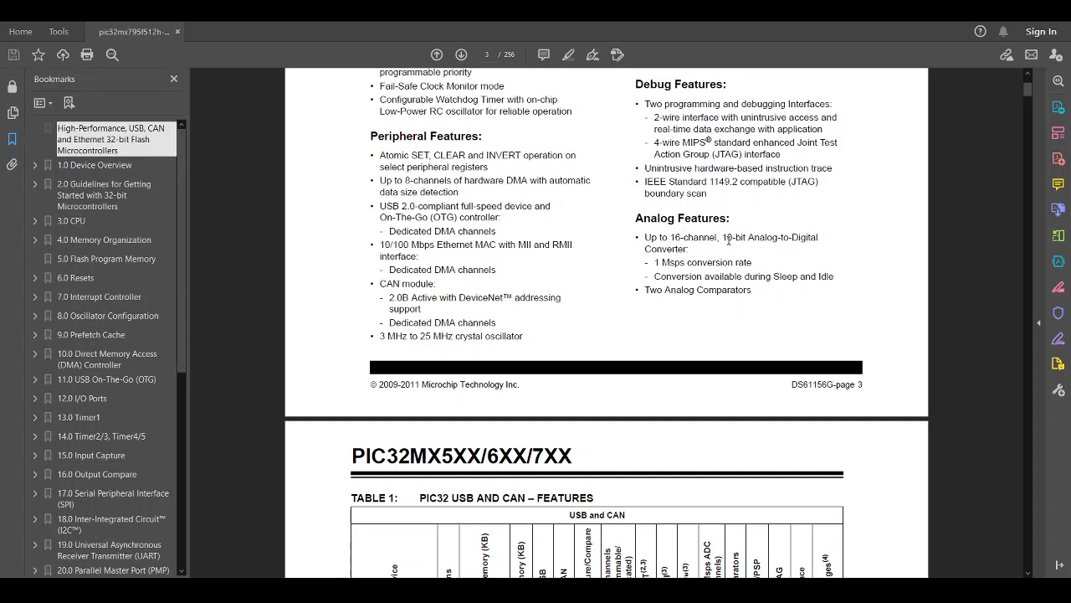
# Scroll onto page 4 so Table 1, PIC32 USB and CAN Features, is fully readable
pyautogui.scroll(-3)
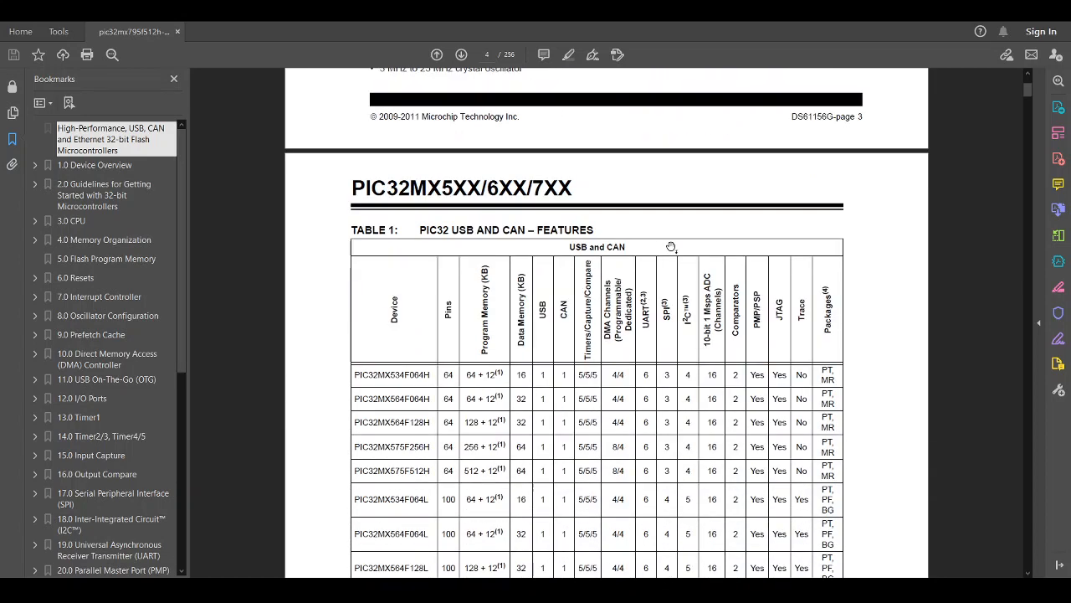
pyautogui.scroll(-3)
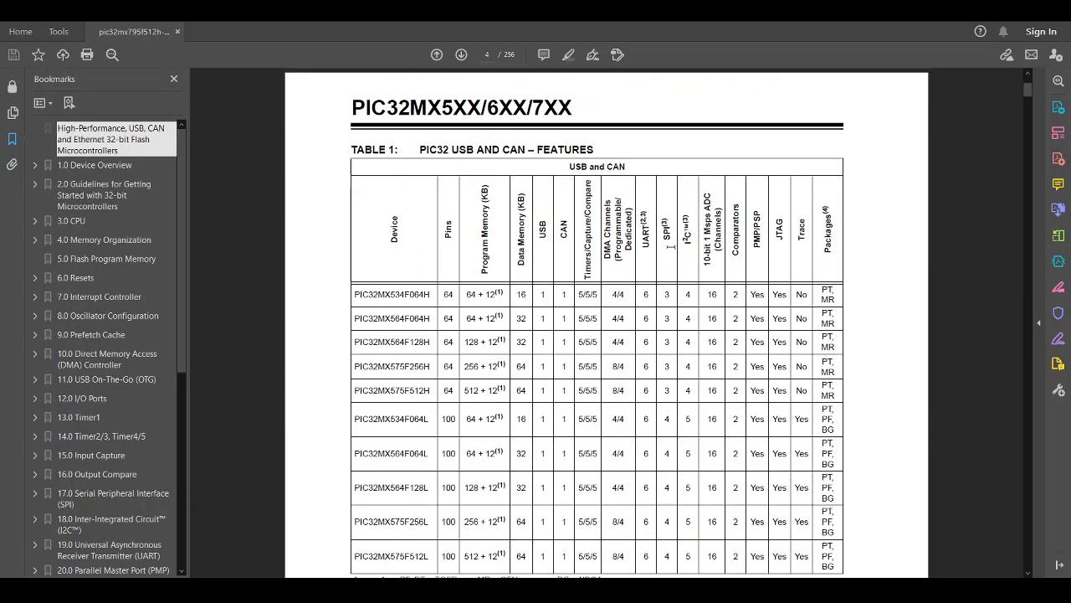
pyautogui.scroll(-3)
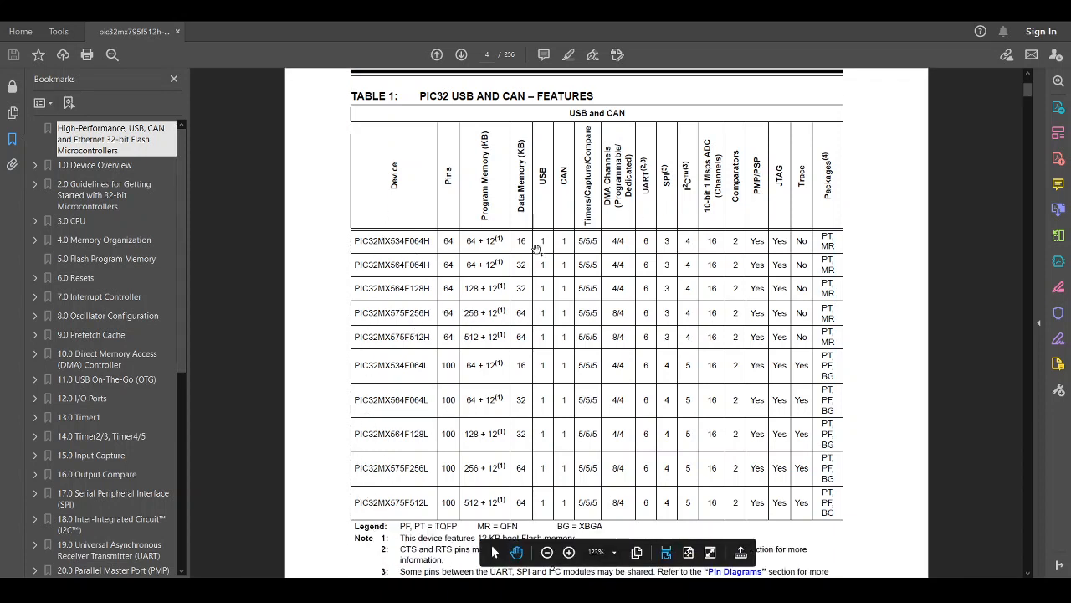
pyautogui.moveTo(791, 254)
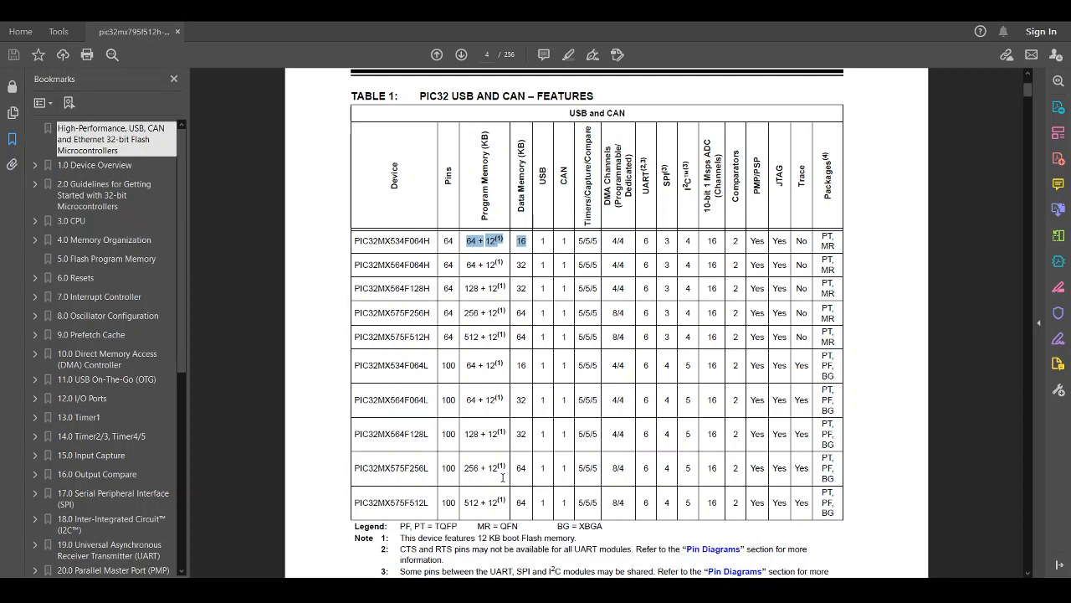
pyautogui.moveTo(492, 376)
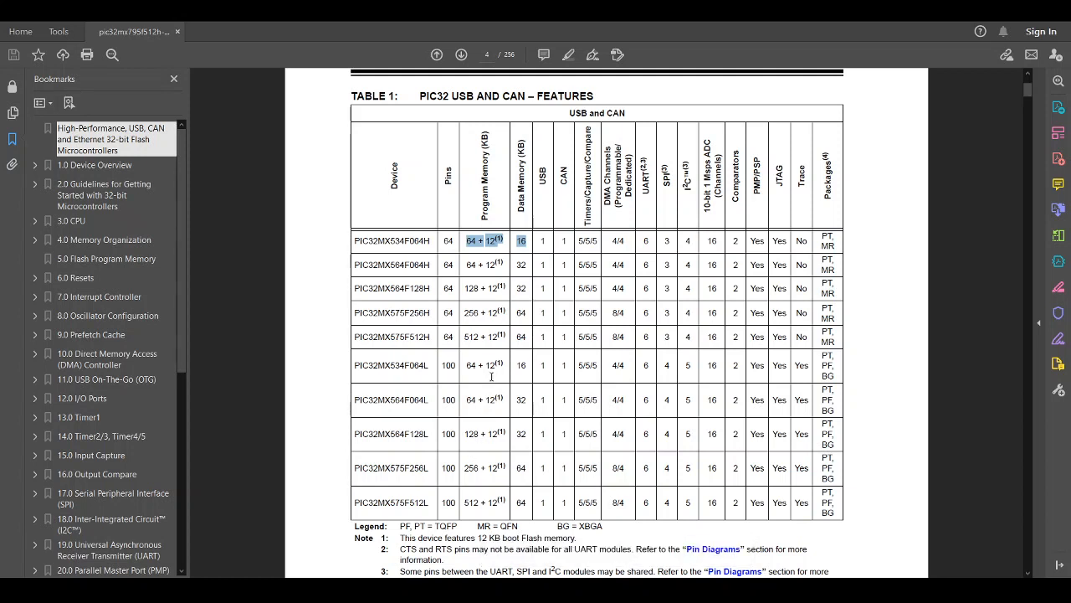
pyautogui.moveTo(486, 380)
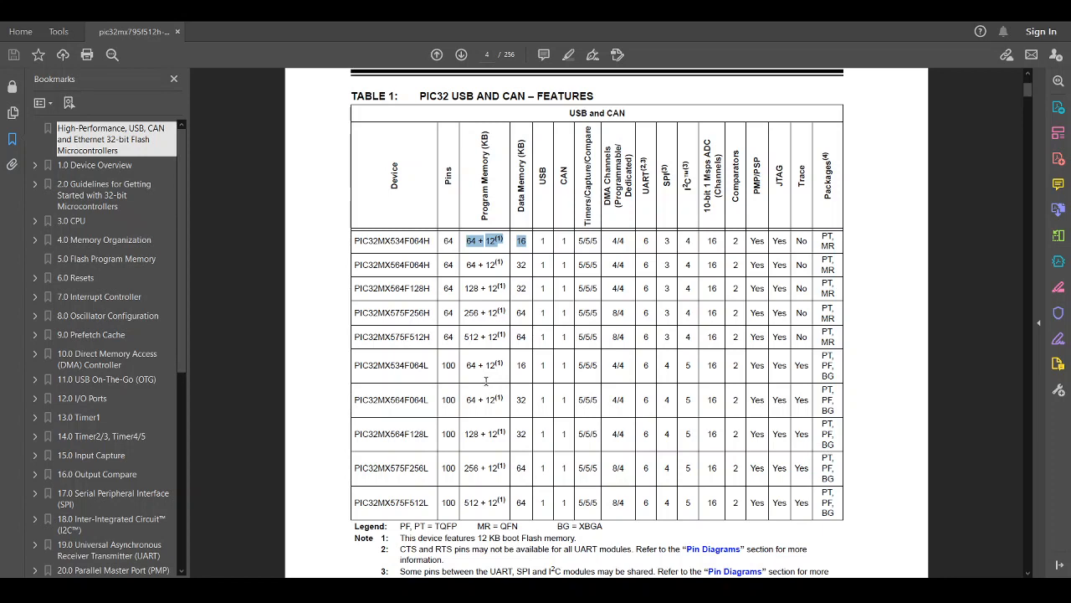
# Scroll through pages 5–6 to Table 3, the PIC32 USB, Ethernet and CAN comparison
pyautogui.scroll(-3)
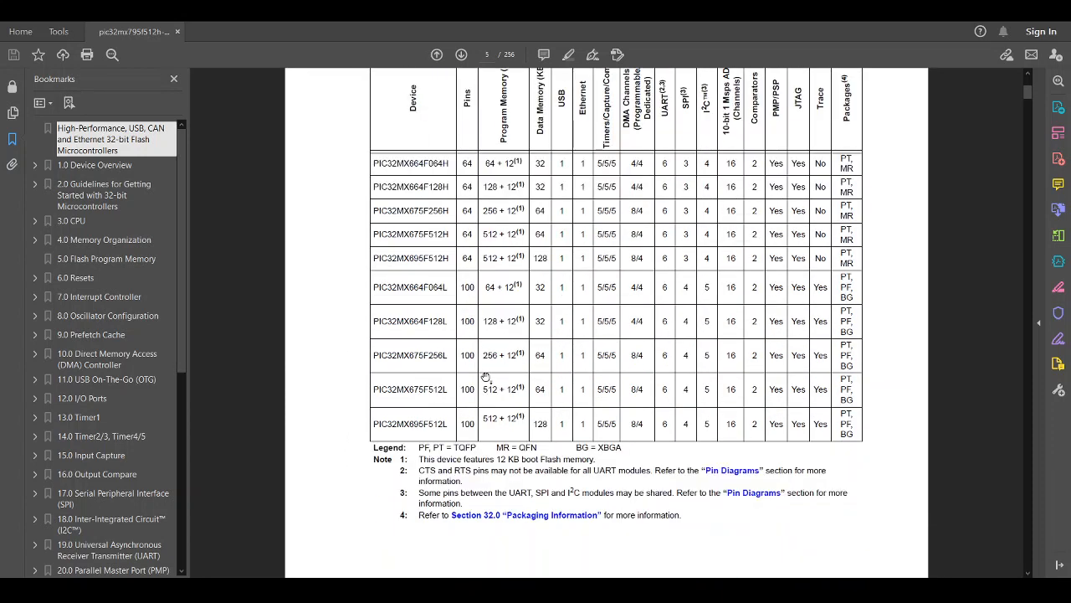
pyautogui.scroll(-3)
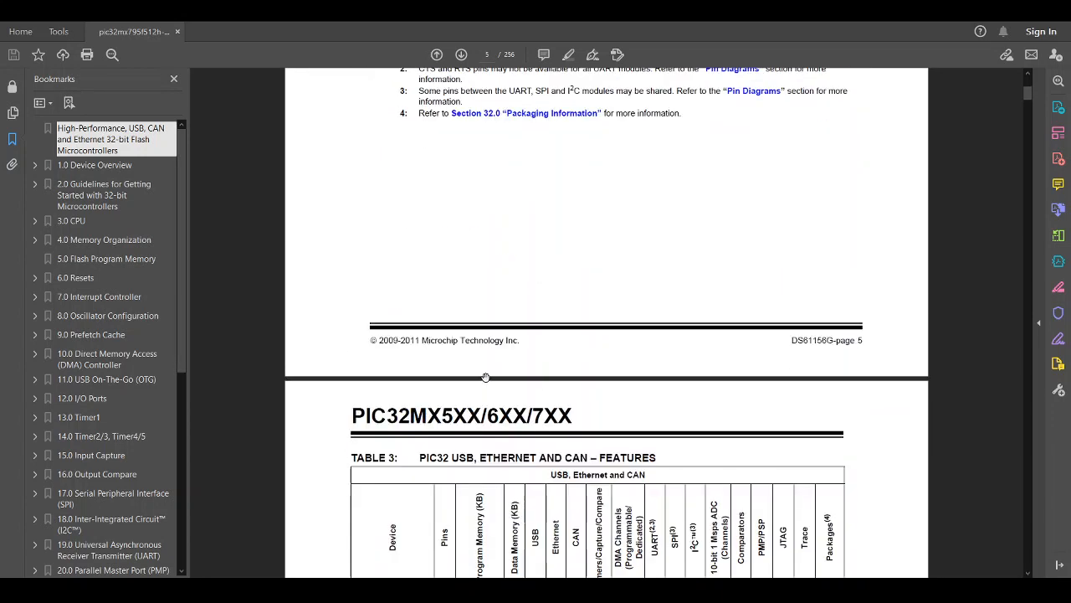
pyautogui.scroll(-3)
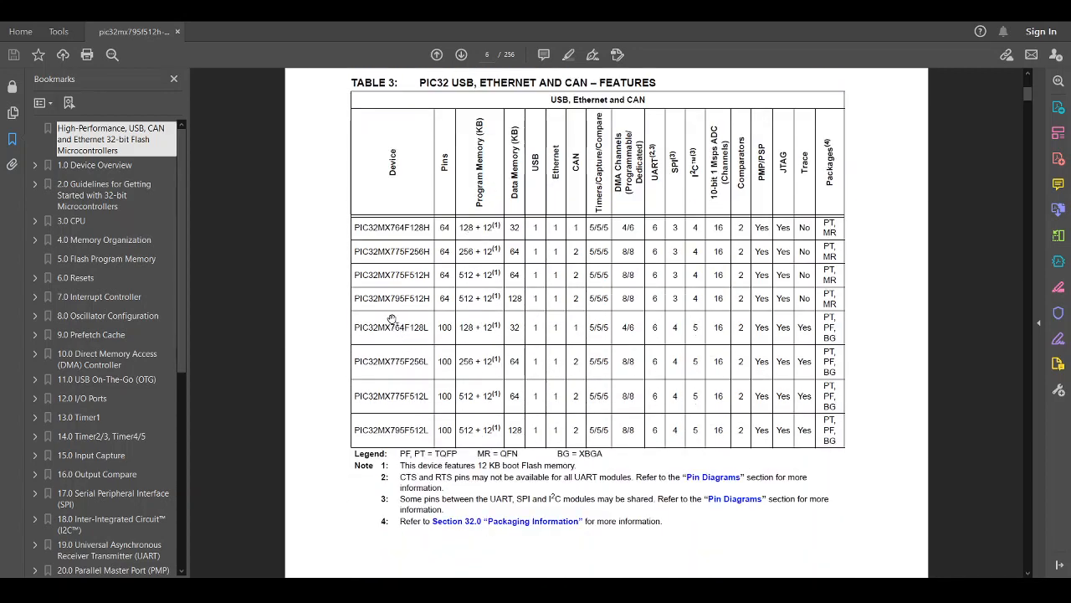
pyautogui.doubleClick(373, 298)
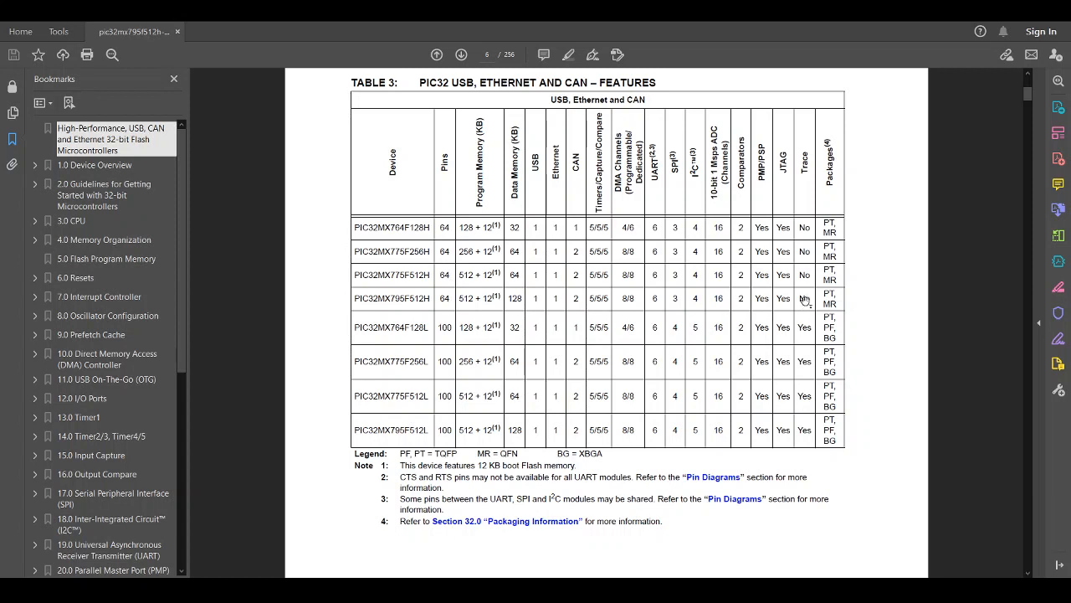
pyautogui.moveTo(592, 298)
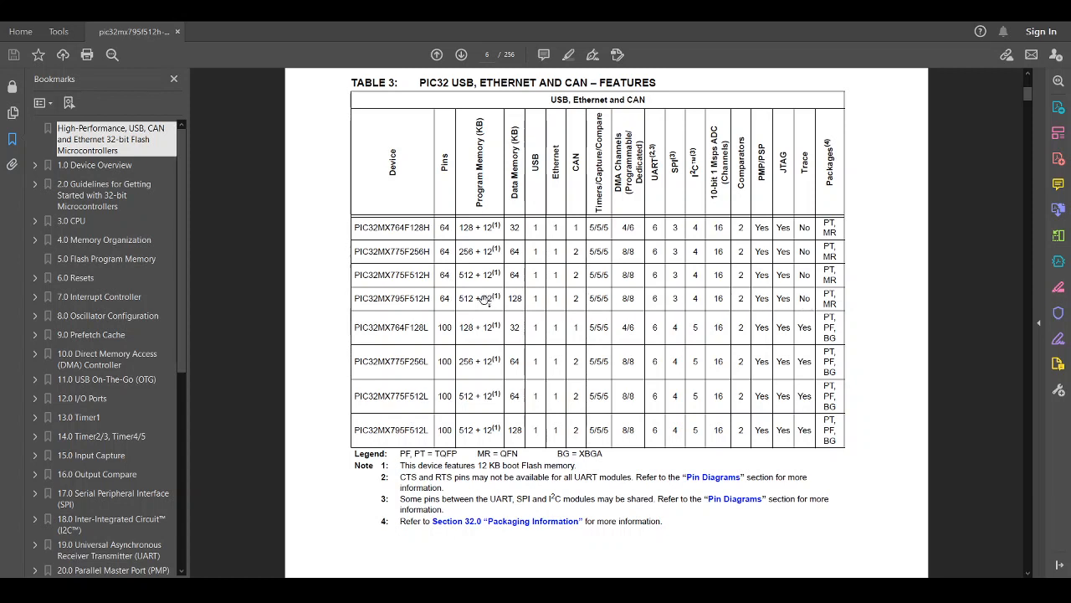
pyautogui.moveTo(576, 176)
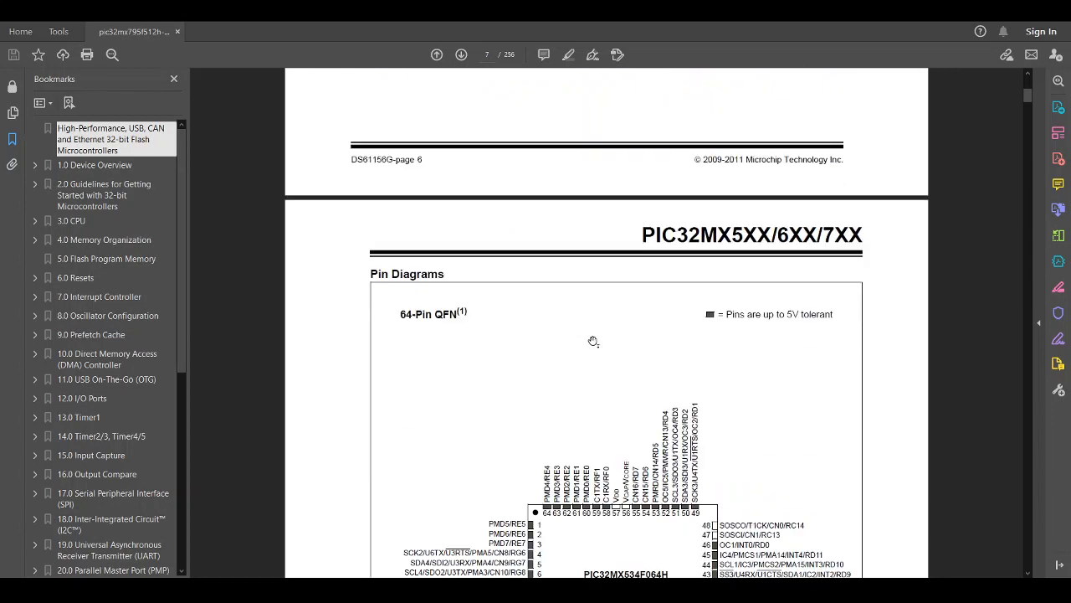
# Scroll to the 64-pin QFN diagram for PIC32MX775F256H/512H and 795F512H
pyautogui.scroll(-3)
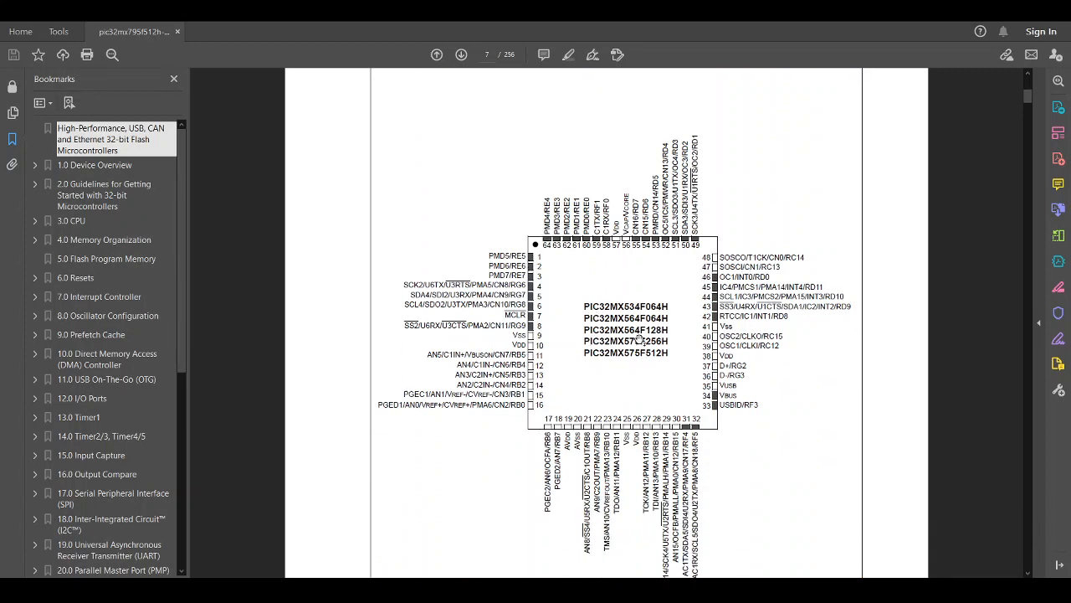
pyautogui.scroll(-3)
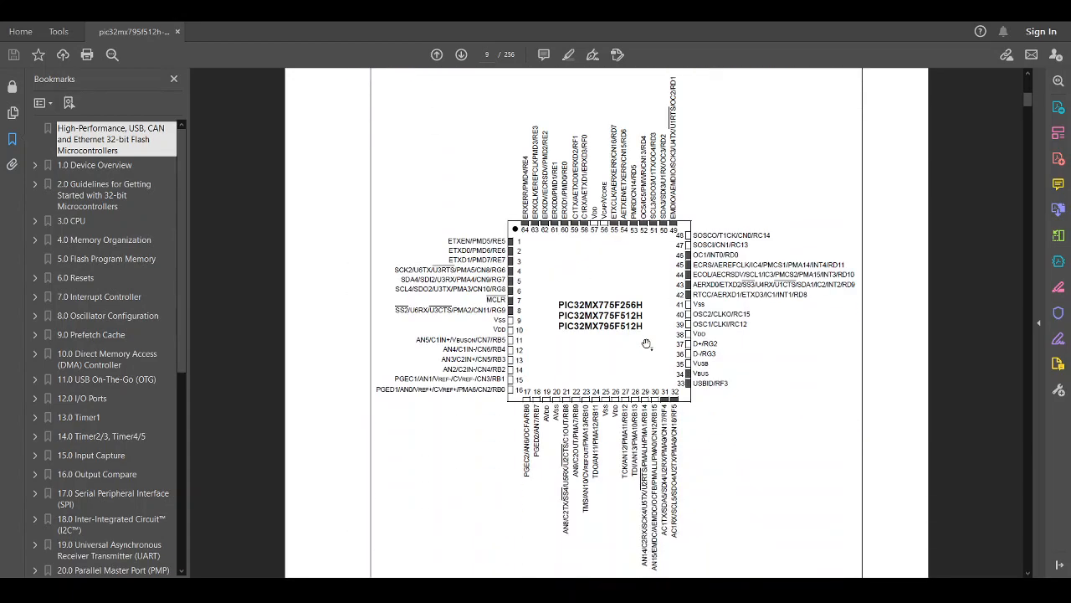
pyautogui.moveTo(569, 328)
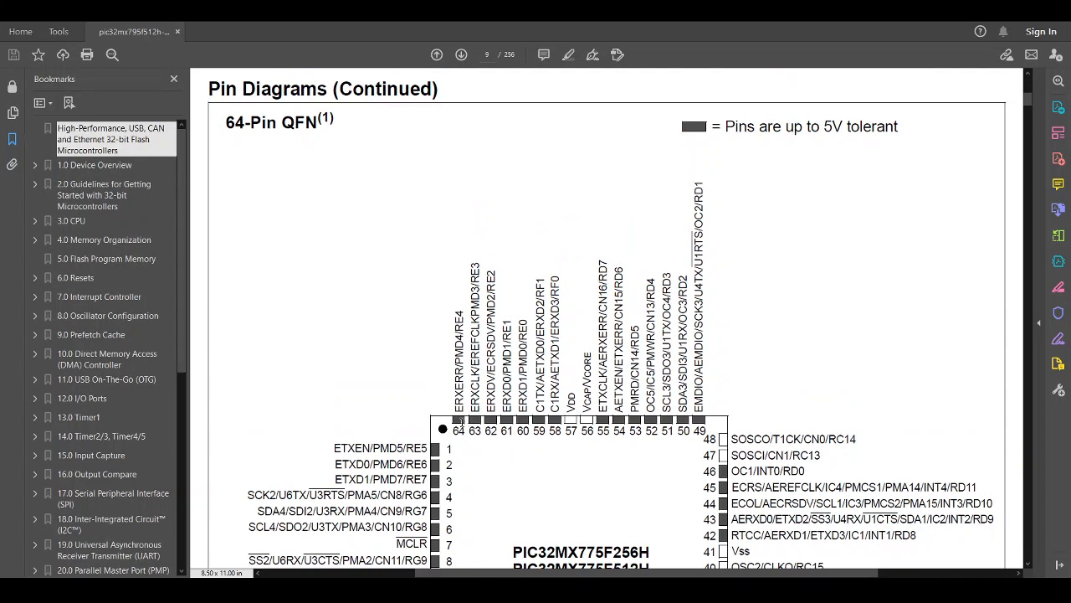
pyautogui.moveTo(693, 187)
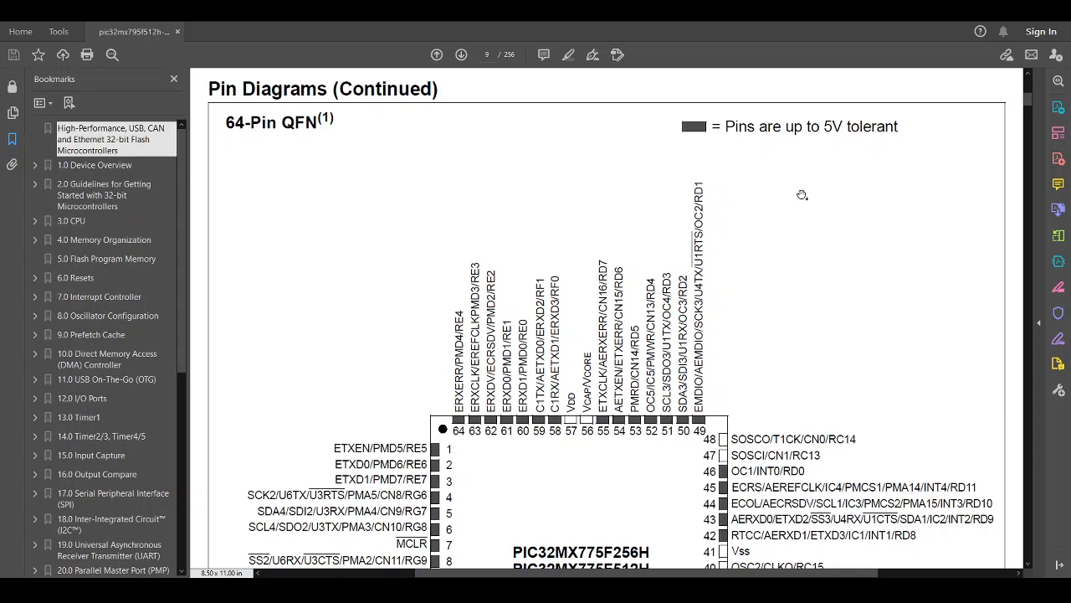
pyautogui.moveTo(514, 419)
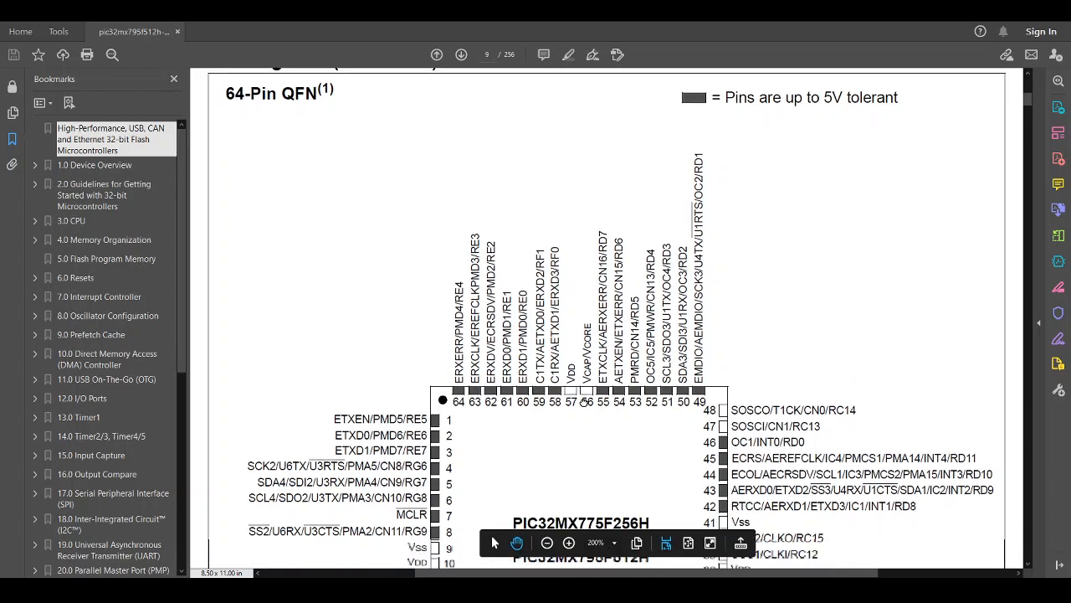
pyautogui.scroll(-3)
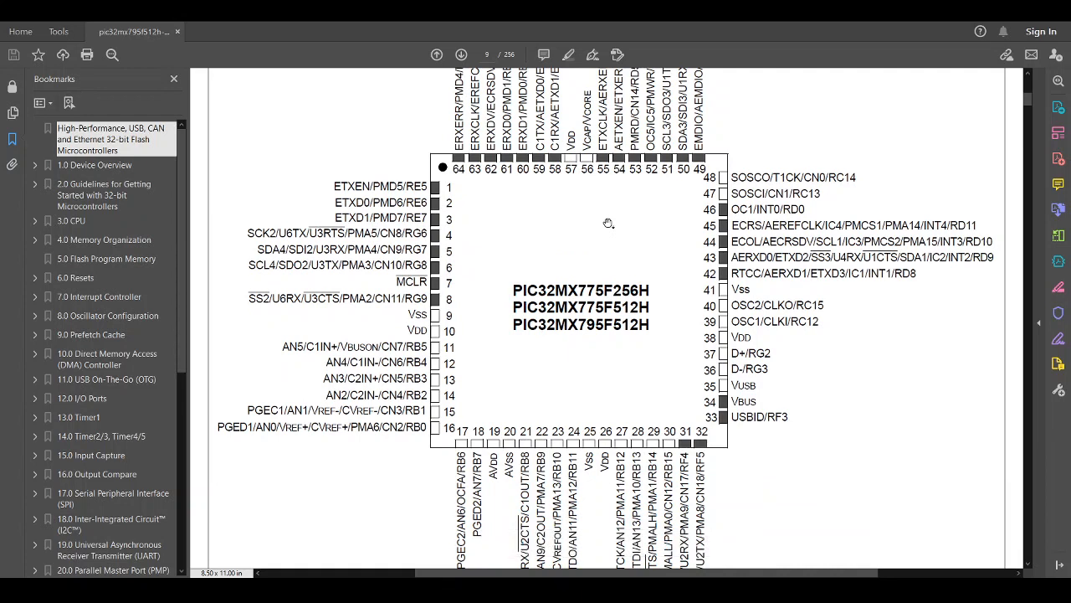
pyautogui.moveTo(626, 158)
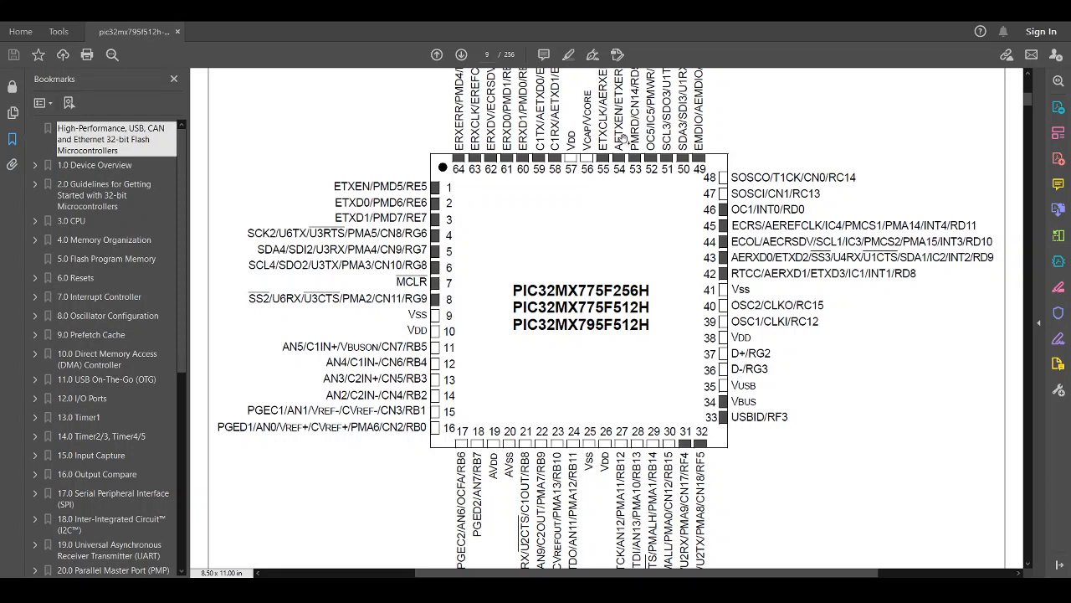
pyautogui.moveTo(569, 201)
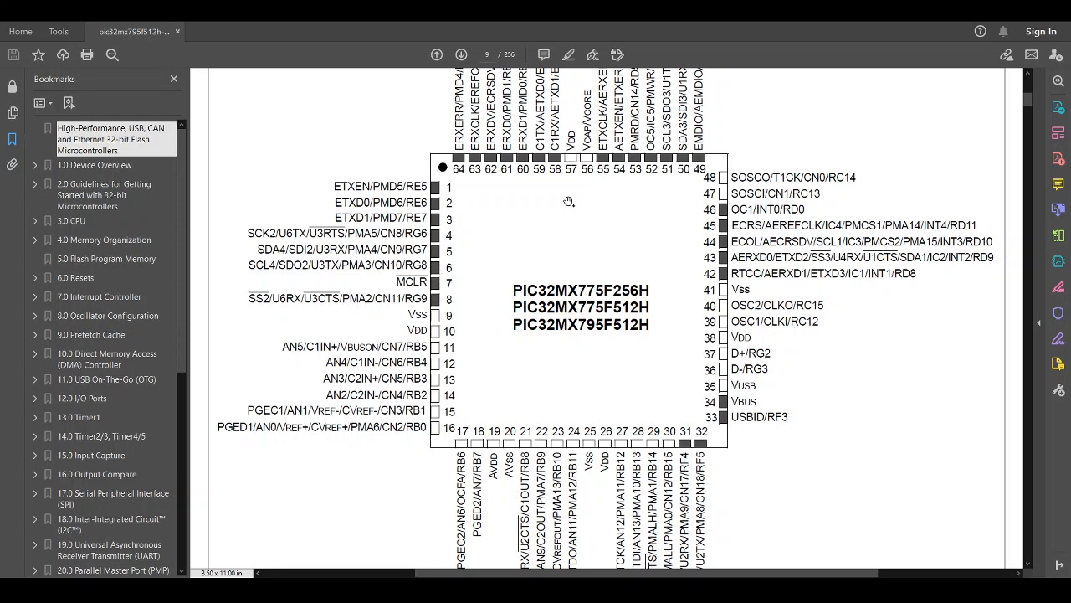
pyautogui.moveTo(523, 63)
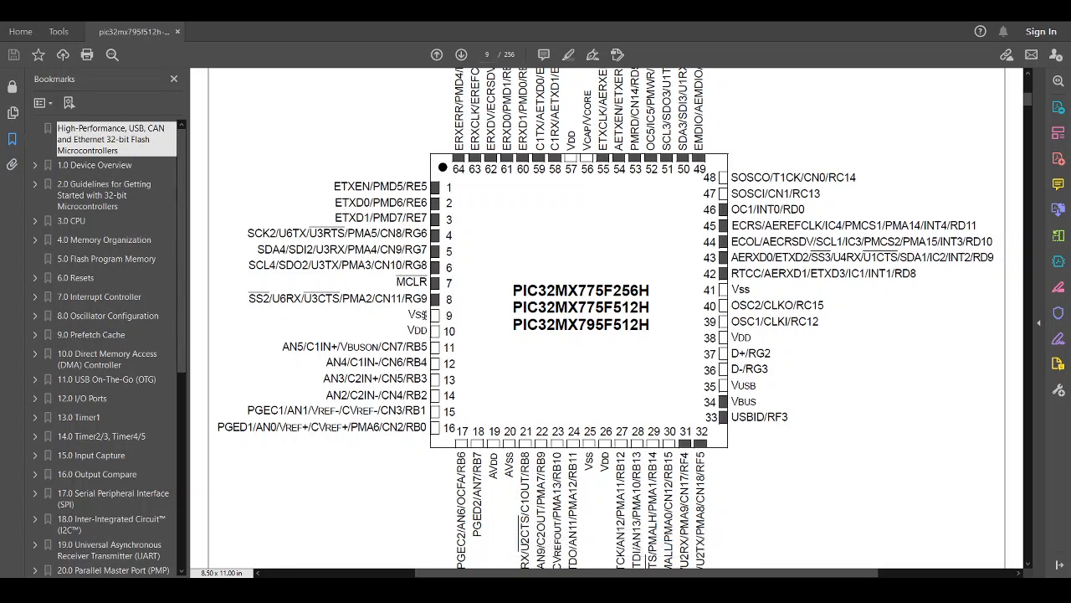
pyautogui.moveTo(728, 147)
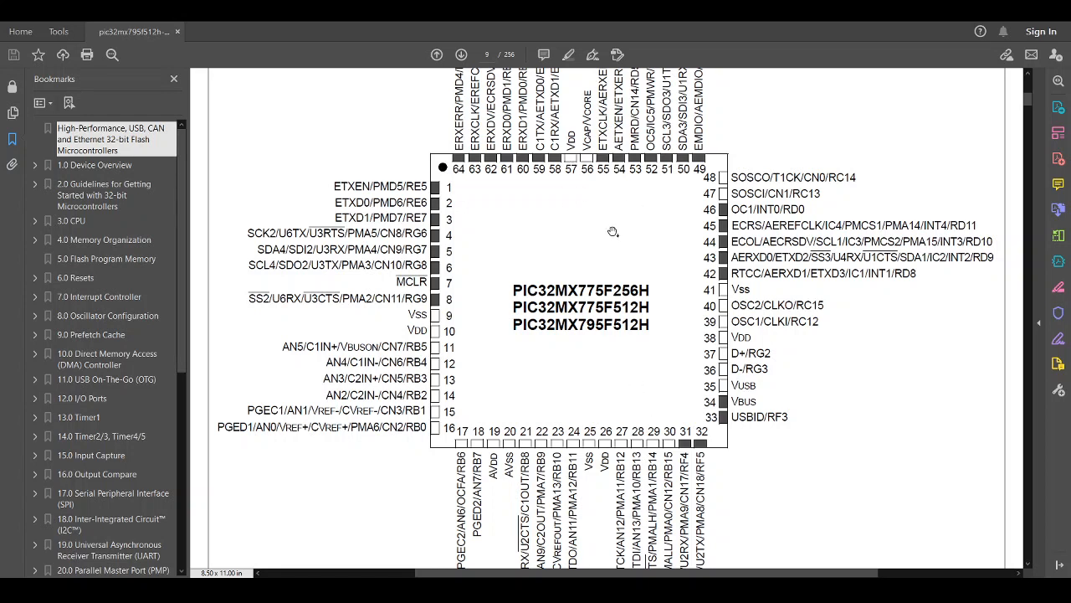
pyautogui.scroll(-3)
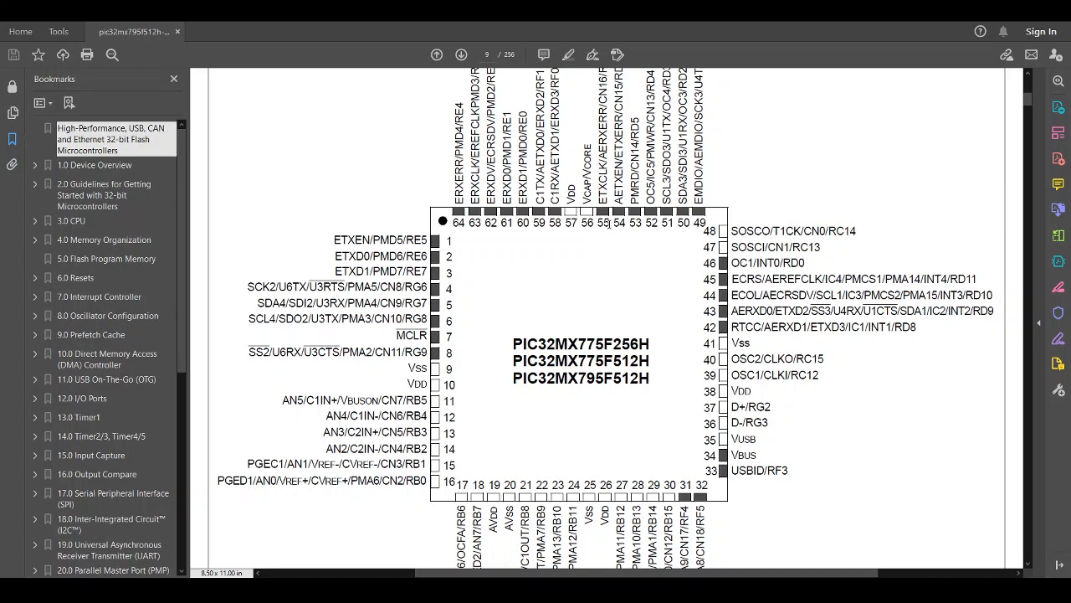
pyautogui.moveTo(598, 266)
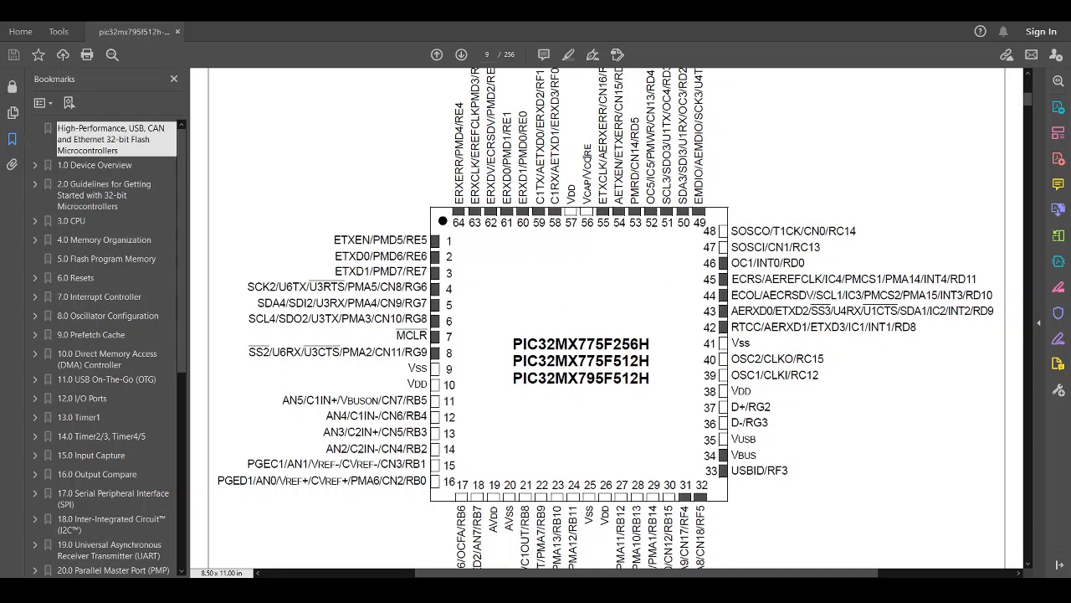
pyautogui.moveTo(590, 205)
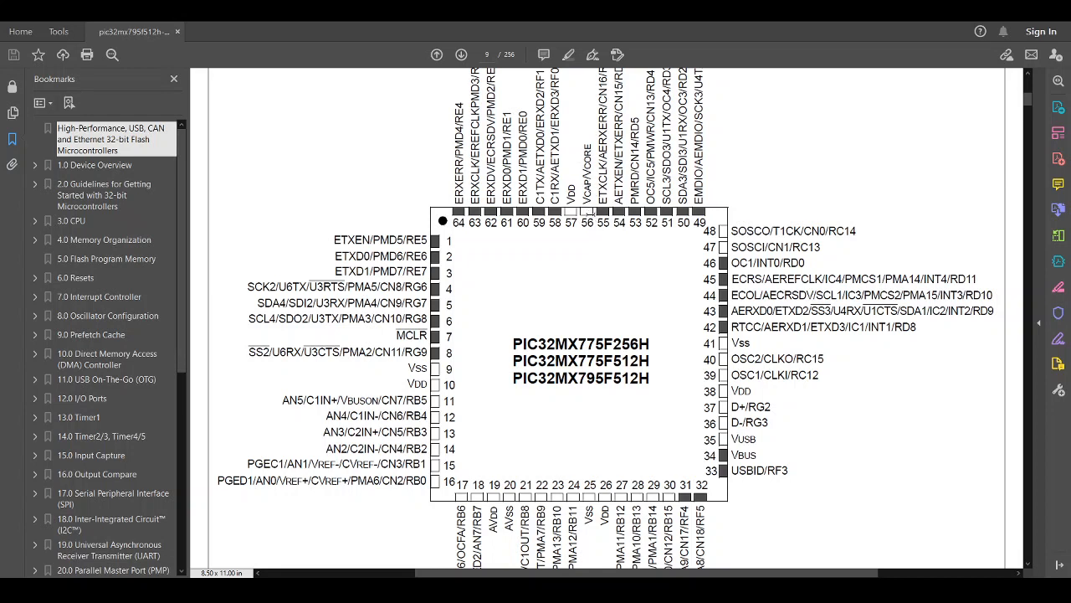
pyautogui.moveTo(576, 277)
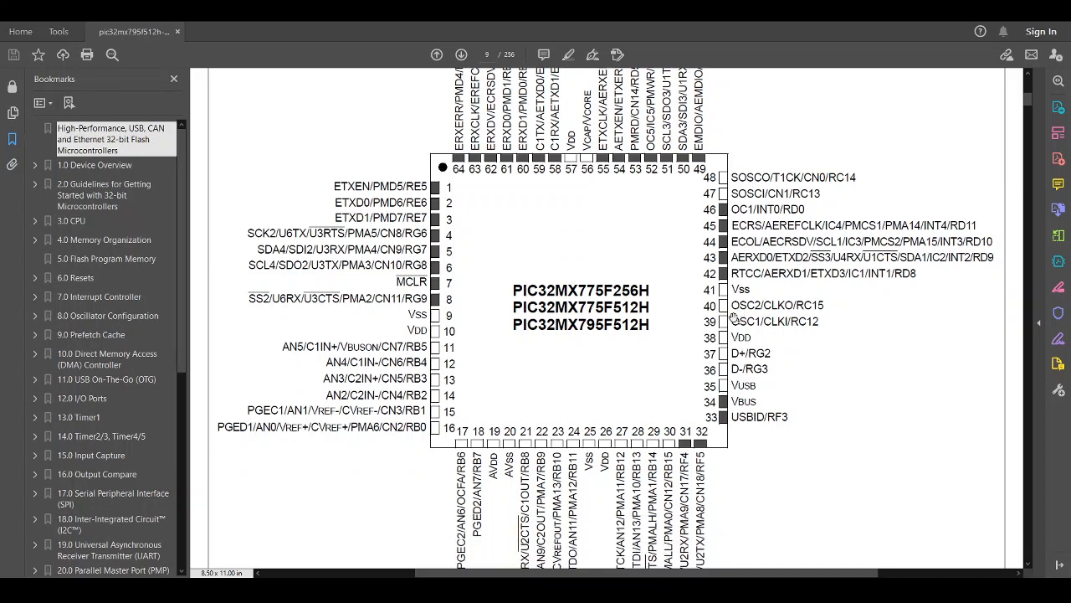
pyautogui.doubleClick(744, 321)
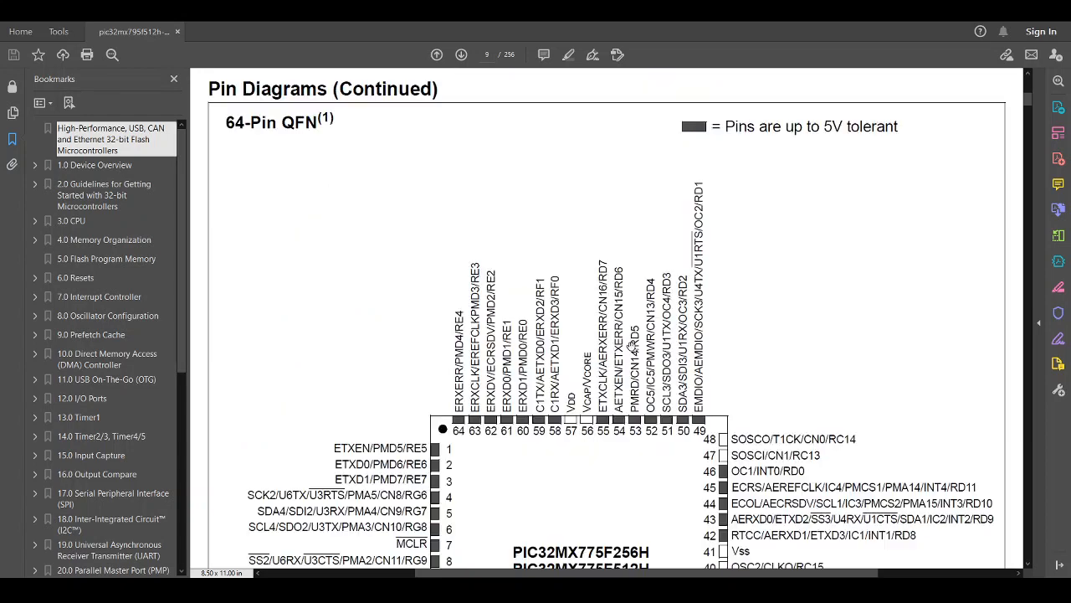
pyautogui.scroll(-3)
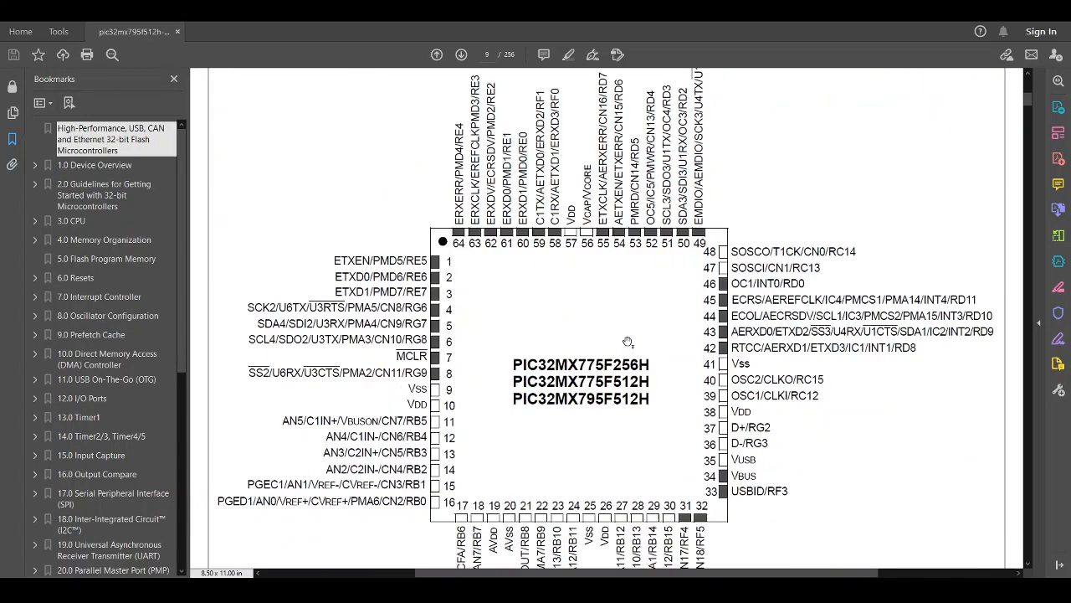
pyautogui.scroll(-3)
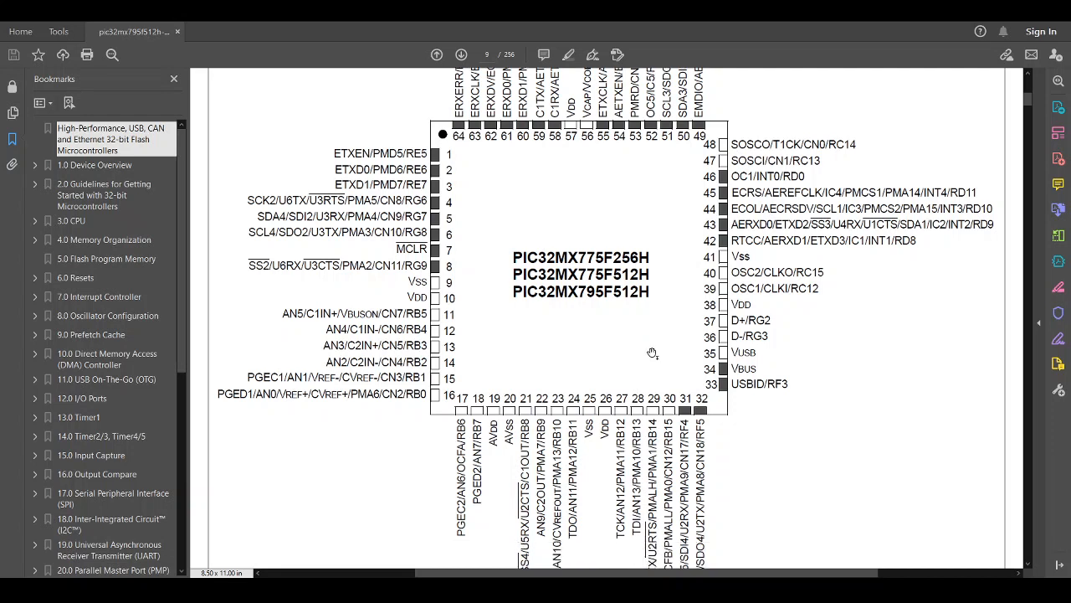
pyautogui.moveTo(408, 187)
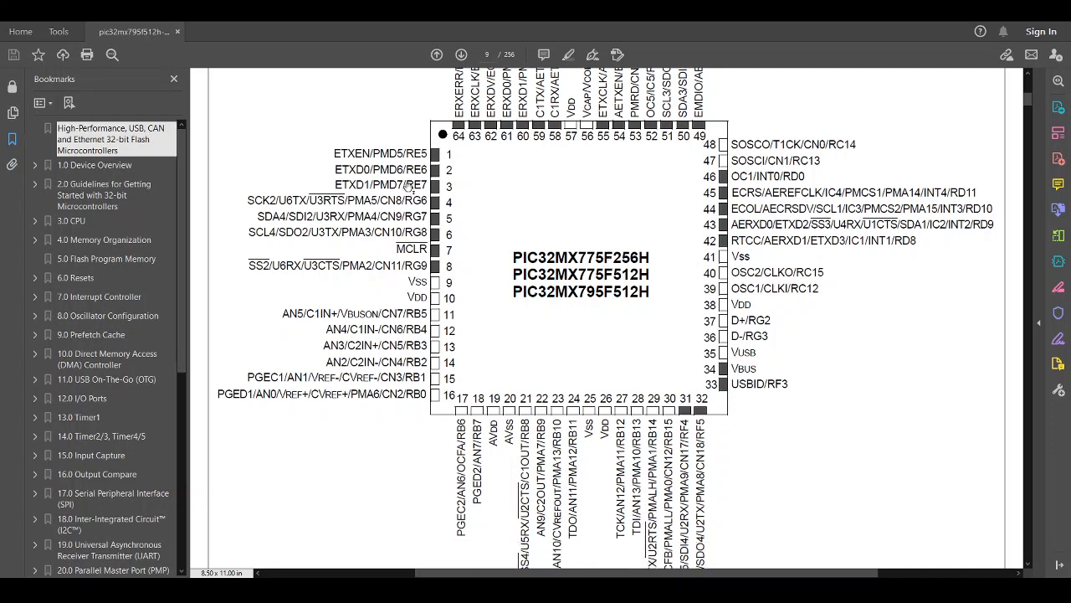
pyautogui.moveTo(437, 402)
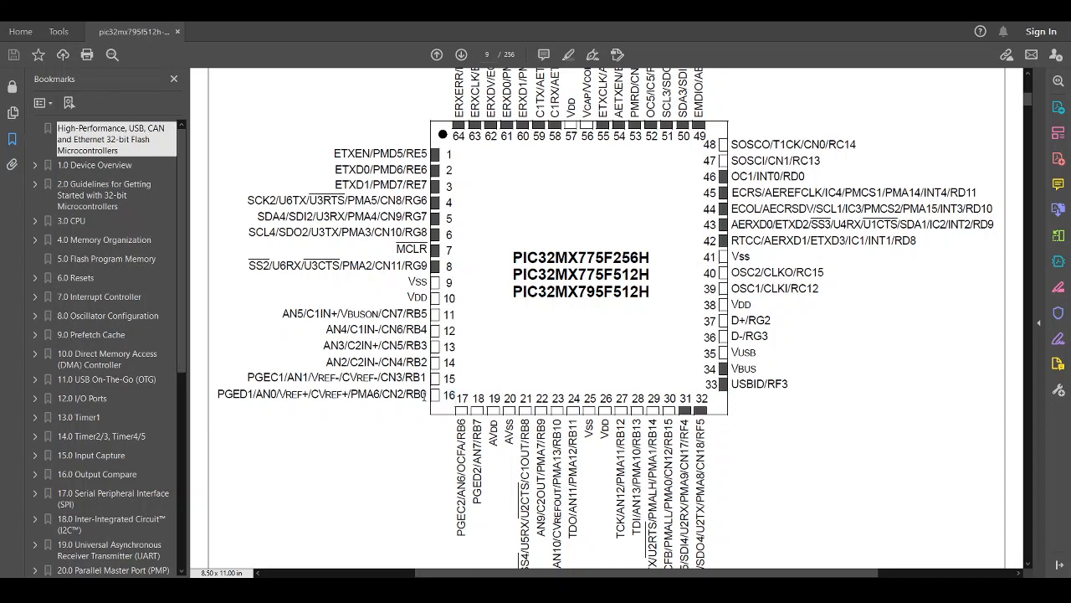
pyautogui.moveTo(423, 396)
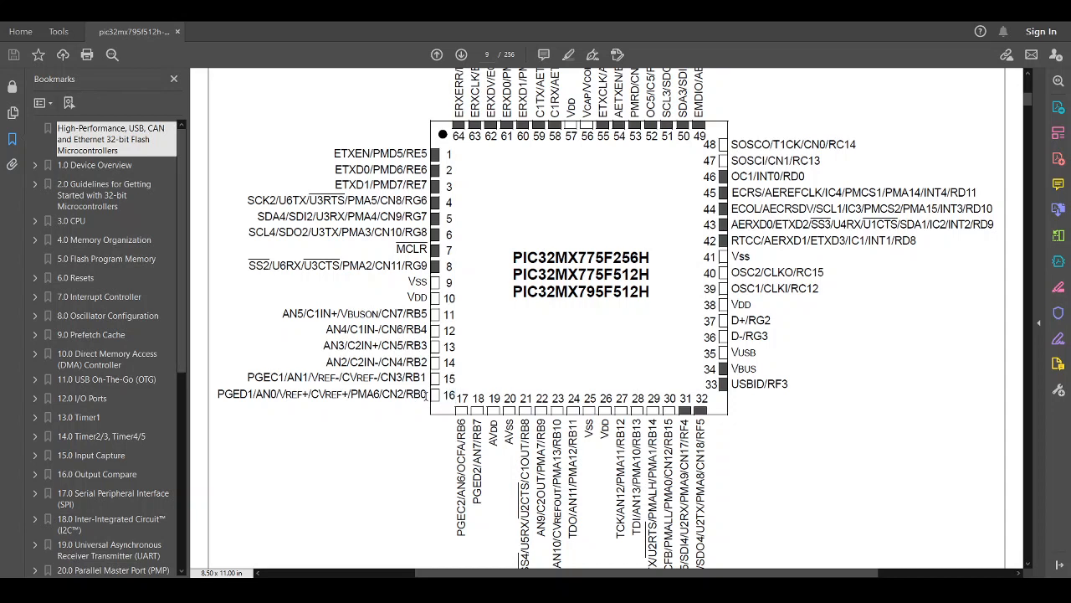
pyautogui.doubleClick(416, 393)
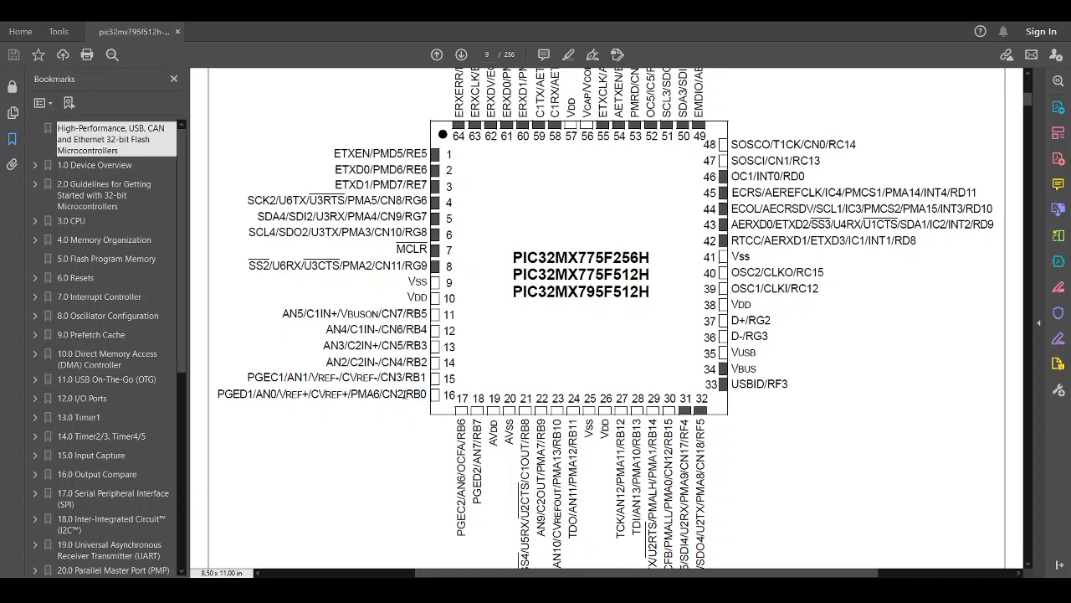
pyautogui.doubleClick(391, 393)
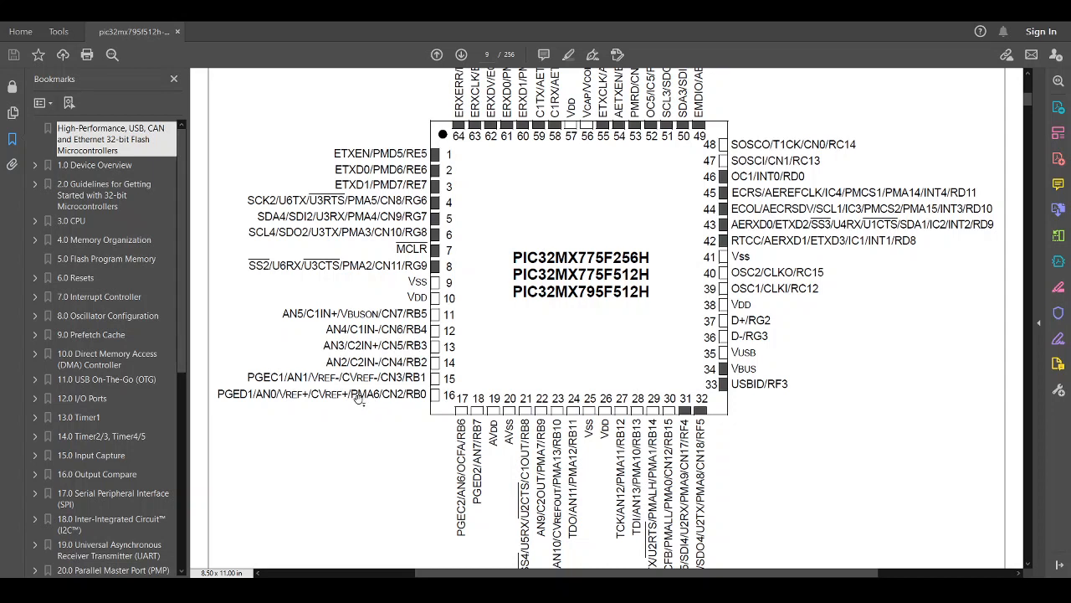
pyautogui.moveTo(303, 408)
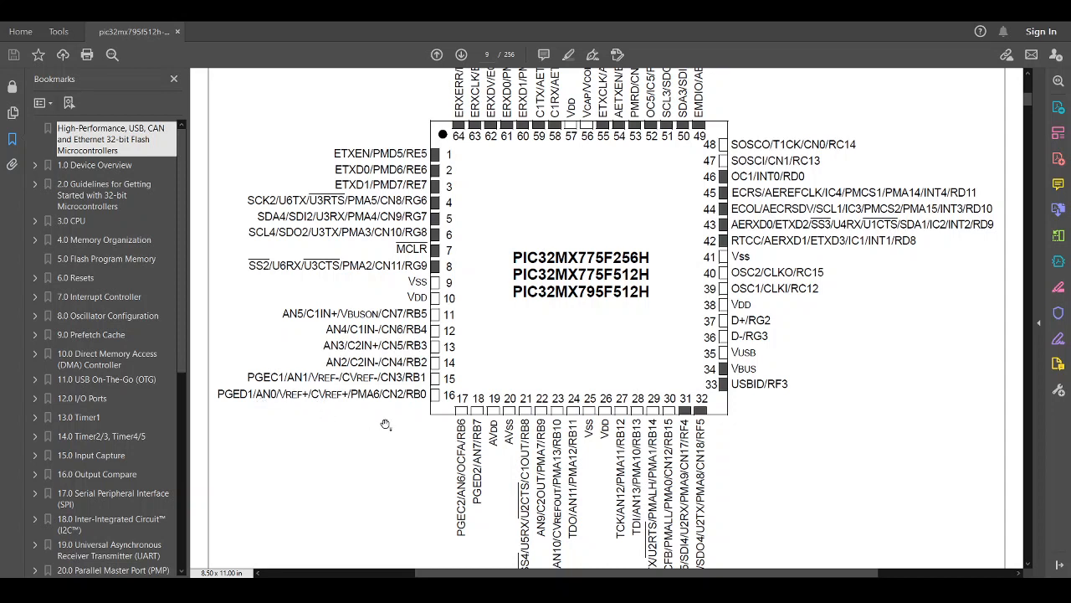
pyautogui.moveTo(423, 405)
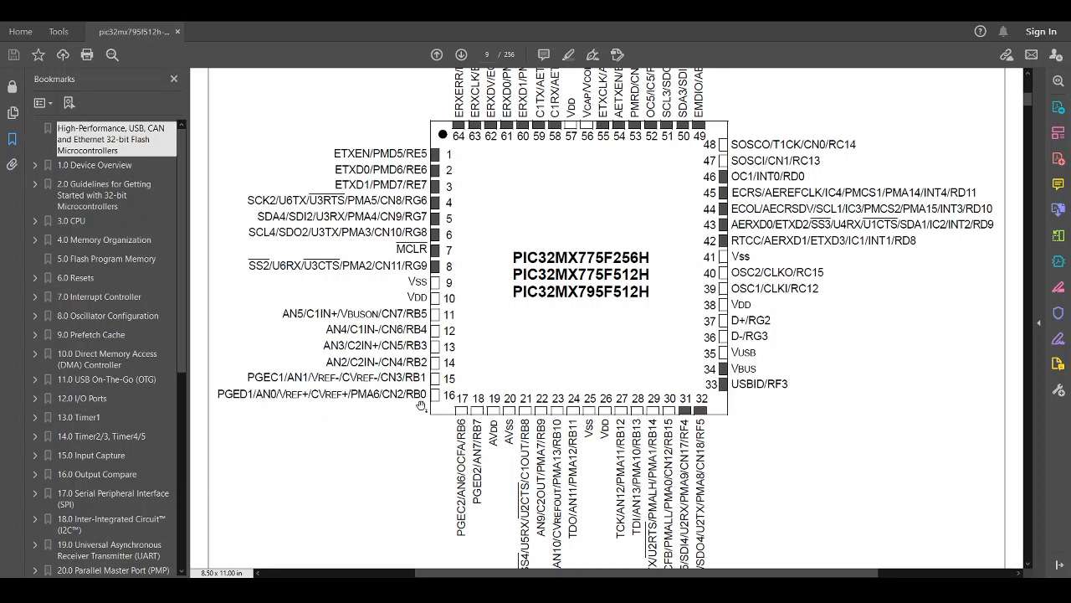
pyautogui.moveTo(395, 400)
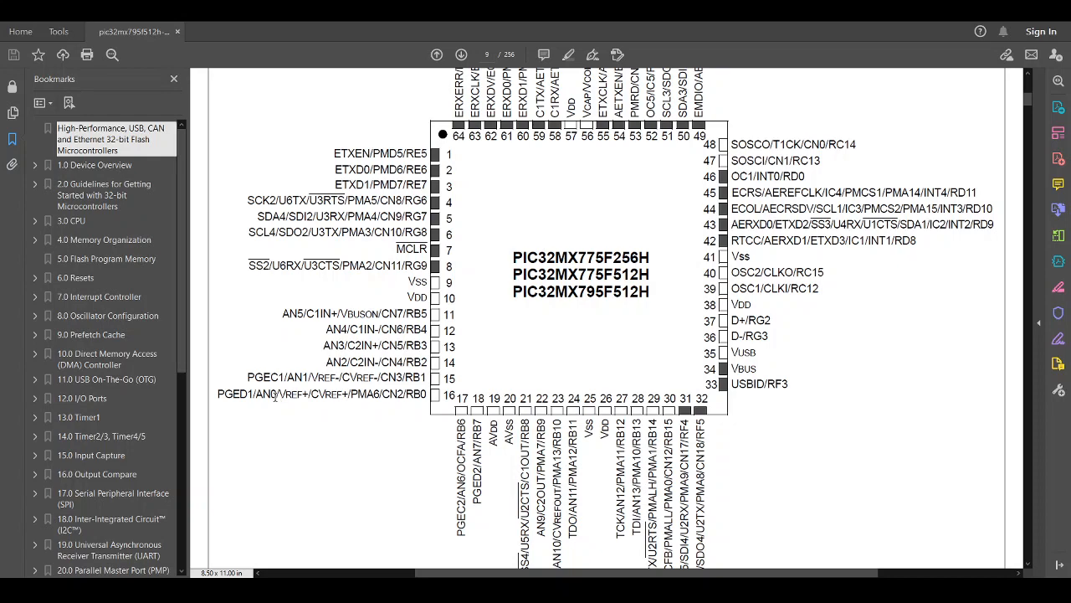
pyautogui.doubleClick(266, 394)
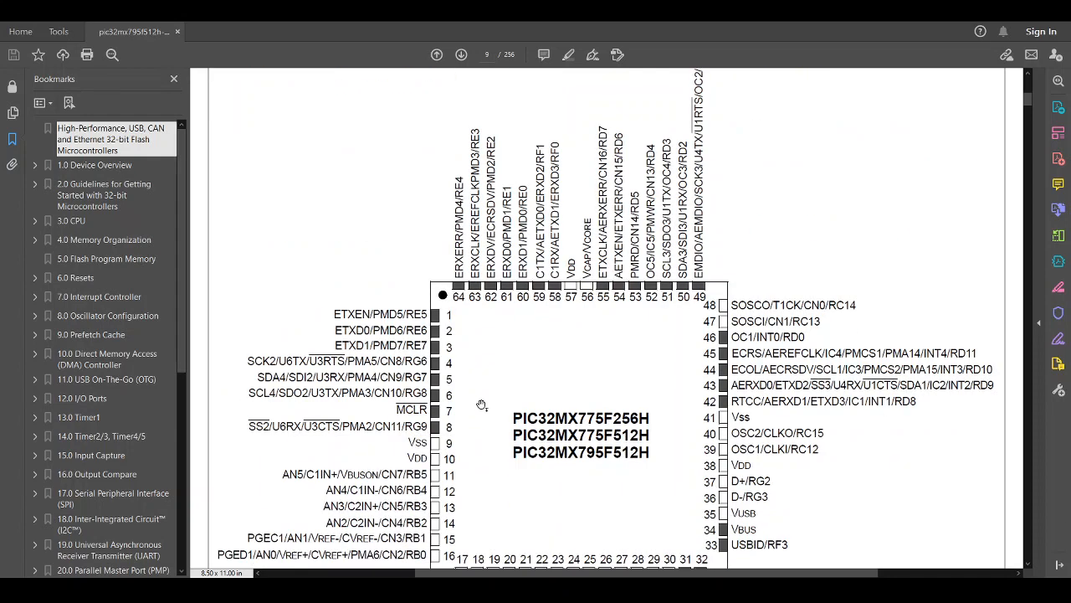
pyautogui.scroll(-3)
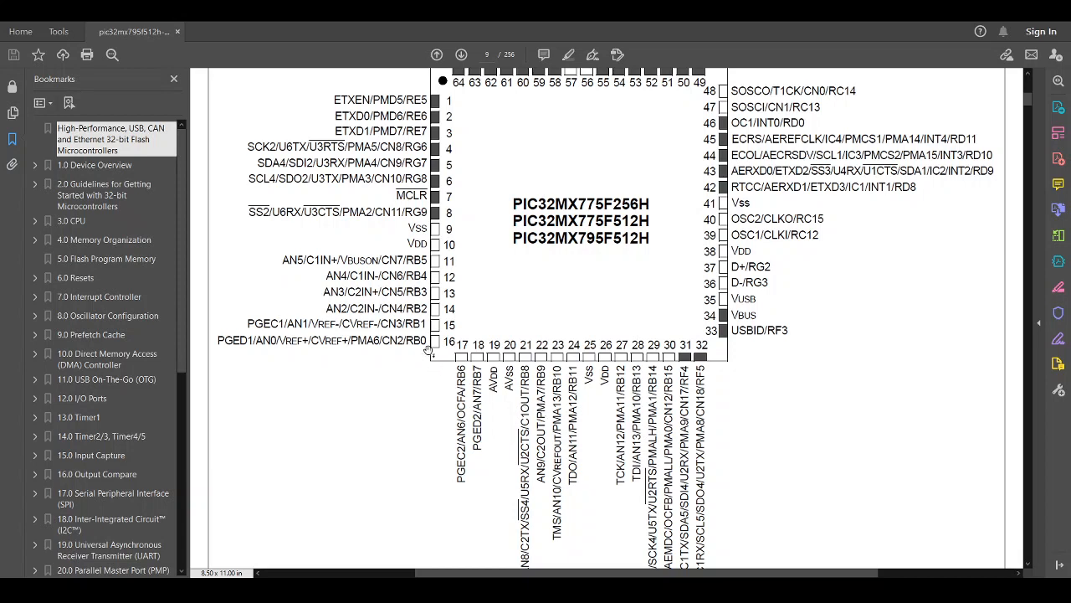
pyautogui.moveTo(266, 346)
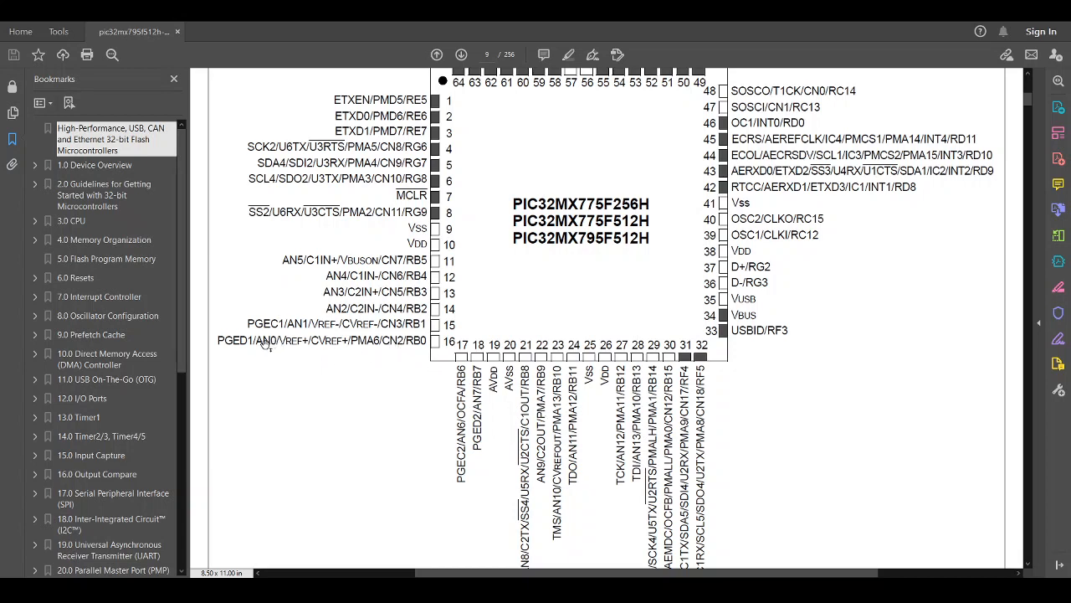
pyautogui.moveTo(341, 349)
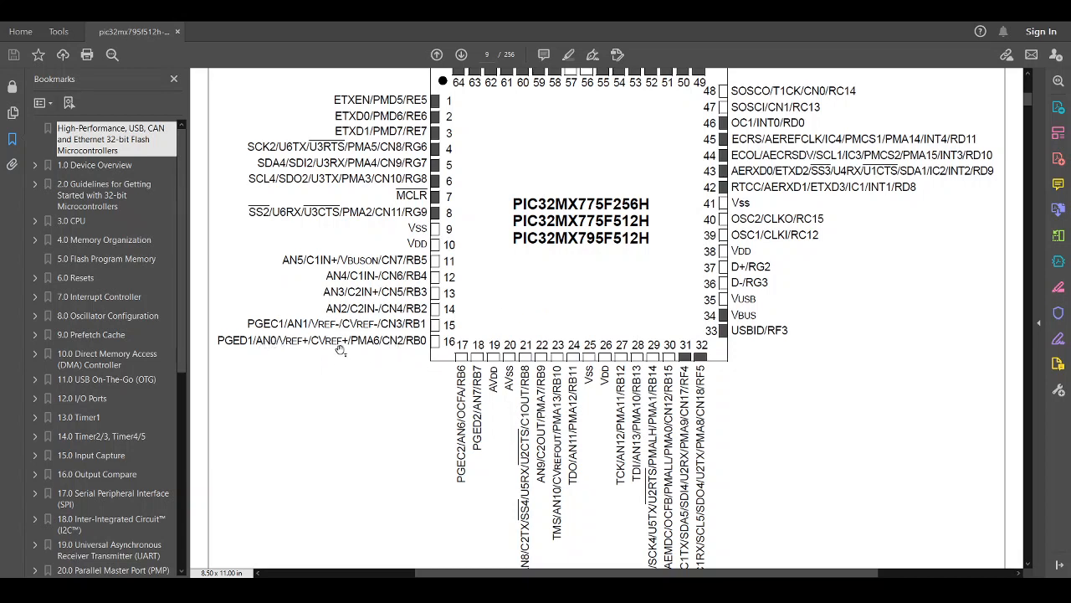
pyautogui.moveTo(310, 333)
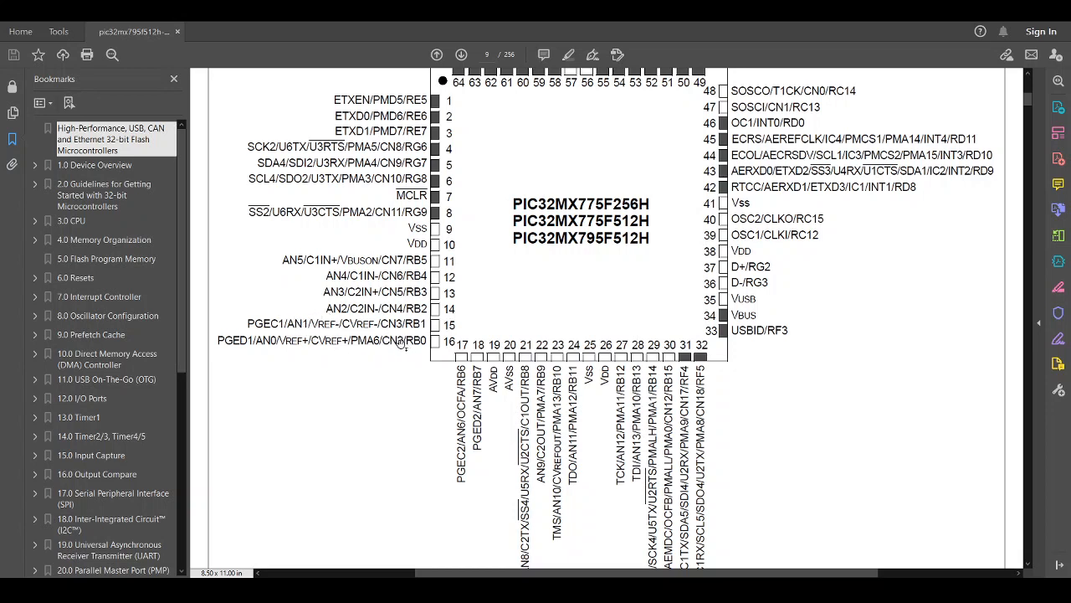
pyautogui.moveTo(395, 347)
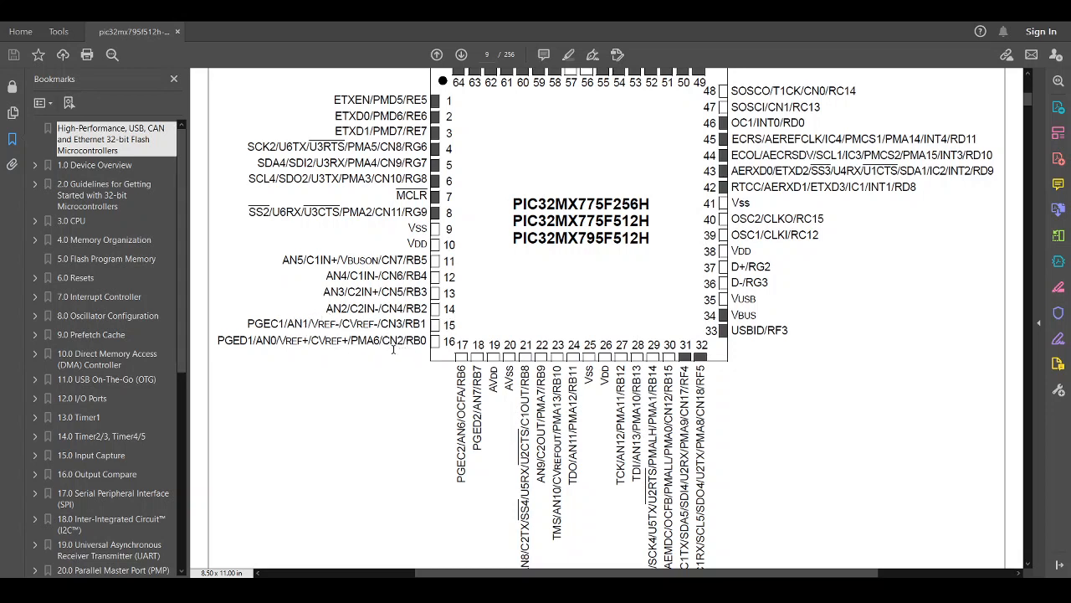
pyautogui.scroll(-3)
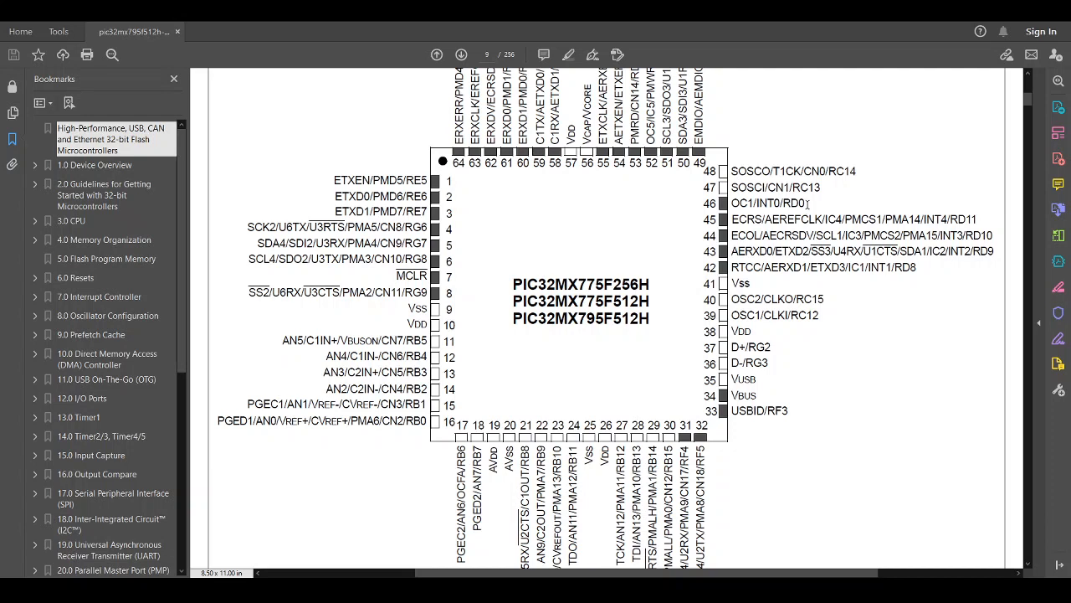
# Highlight the OC1 and INT0 function names on pin 46 of the pin diagram
pyautogui.doubleClick(793, 203)
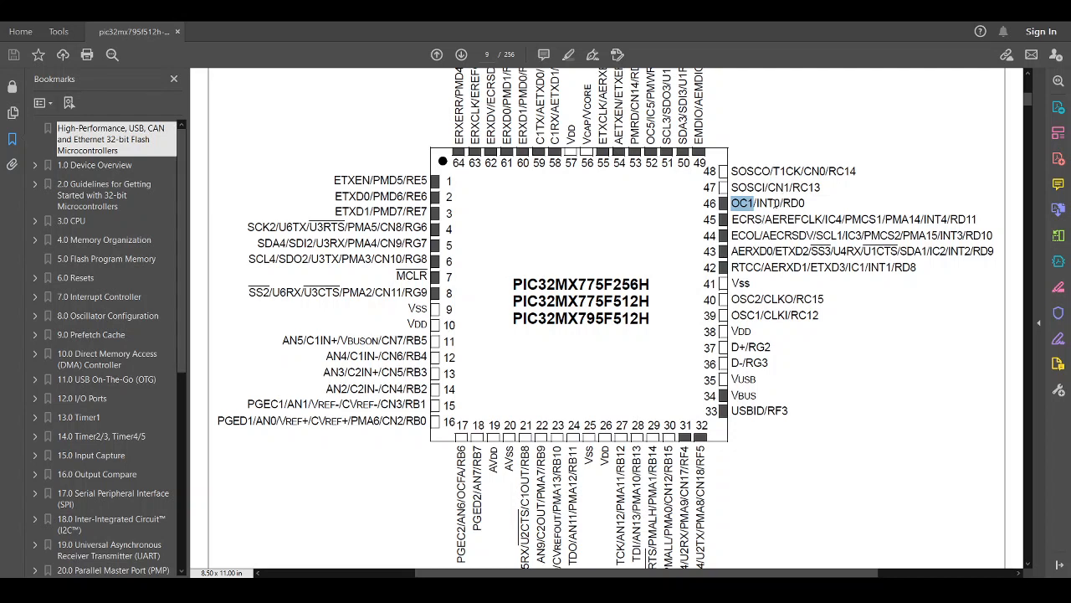
pyautogui.doubleClick(766, 203)
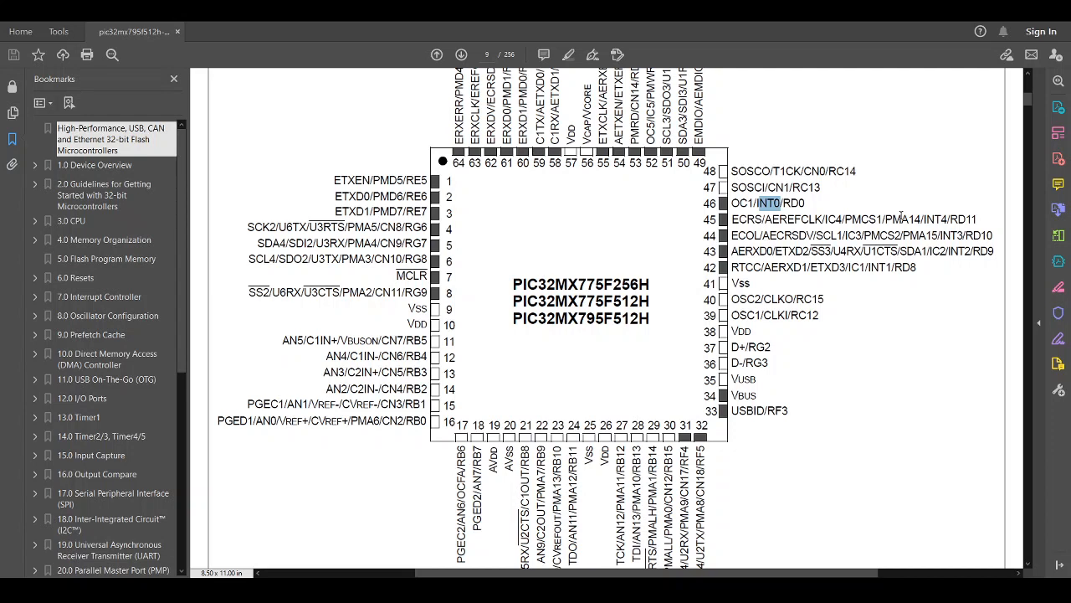
pyautogui.moveTo(911, 208)
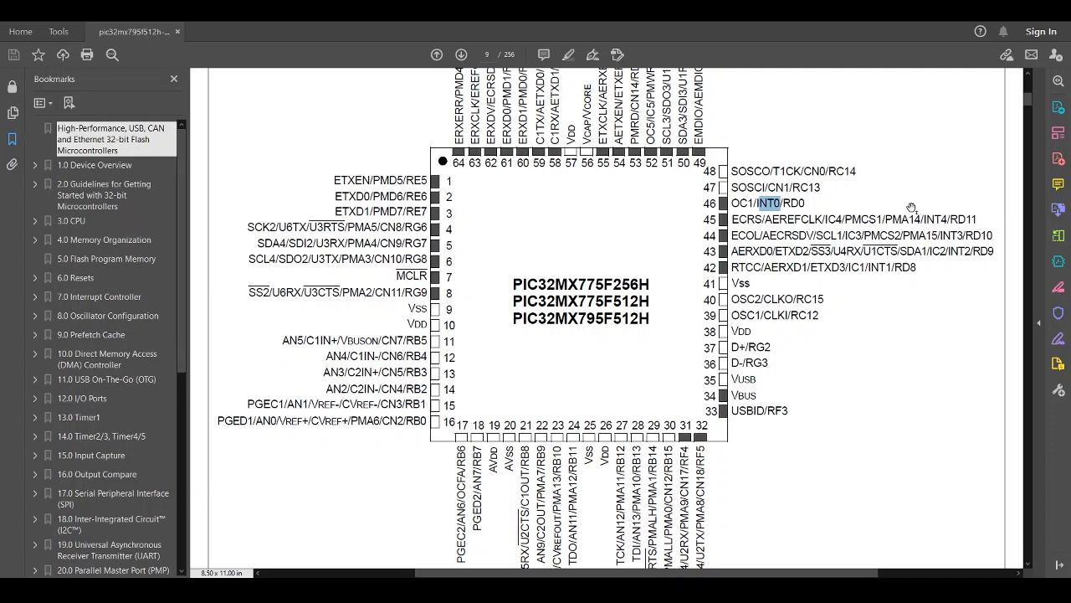
pyautogui.moveTo(762, 203); pyautogui.dragTo(821, 316)
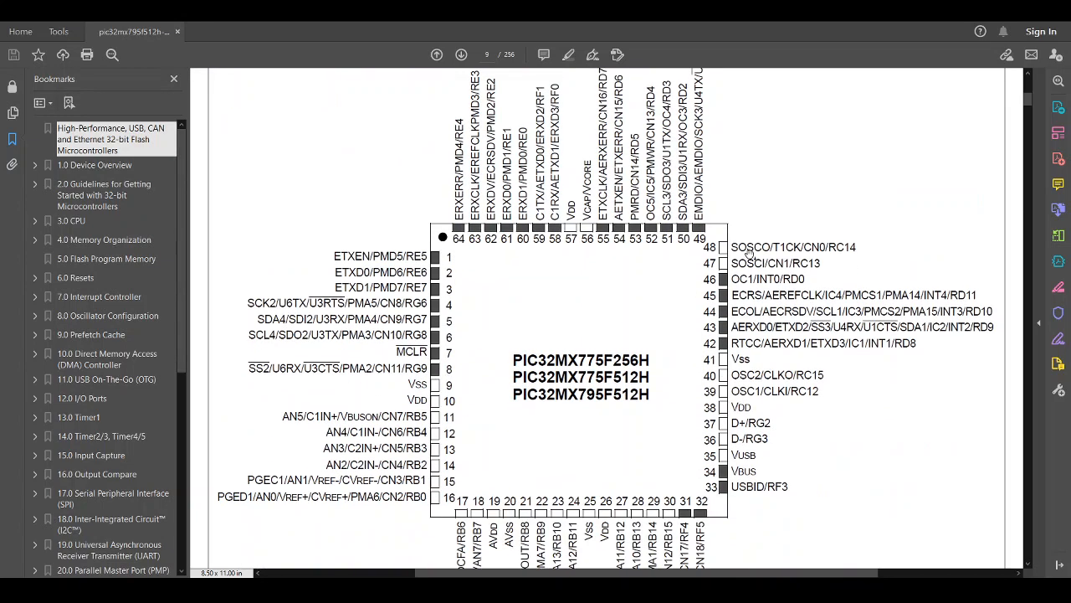
# Scroll through the remaining pin diagram pages, then jump to the '1.0 Device Overview' bookmark
pyautogui.scroll(-3)
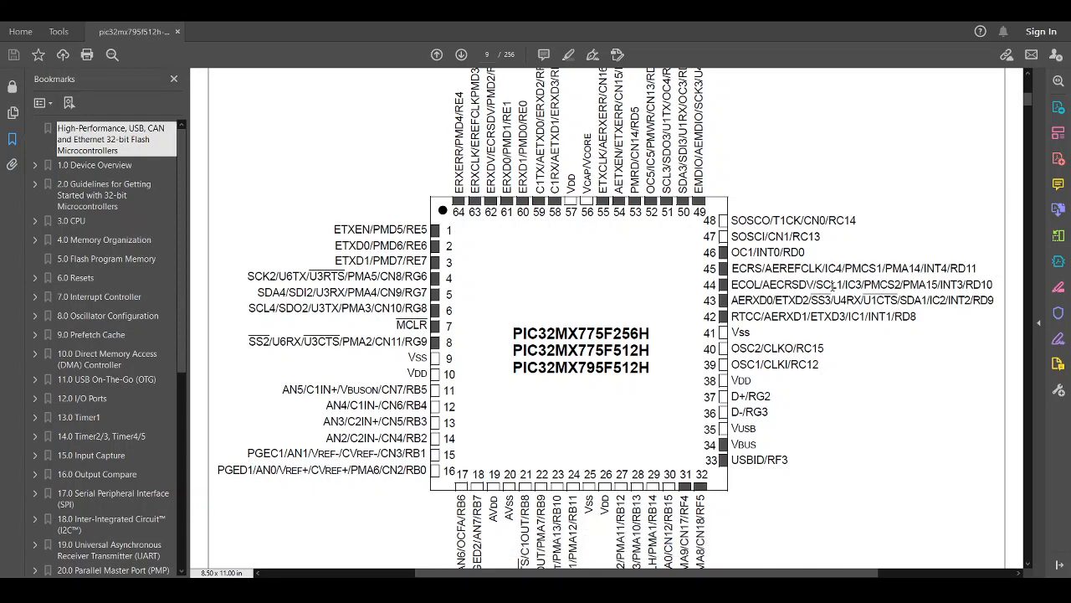
pyautogui.moveTo(825, 309)
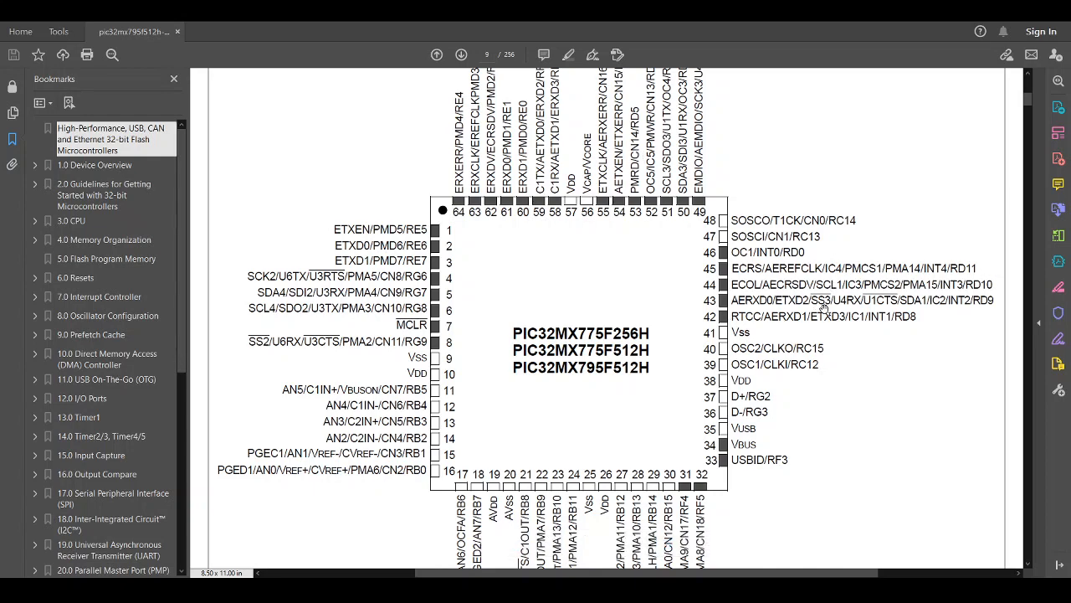
pyautogui.scroll(-3)
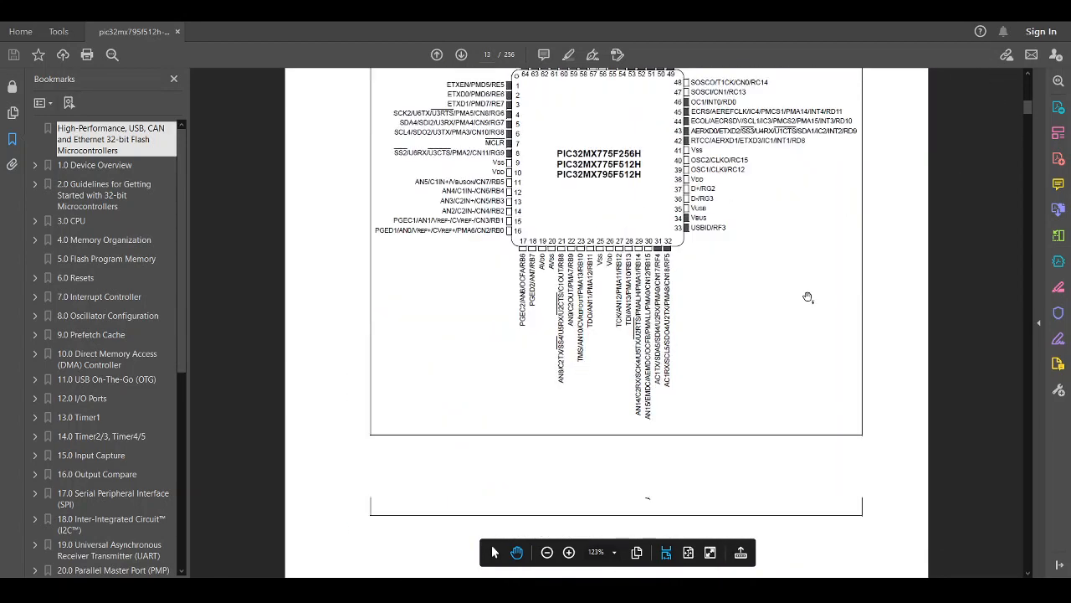
pyautogui.scroll(-3)
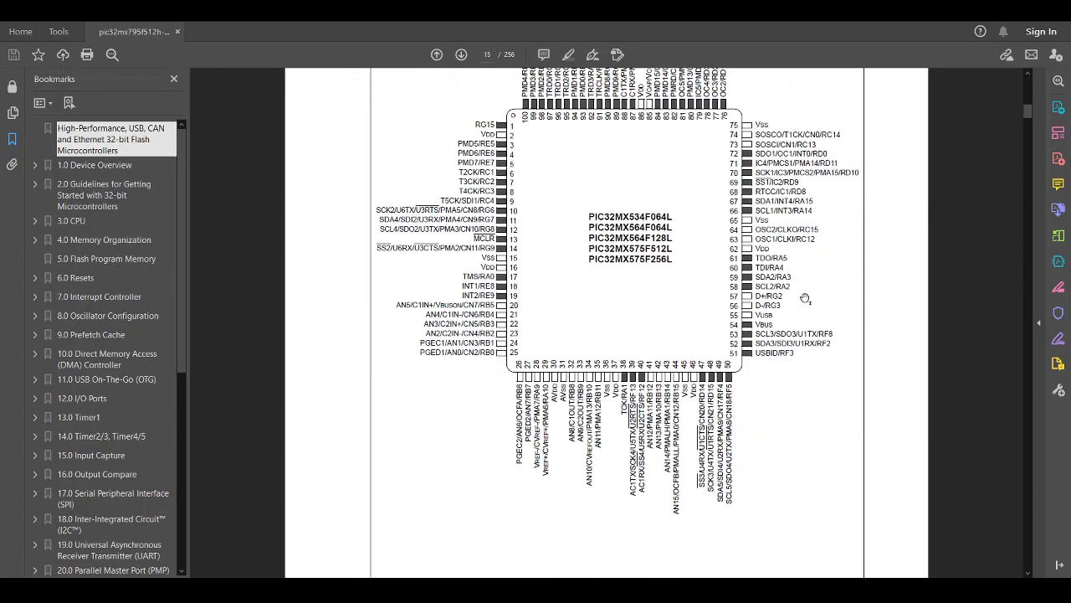
pyautogui.click(462, 54)
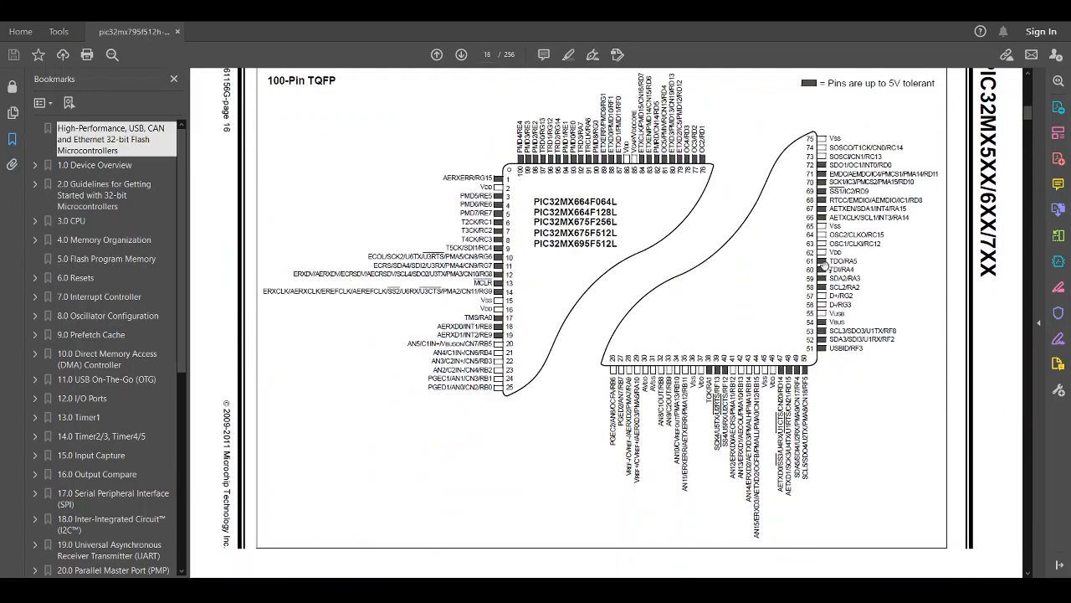
pyautogui.scroll(-3)
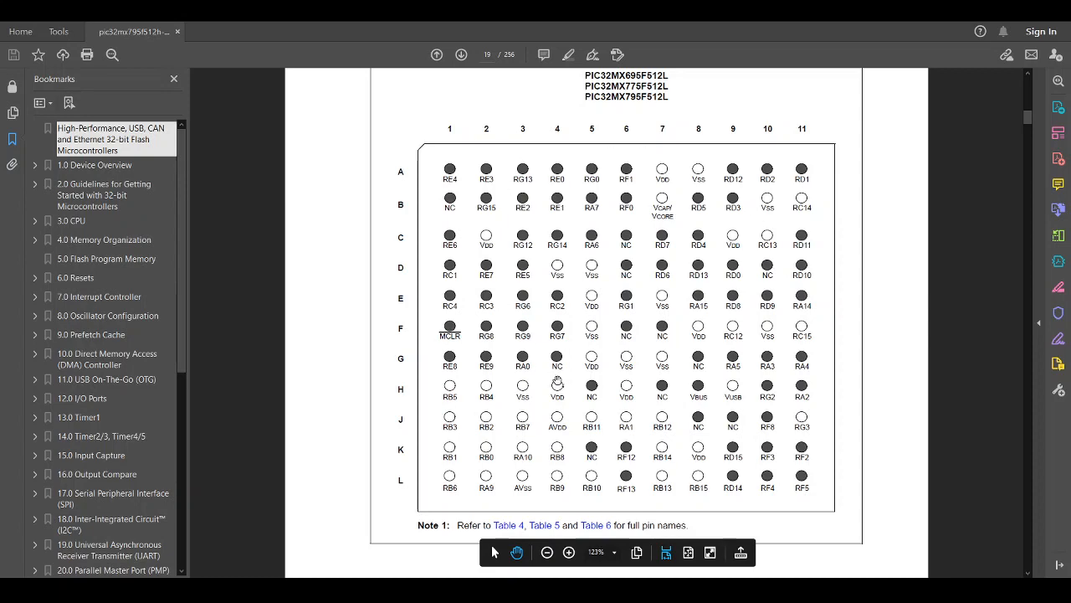
pyautogui.moveTo(516, 251)
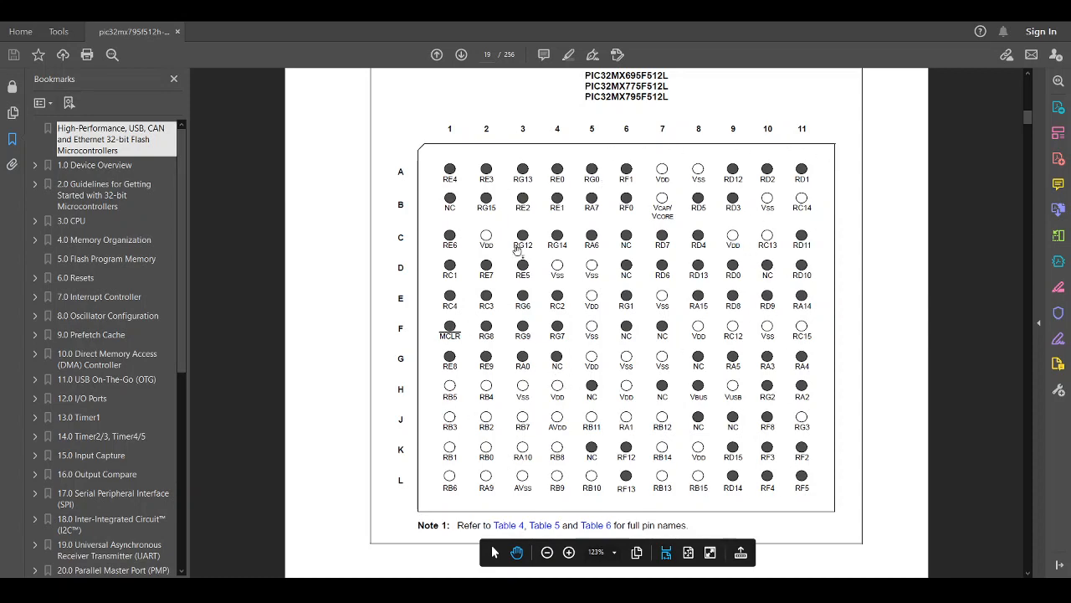
pyautogui.click(461, 54)
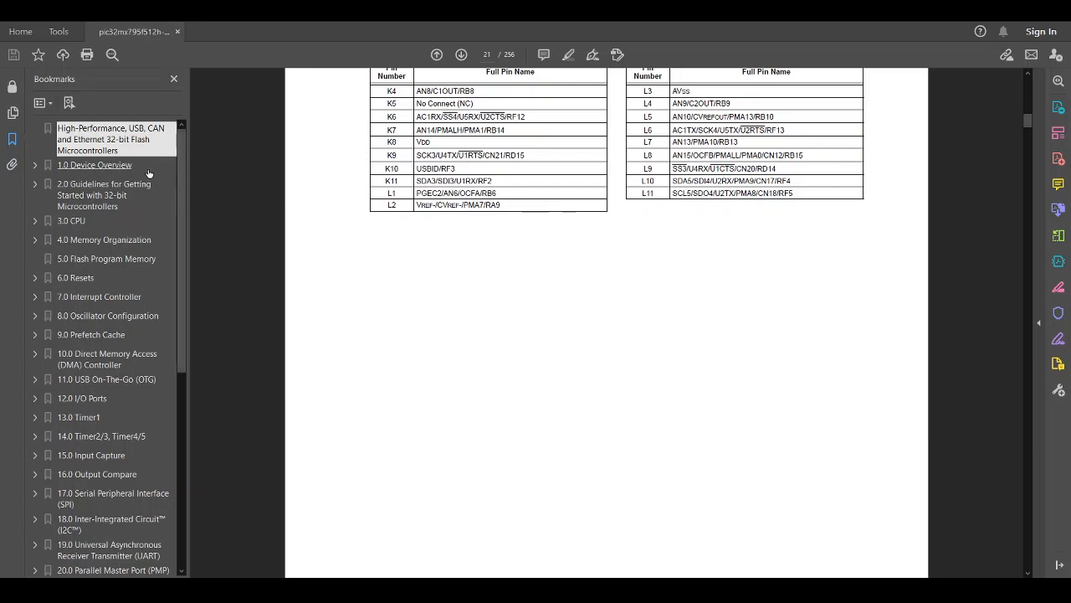
pyautogui.click(95, 165)
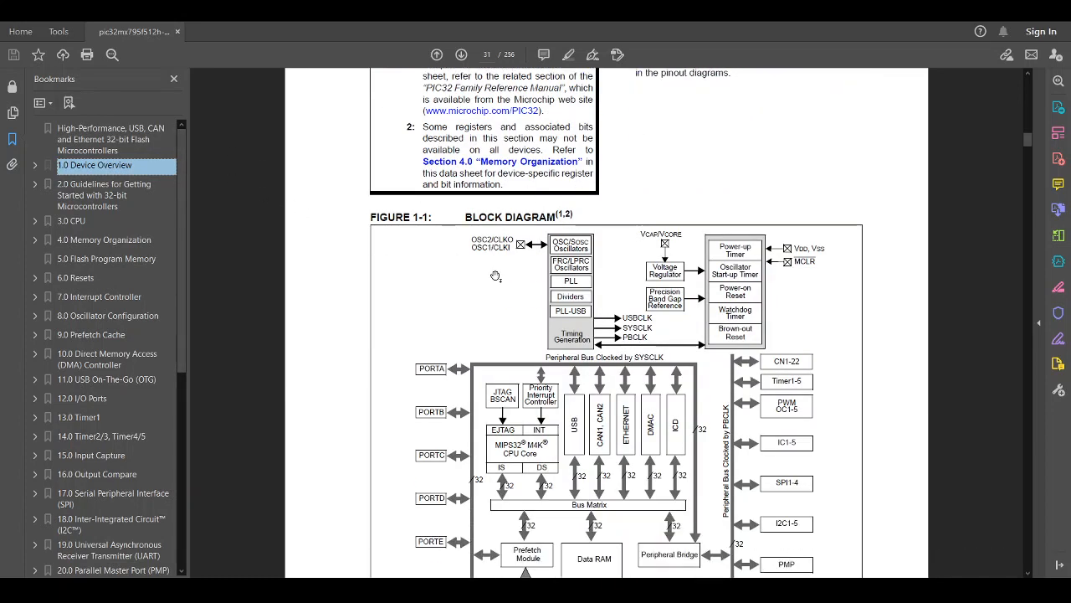
# Scroll down so Figure 1-1's CPU core, bus matrix, flash and peripheral blocks fill the view
pyautogui.scroll(-3)
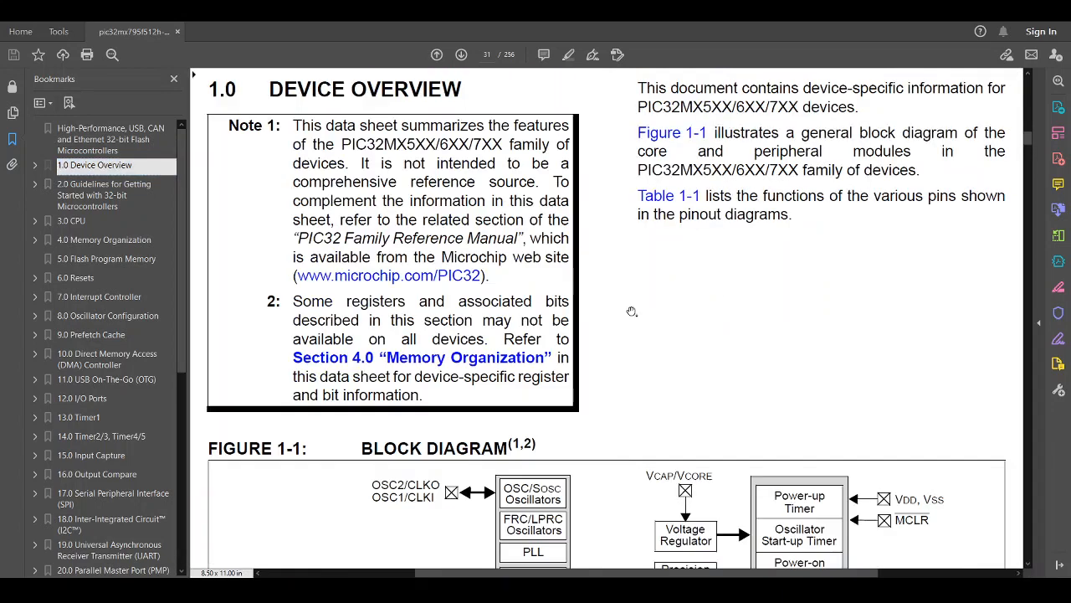
pyautogui.scroll(-3)
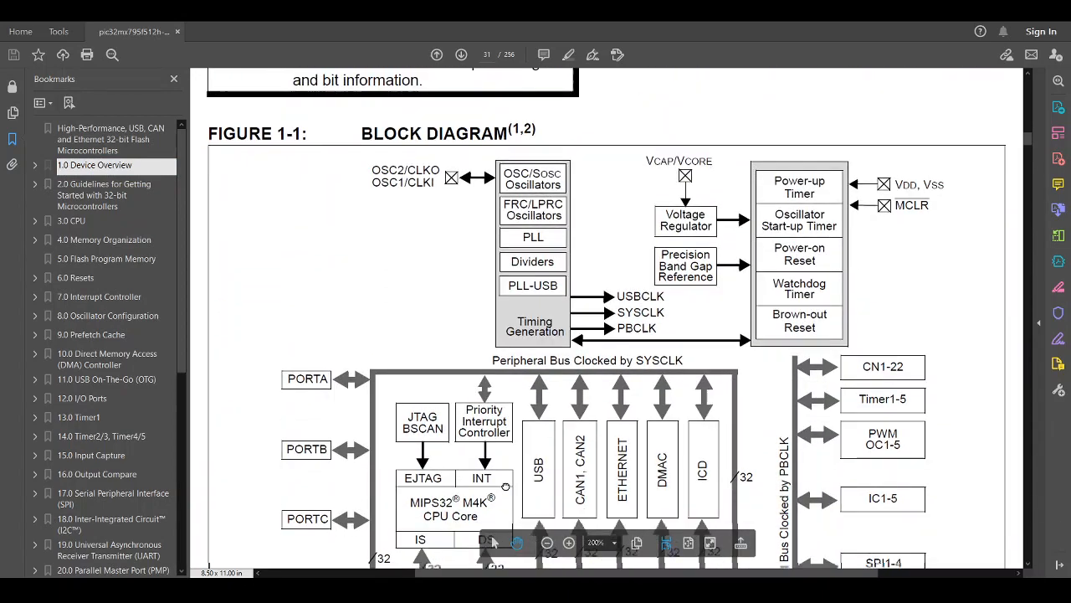
pyautogui.scroll(-3)
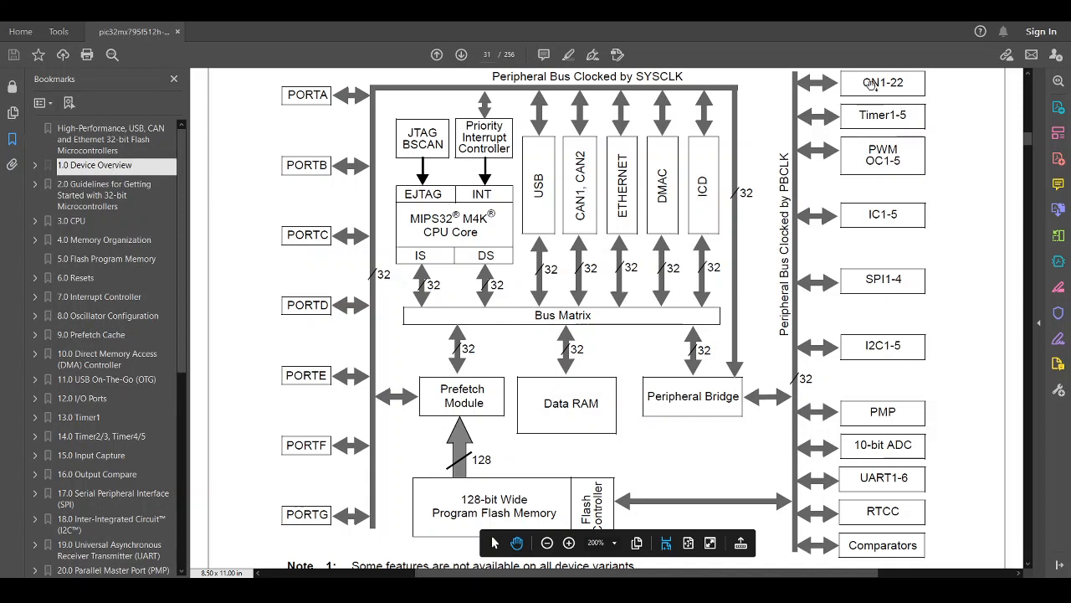
pyautogui.moveTo(876, 116)
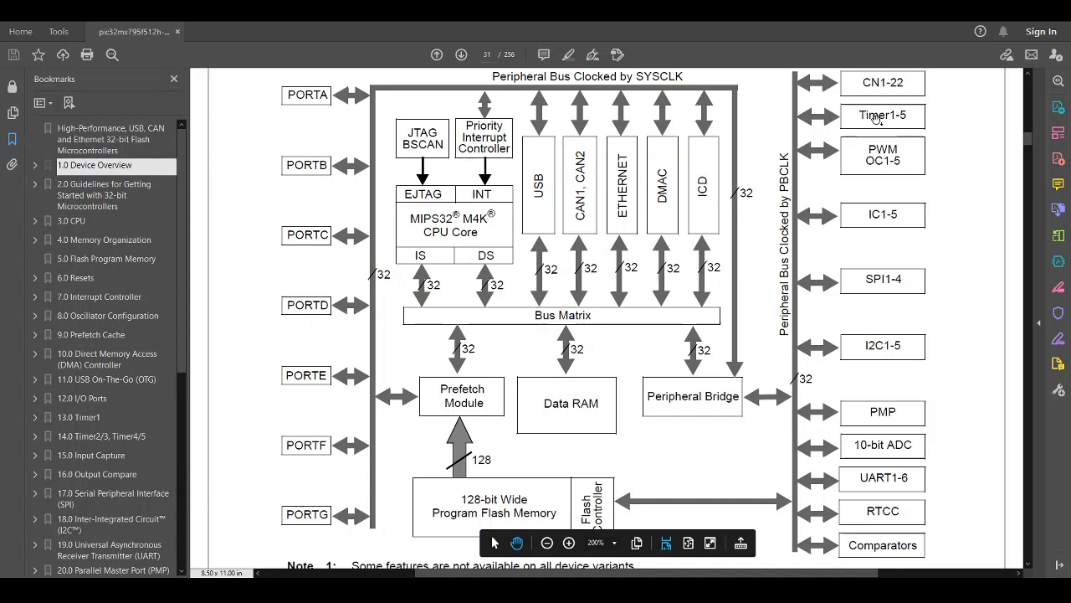
pyautogui.moveTo(810, 155)
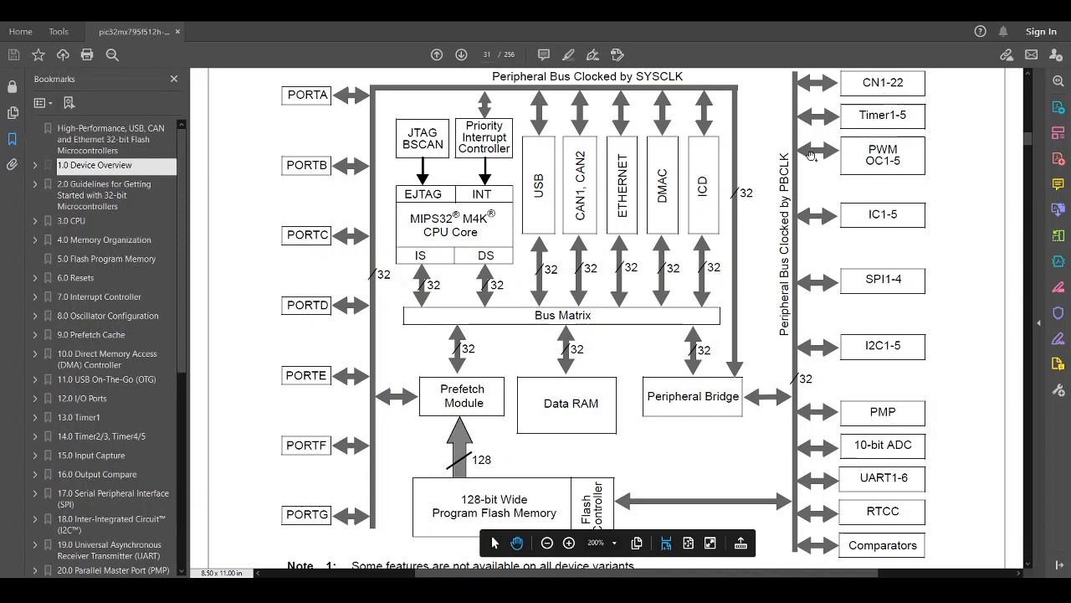
pyautogui.moveTo(509, 270)
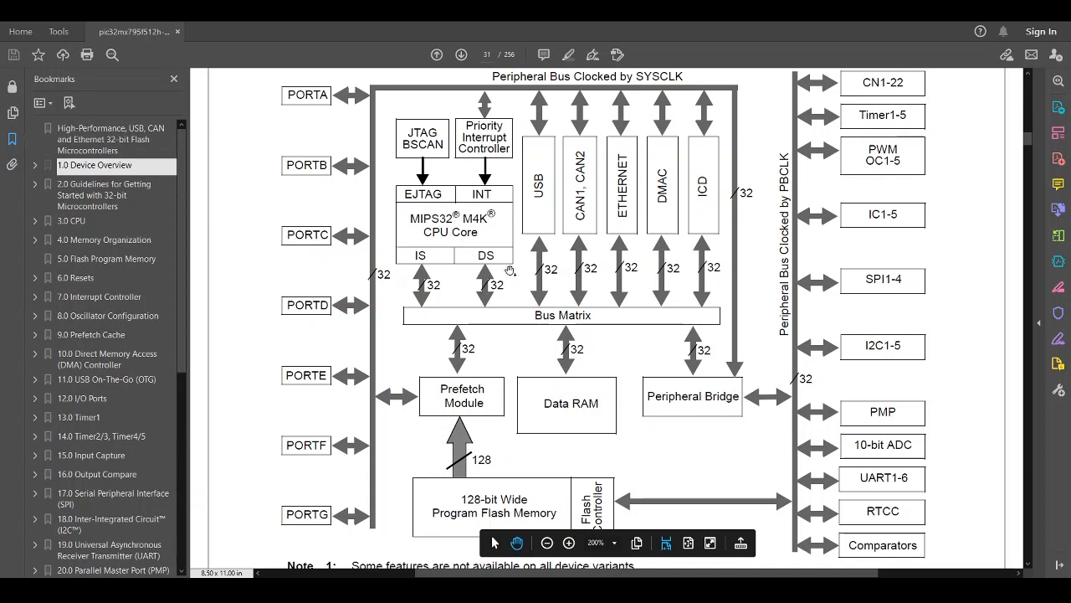
pyautogui.moveTo(527, 251)
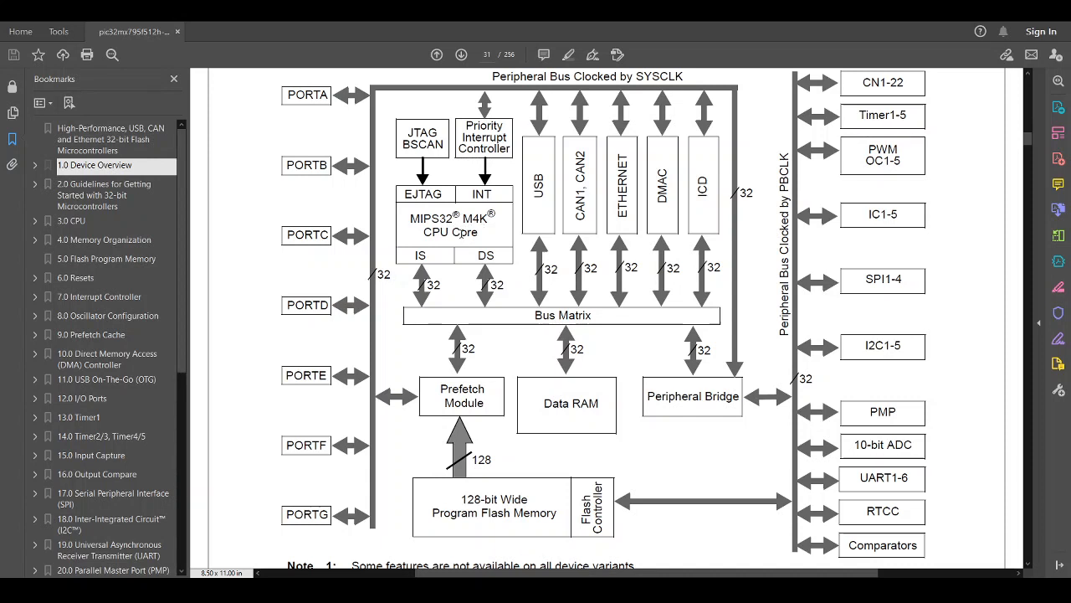
pyautogui.moveTo(502, 234)
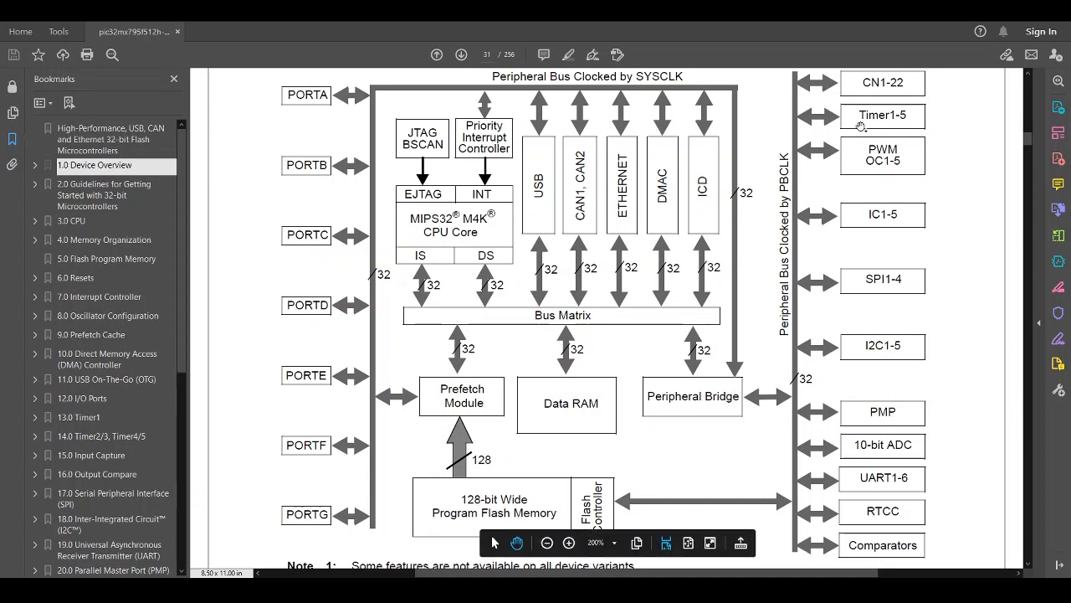
pyautogui.moveTo(415, 222)
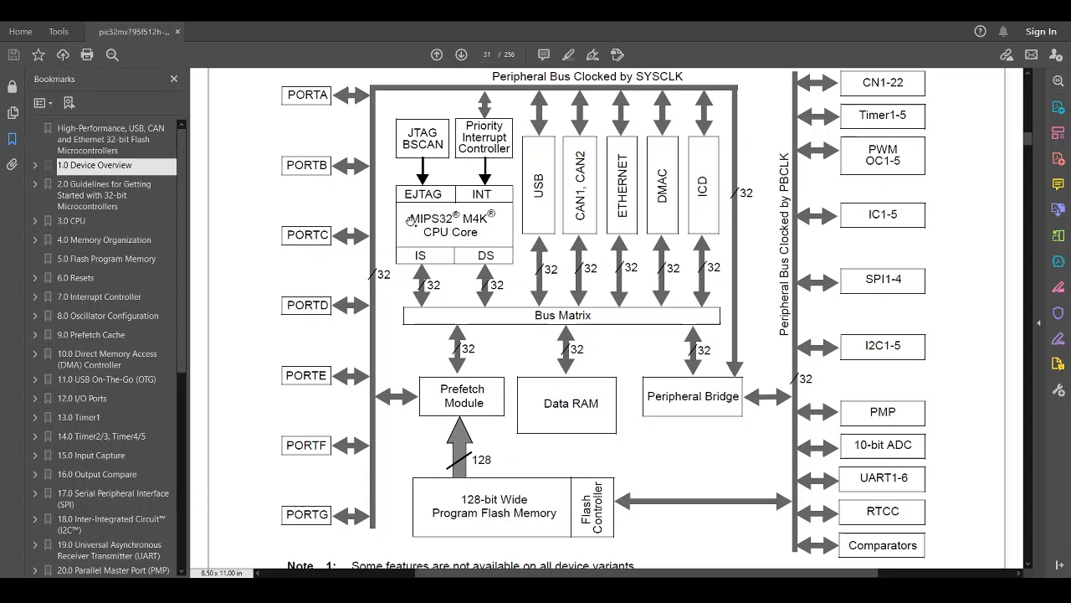
pyautogui.moveTo(408, 221)
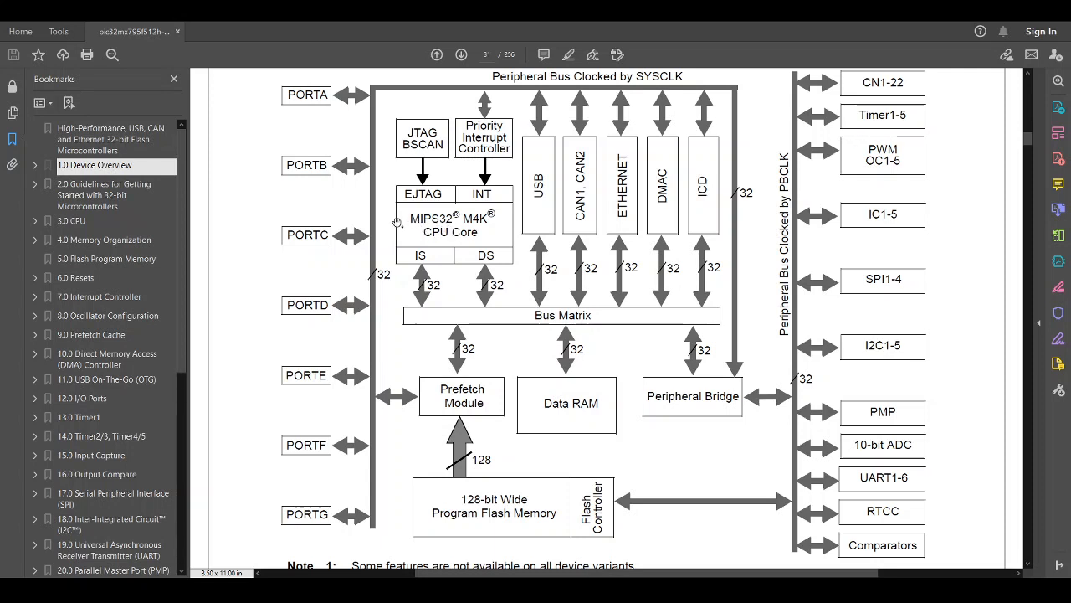
pyautogui.moveTo(473, 210)
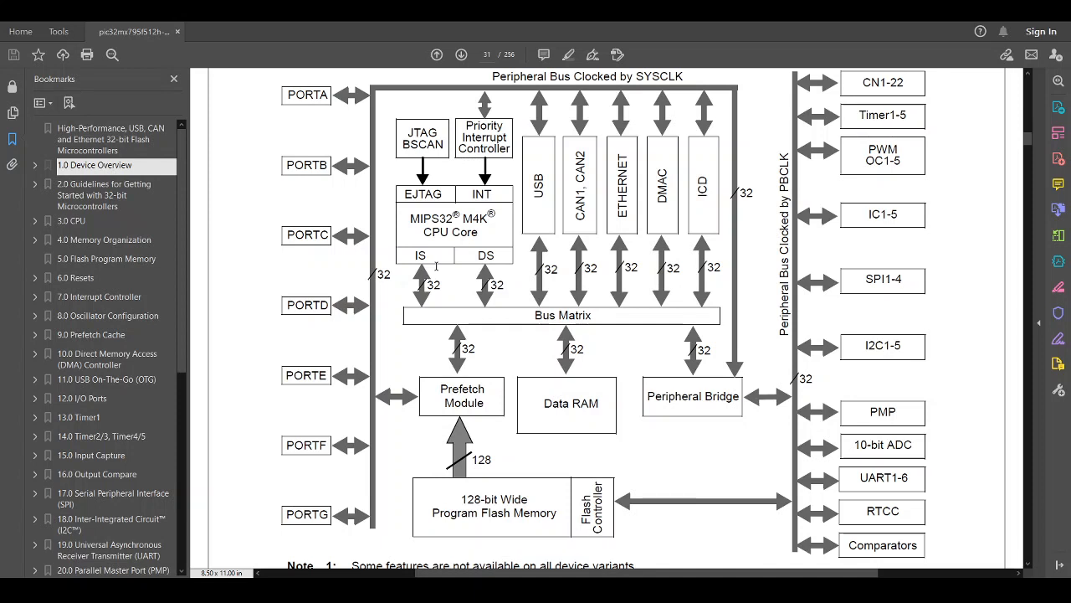
pyautogui.moveTo(580, 416)
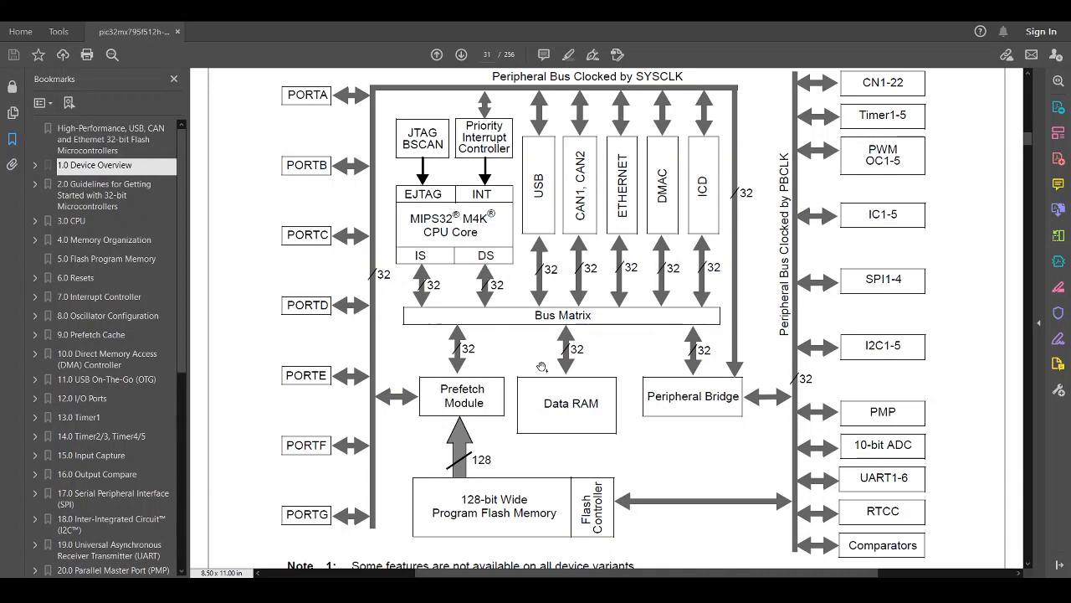
pyautogui.moveTo(428, 277)
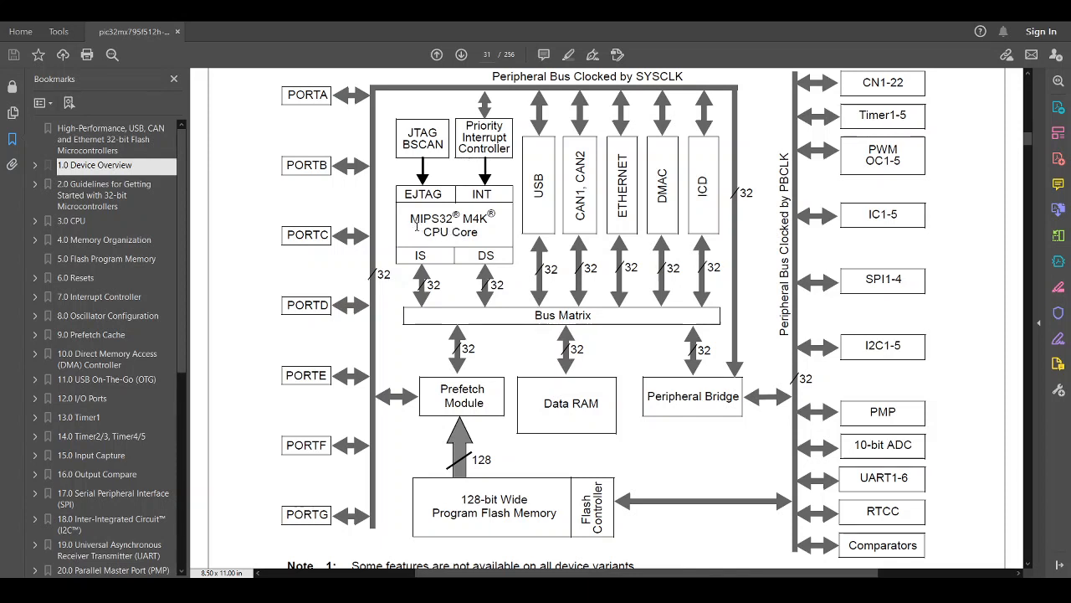
pyautogui.moveTo(419, 256)
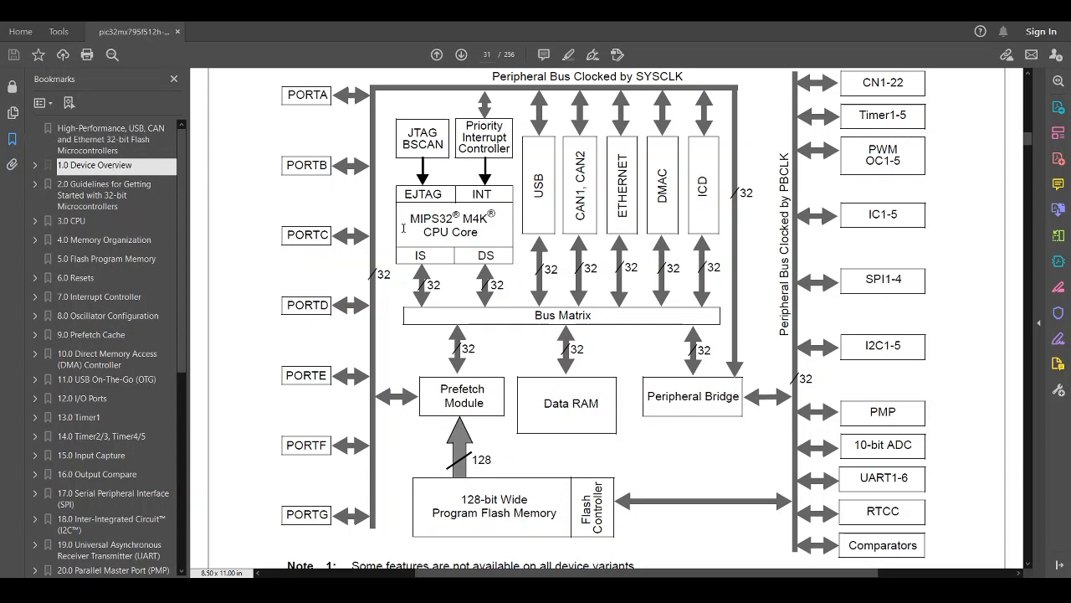
pyautogui.moveTo(490, 289)
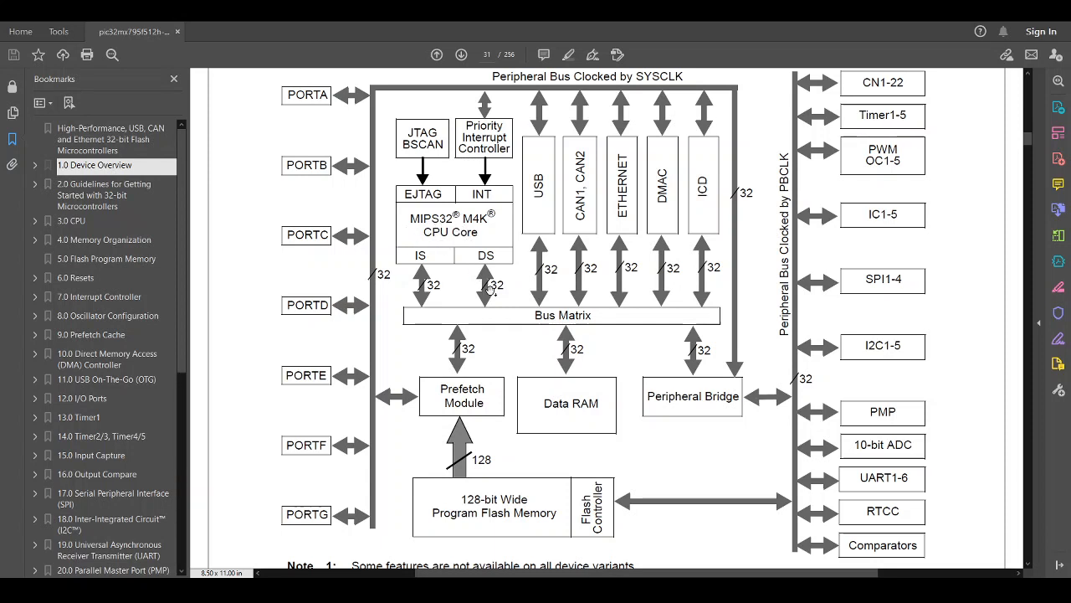
pyautogui.moveTo(574, 364)
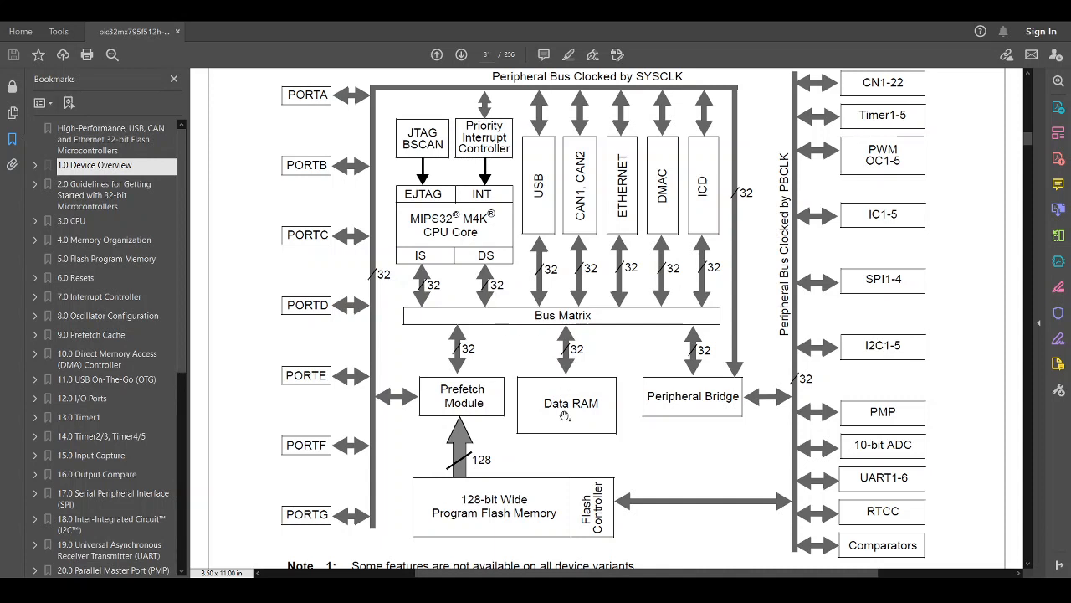
pyautogui.moveTo(476, 242)
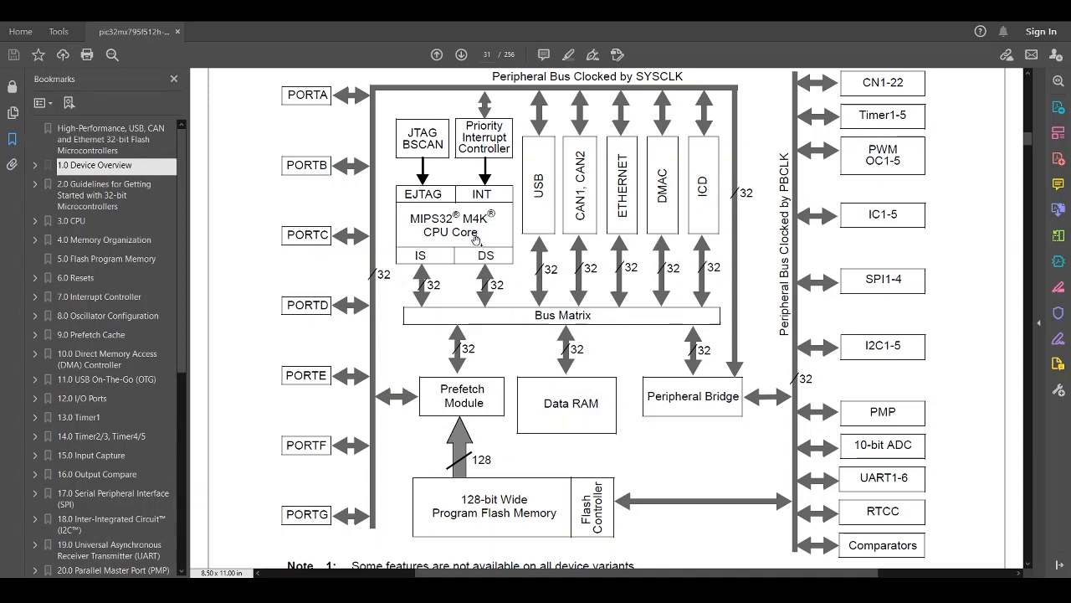
pyautogui.moveTo(474, 239)
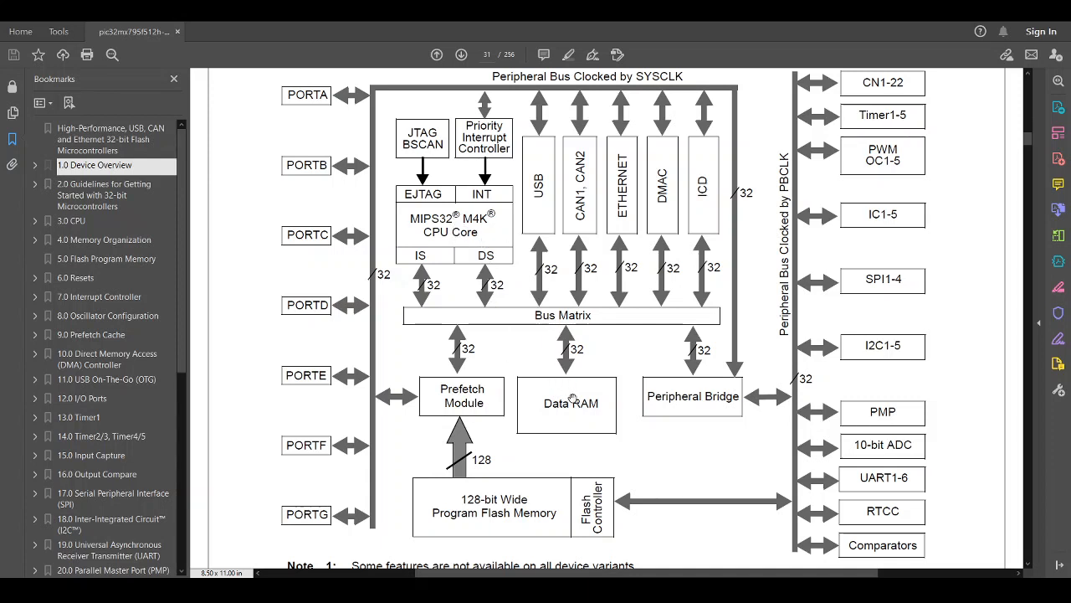
pyautogui.moveTo(468, 433)
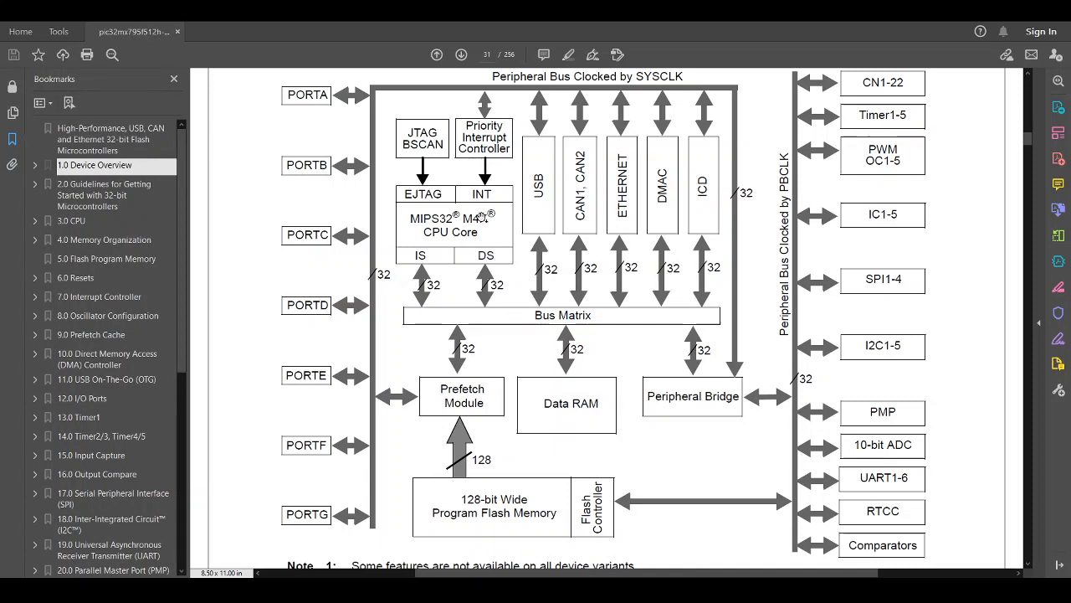
pyautogui.moveTo(563, 406)
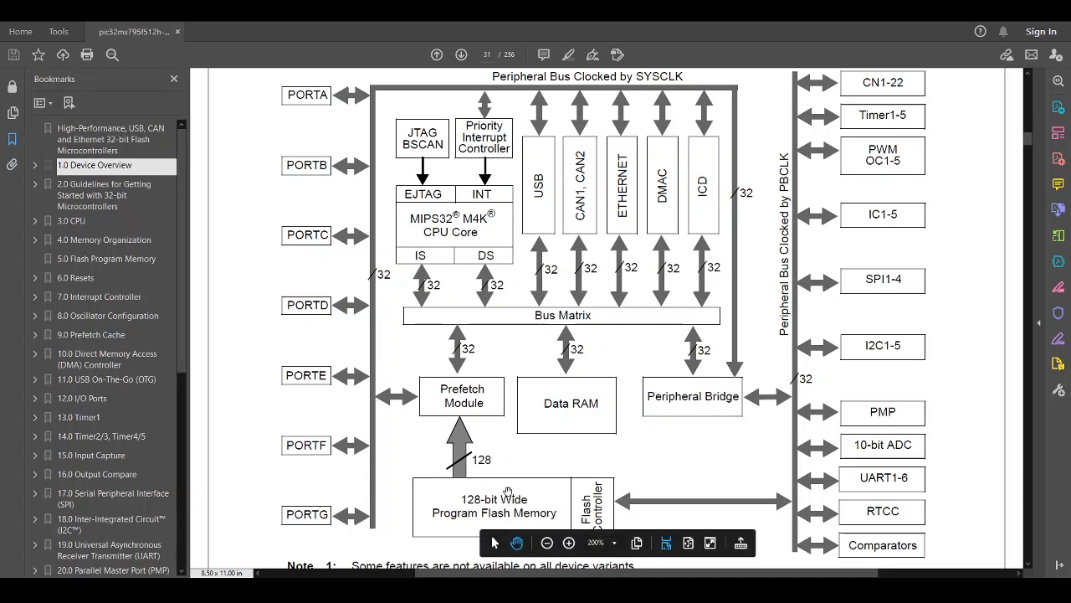
pyautogui.moveTo(484, 278)
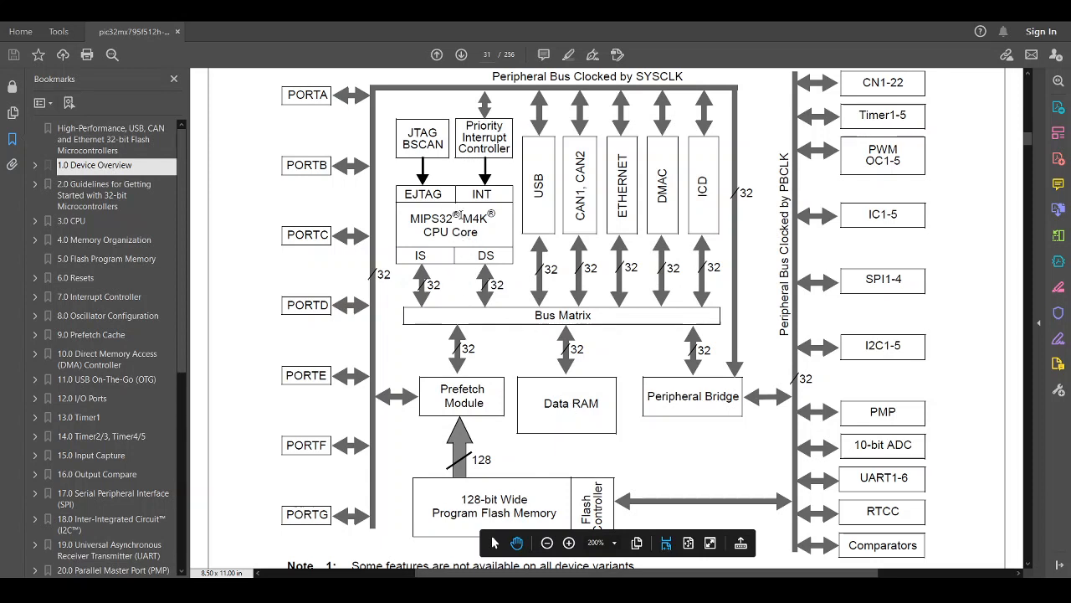
pyautogui.moveTo(734, 218)
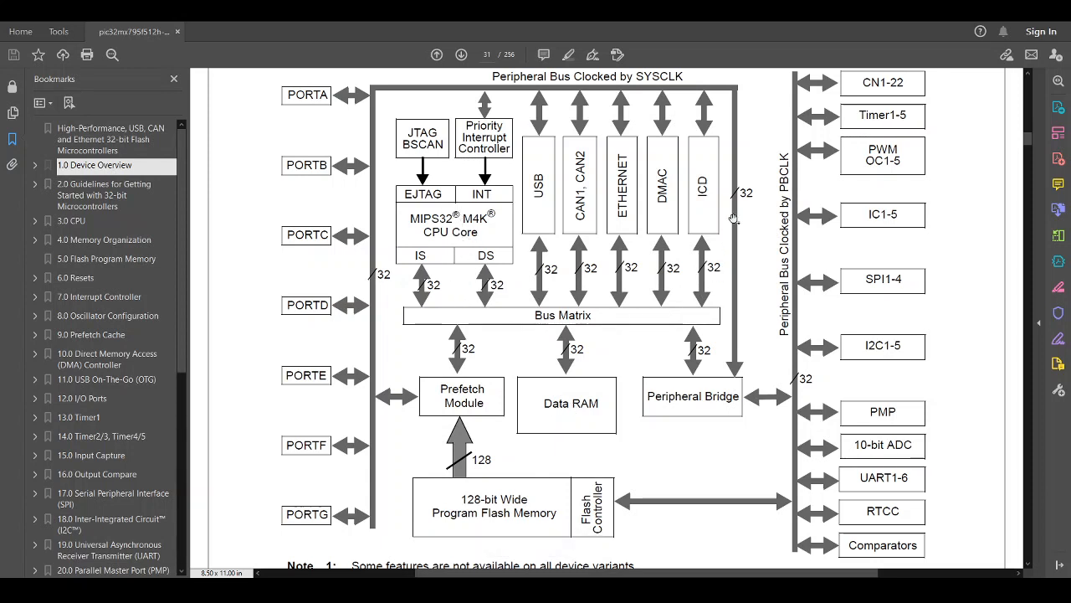
pyautogui.moveTo(624, 78)
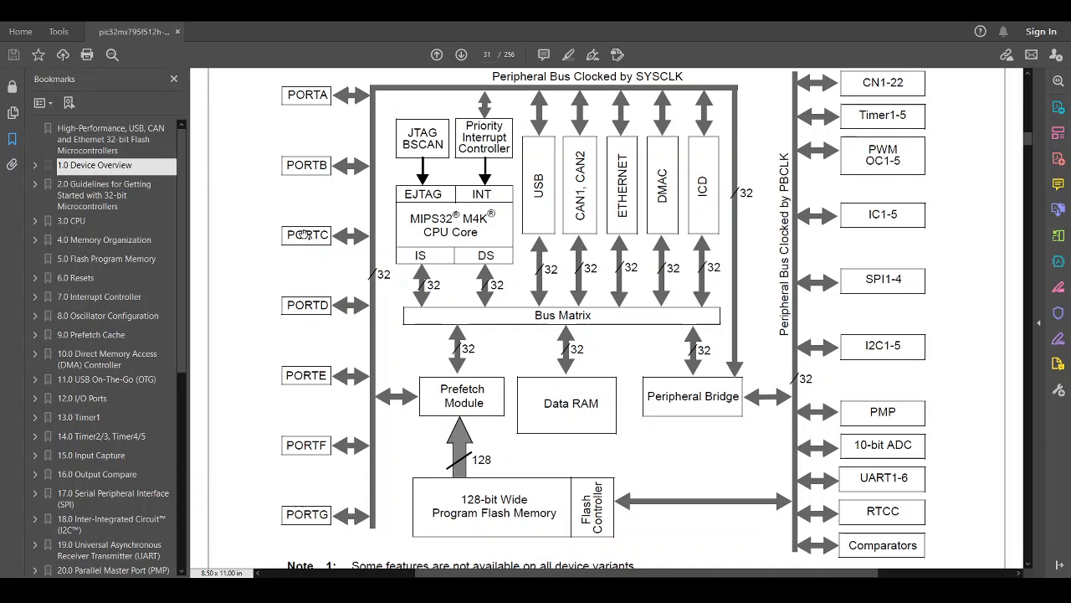
pyautogui.moveTo(291, 207)
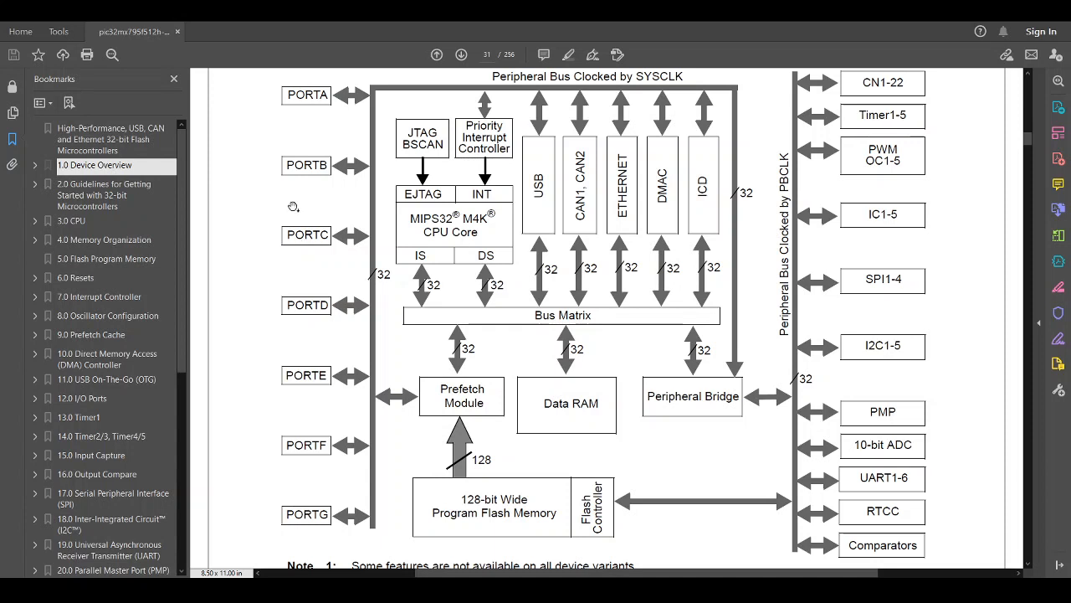
pyautogui.moveTo(474, 222)
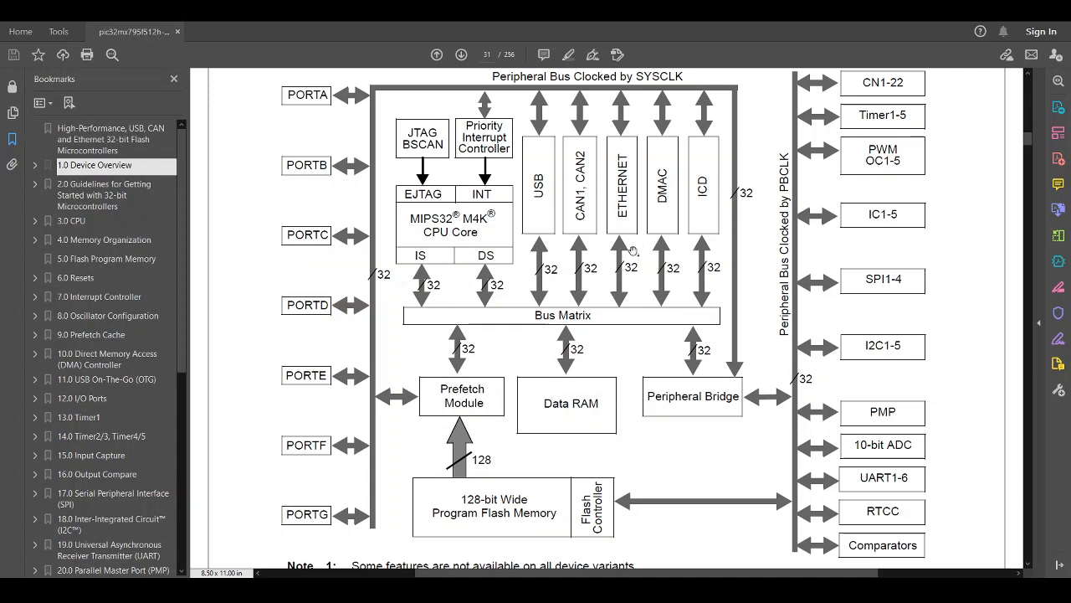
pyautogui.moveTo(706, 312)
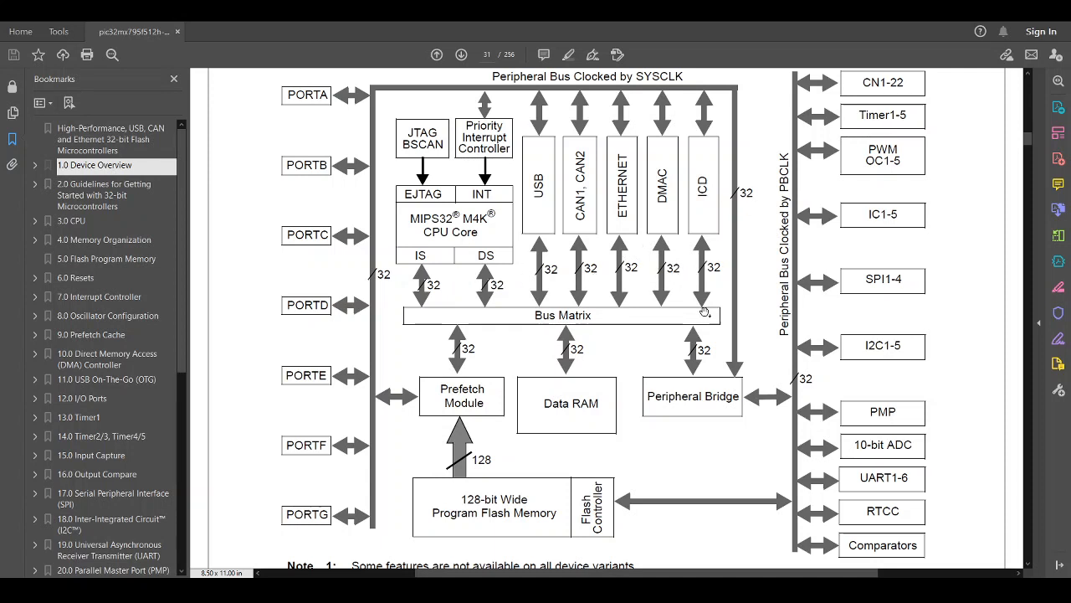
pyautogui.moveTo(657, 84)
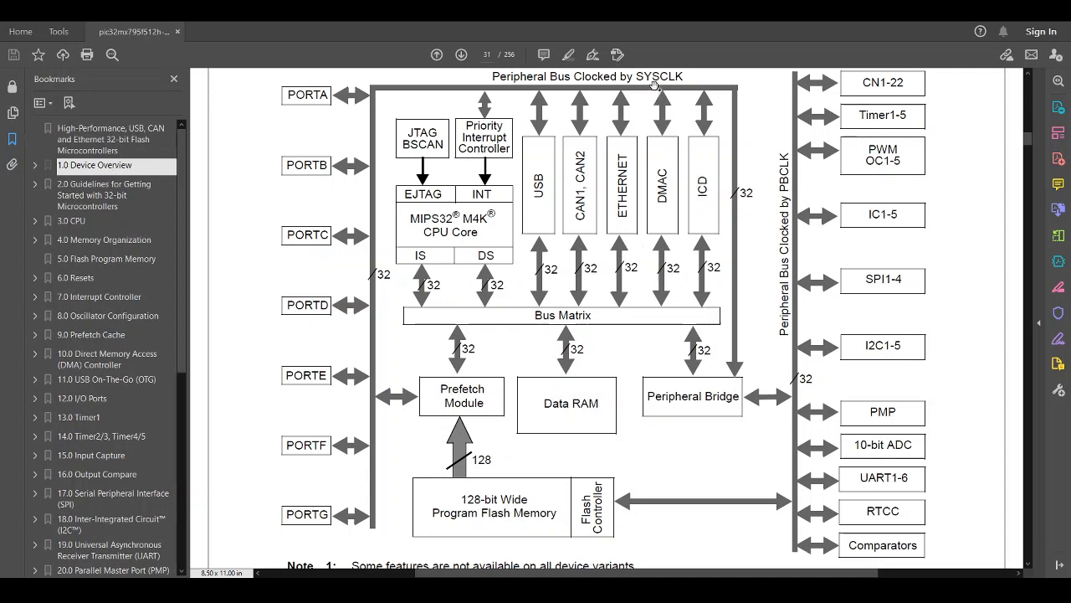
pyautogui.moveTo(376, 406)
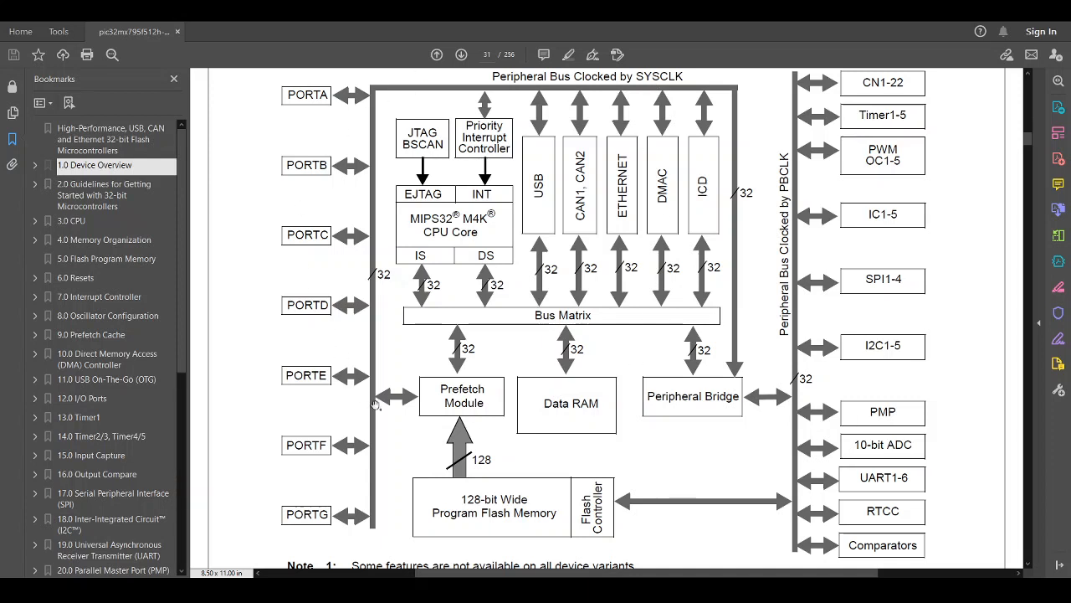
pyautogui.moveTo(431, 312)
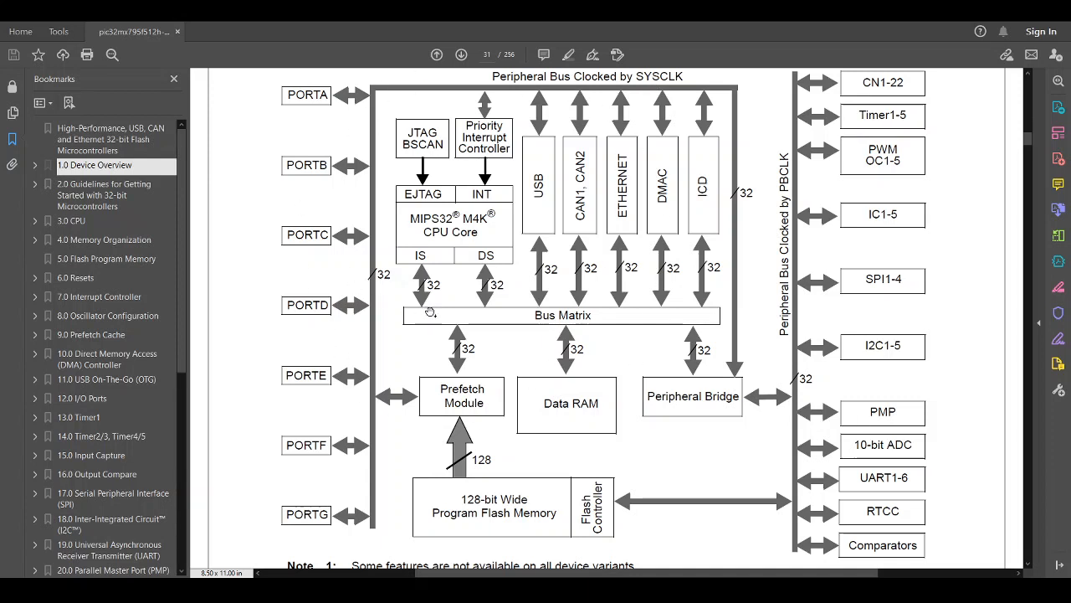
pyautogui.moveTo(919, 207)
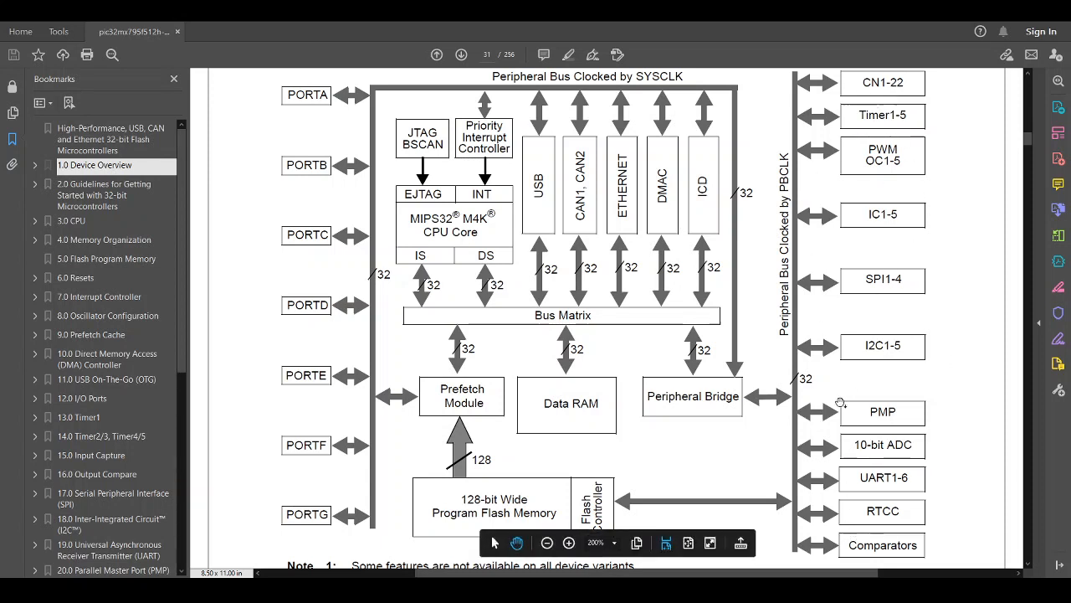
pyautogui.moveTo(954, 178)
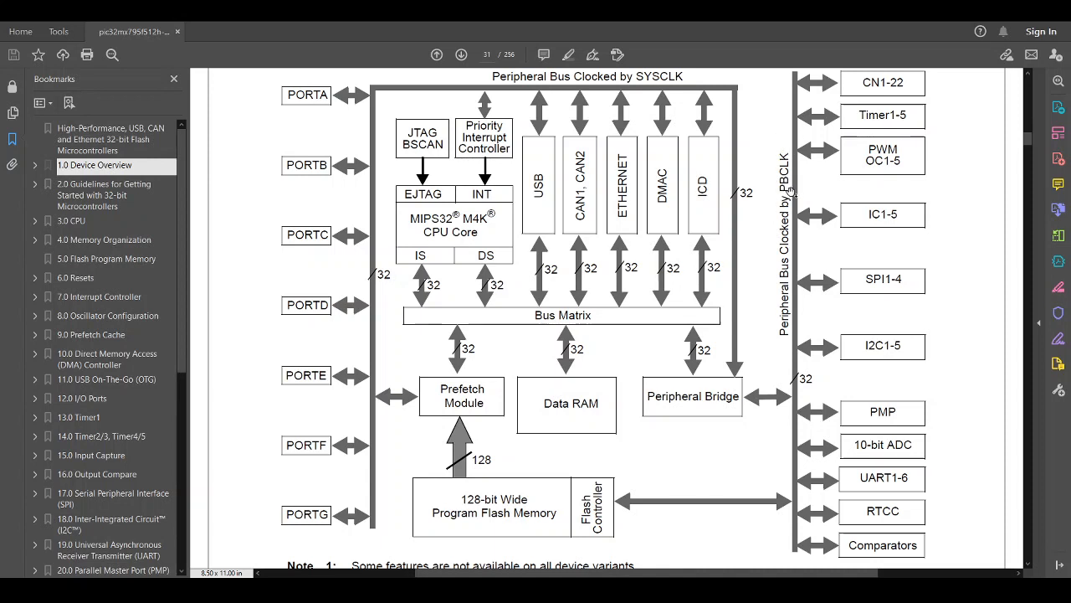
pyautogui.moveTo(783, 184)
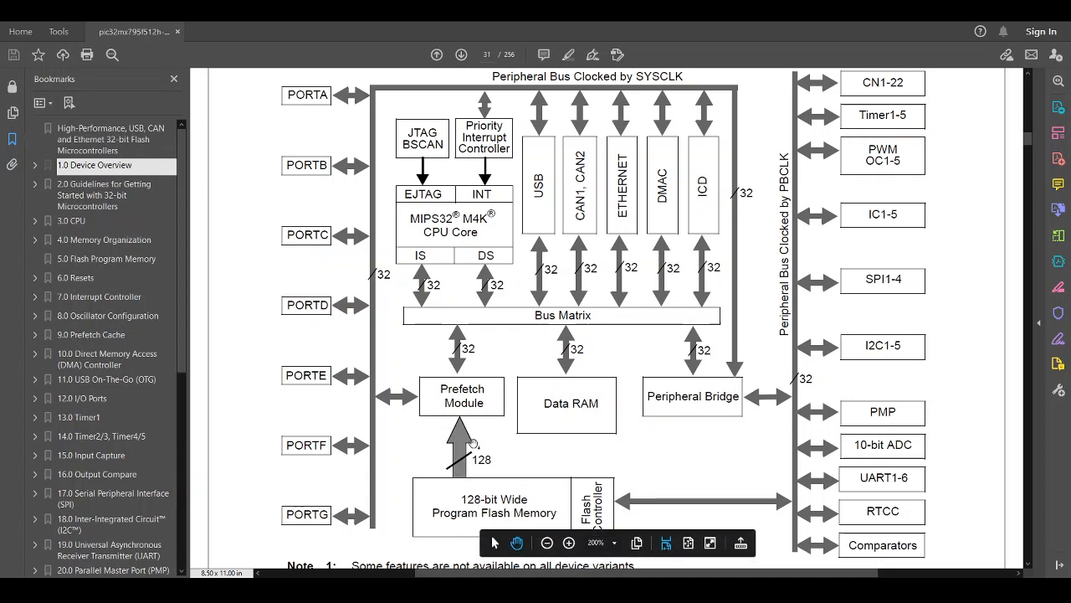
pyautogui.moveTo(470, 481)
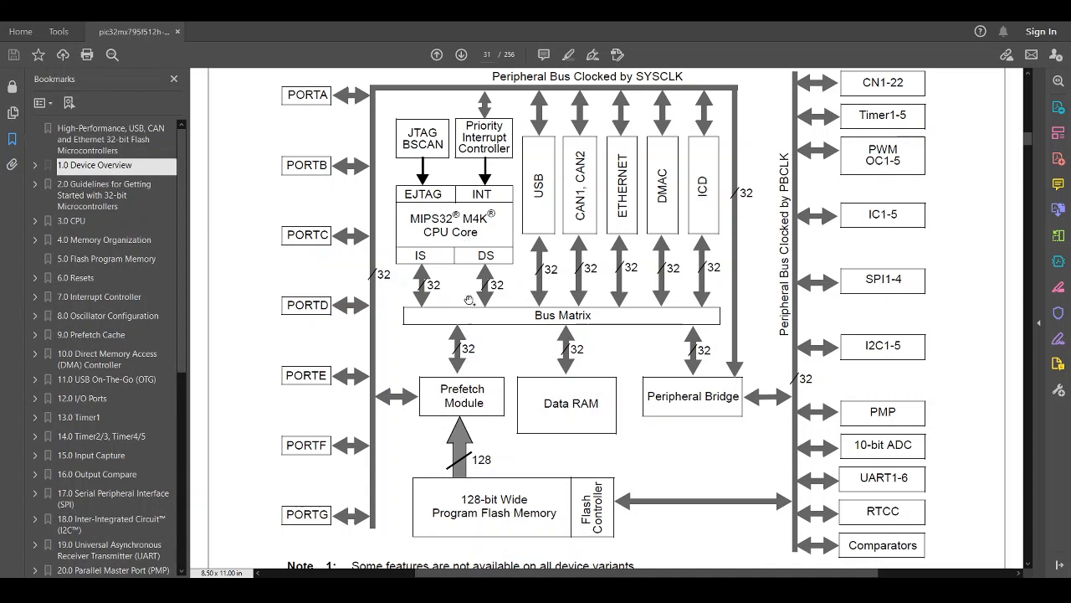
pyautogui.moveTo(433, 354)
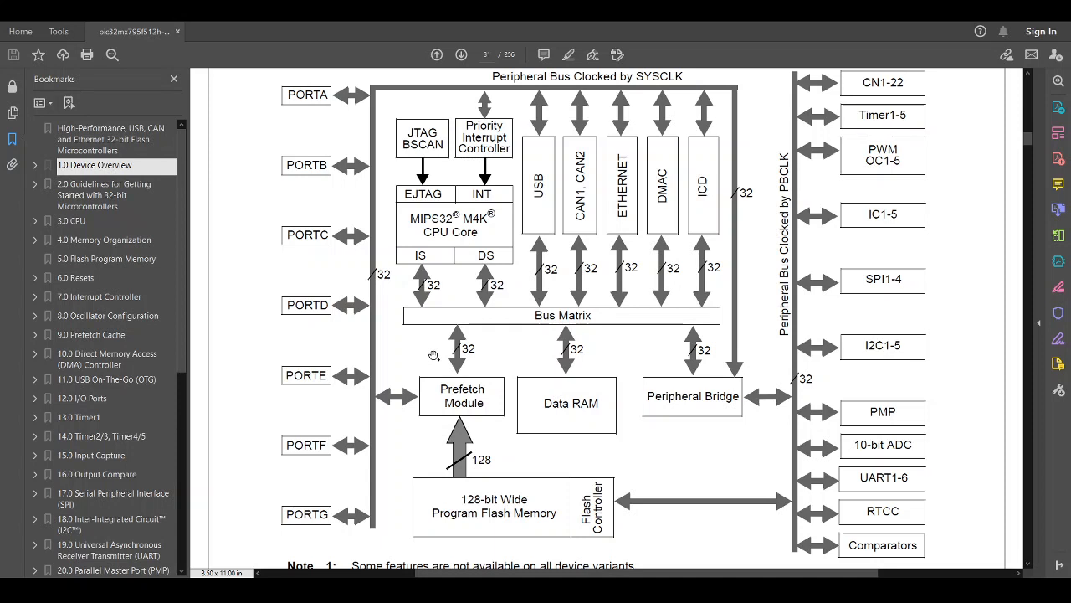
pyautogui.moveTo(465, 425)
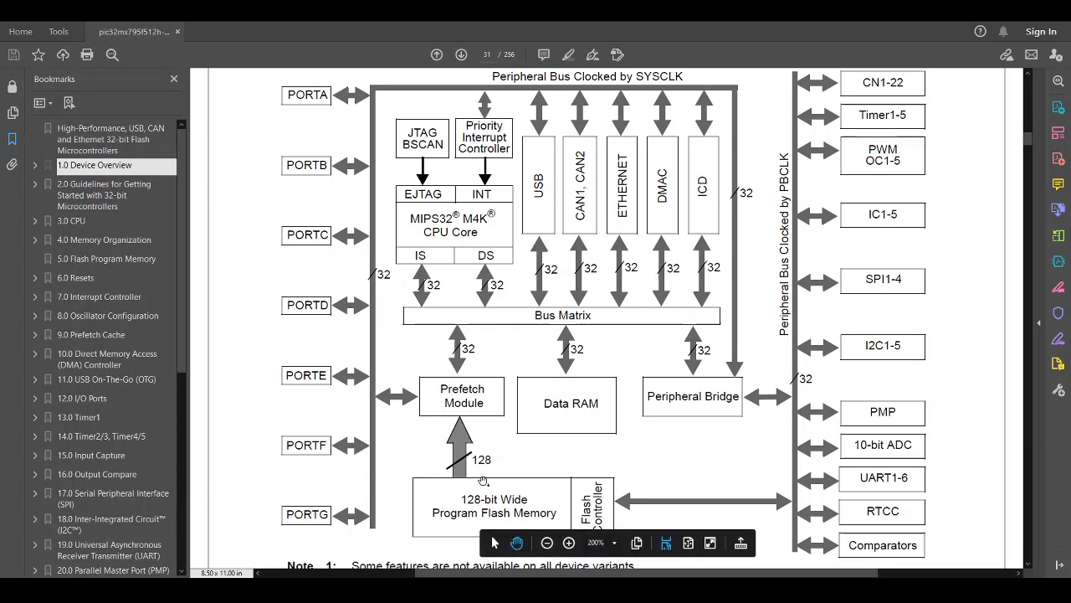
pyautogui.moveTo(470, 359)
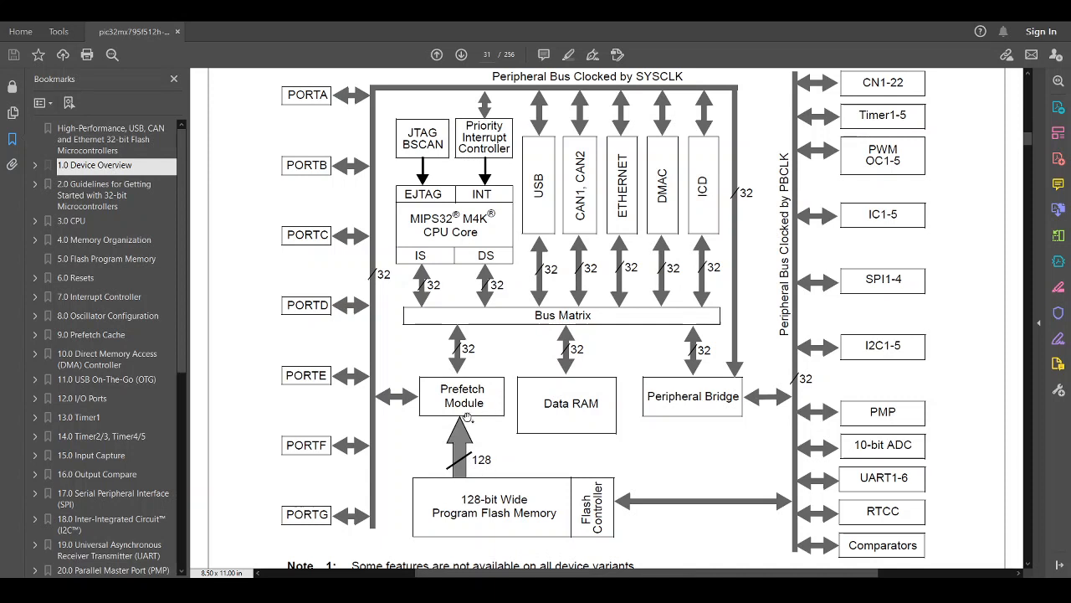
pyautogui.moveTo(478, 277)
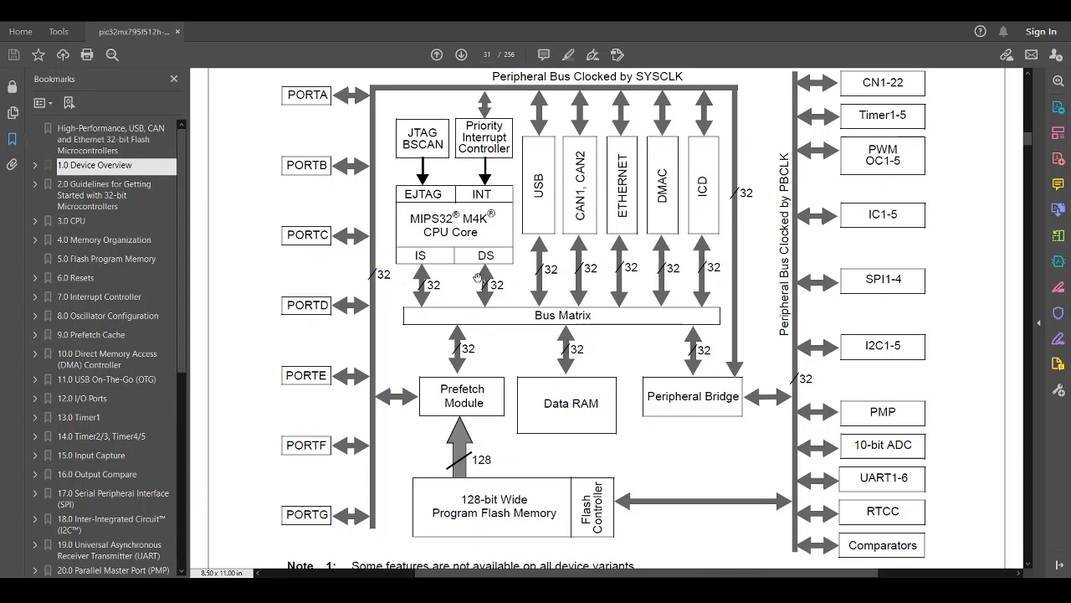
pyautogui.moveTo(408, 445)
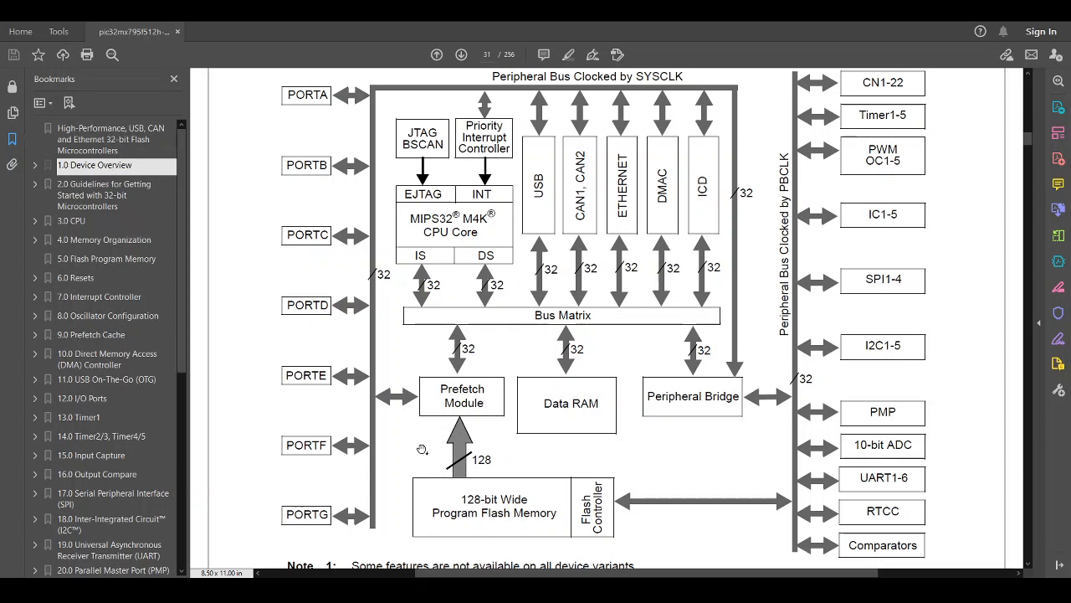
pyautogui.moveTo(490, 211)
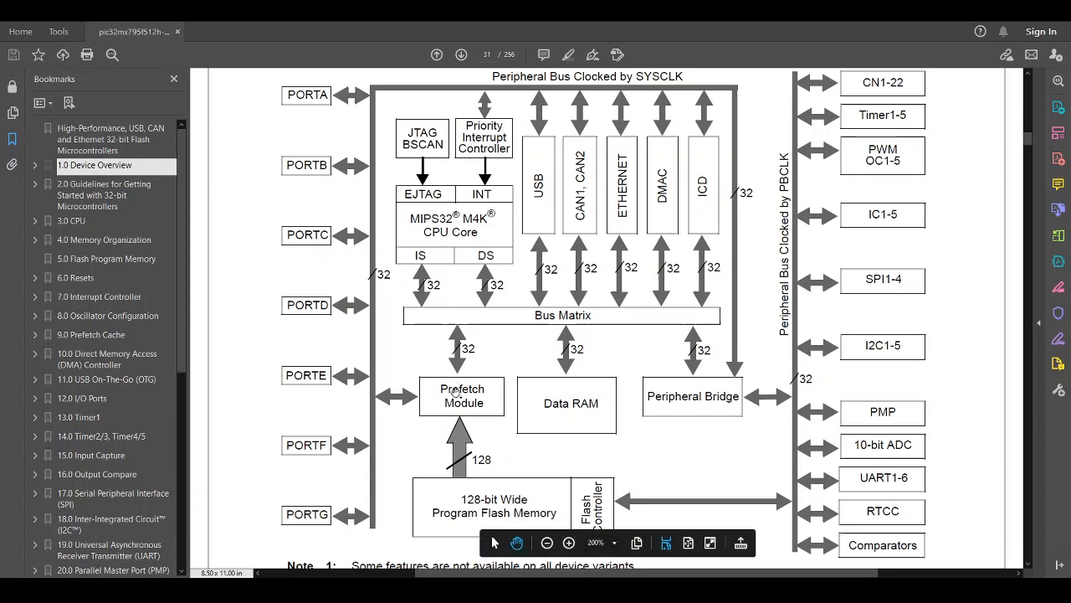
pyautogui.moveTo(418, 360)
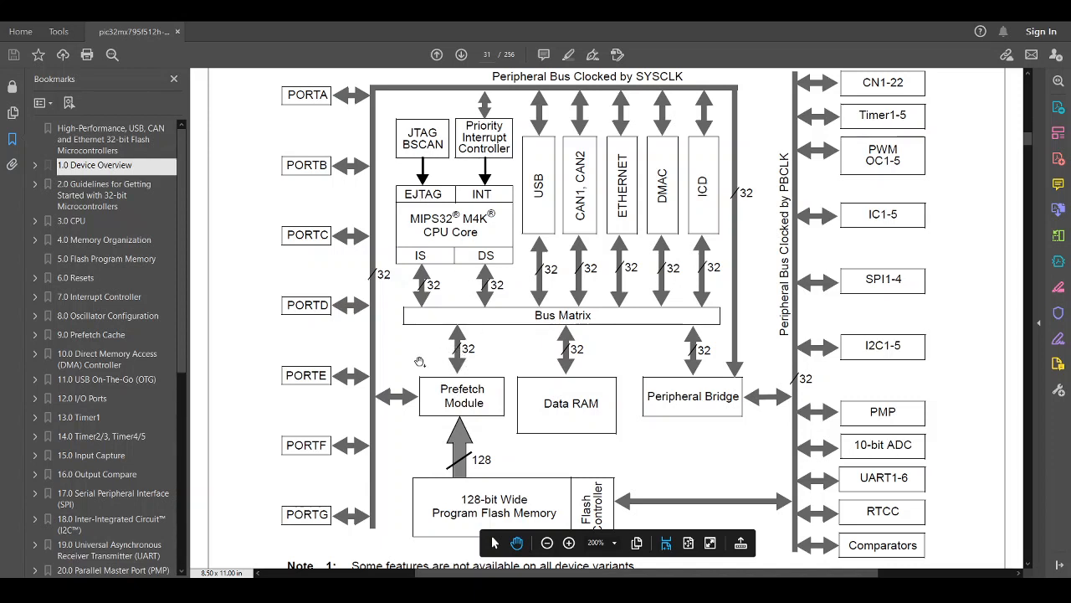
pyautogui.moveTo(483, 405)
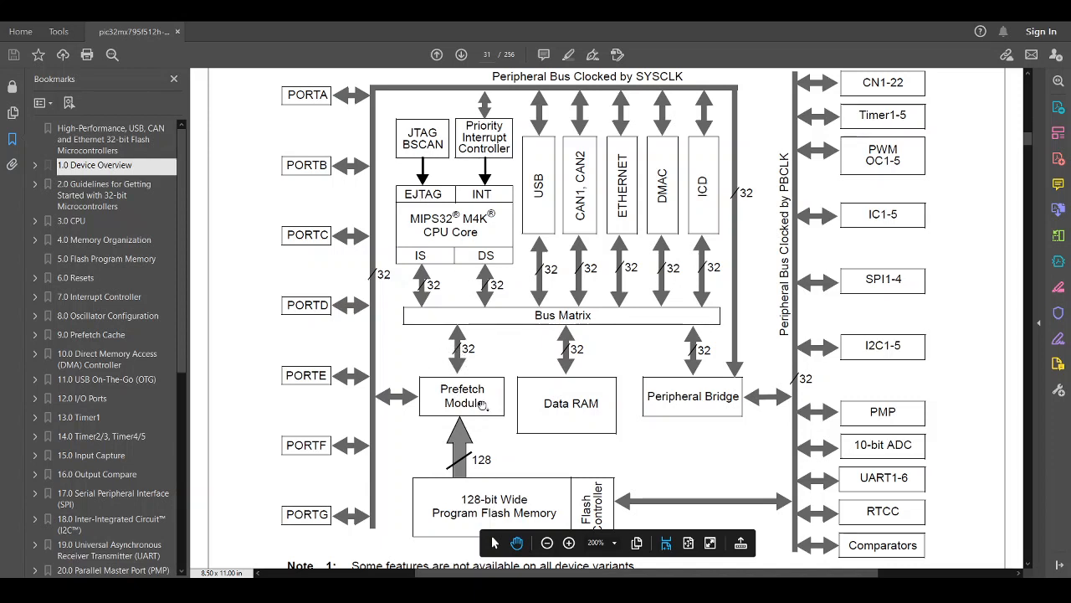
pyautogui.moveTo(458, 502)
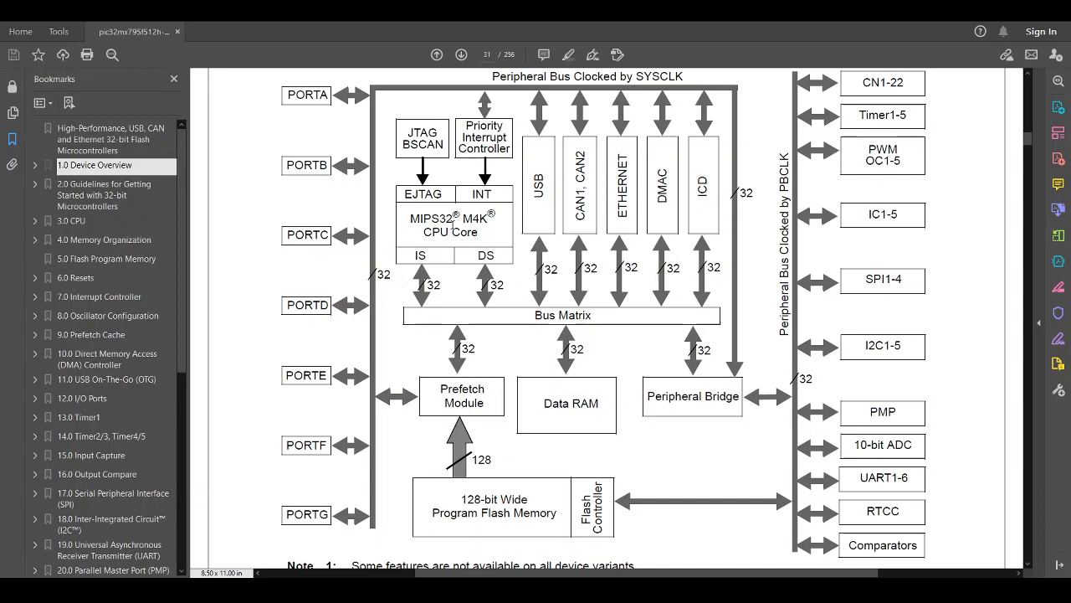
pyautogui.moveTo(450, 233)
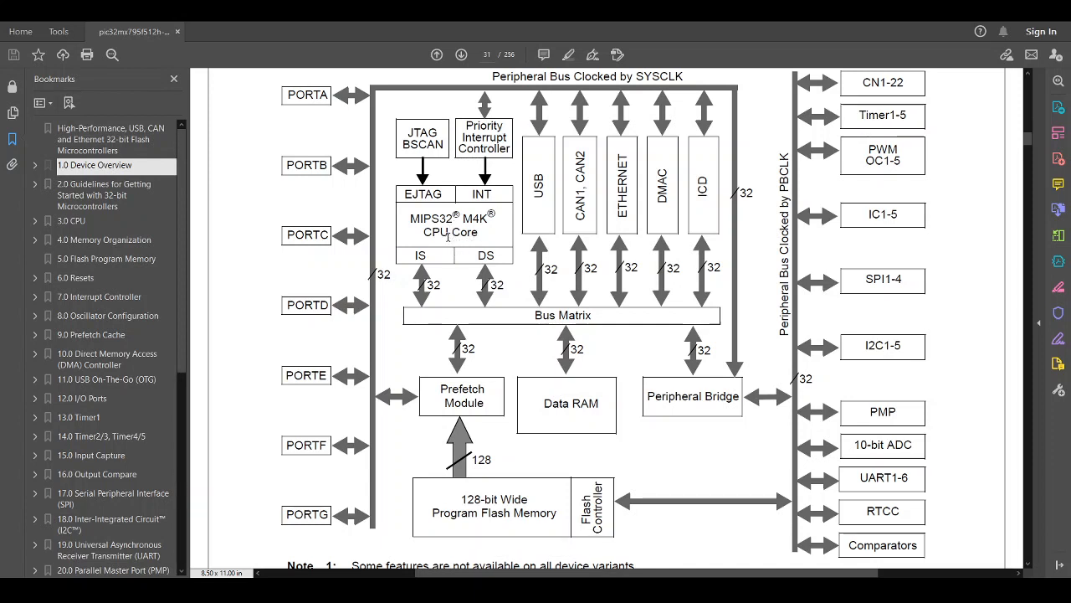
pyautogui.moveTo(448, 332)
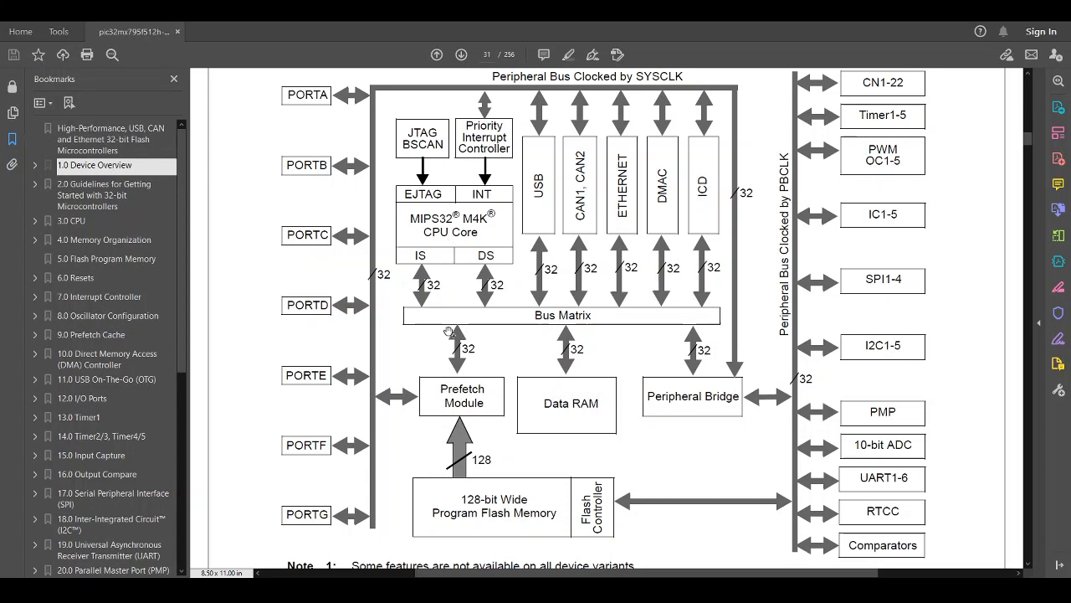
pyautogui.moveTo(440, 387)
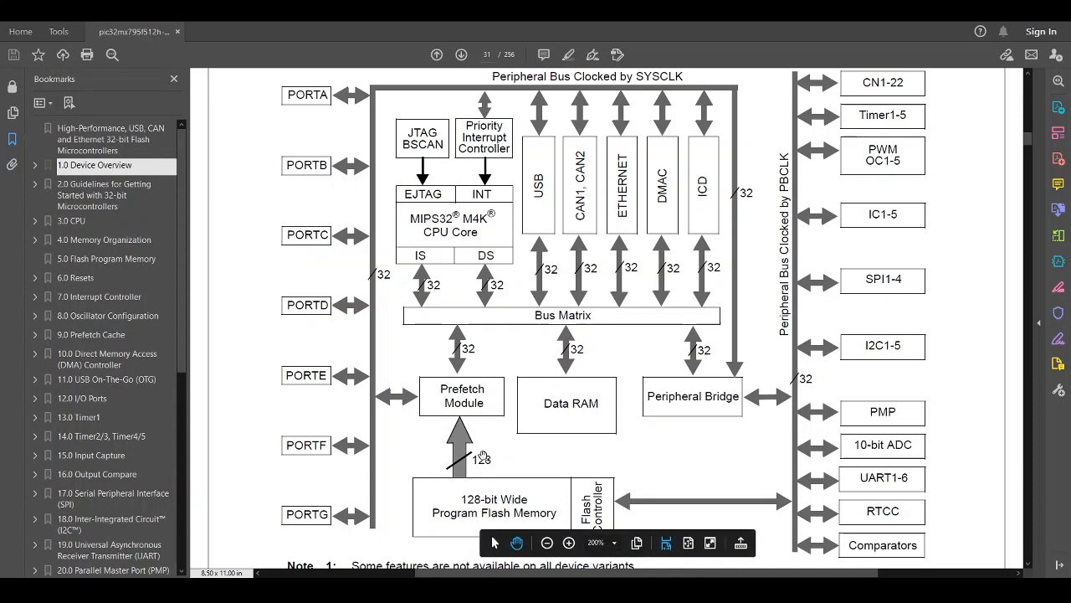
pyautogui.moveTo(492, 438)
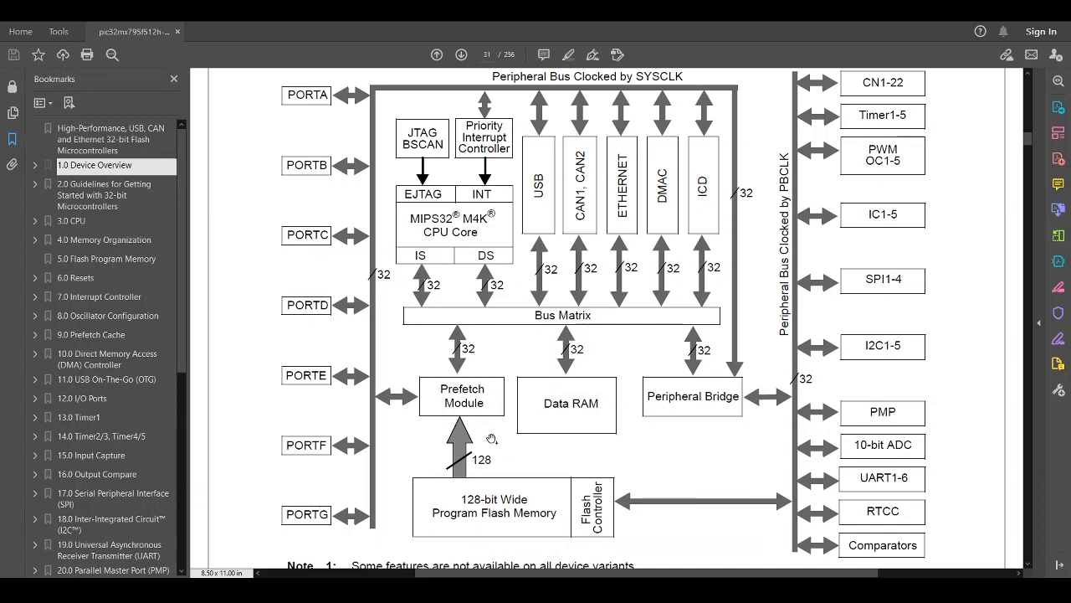
pyautogui.moveTo(488, 402)
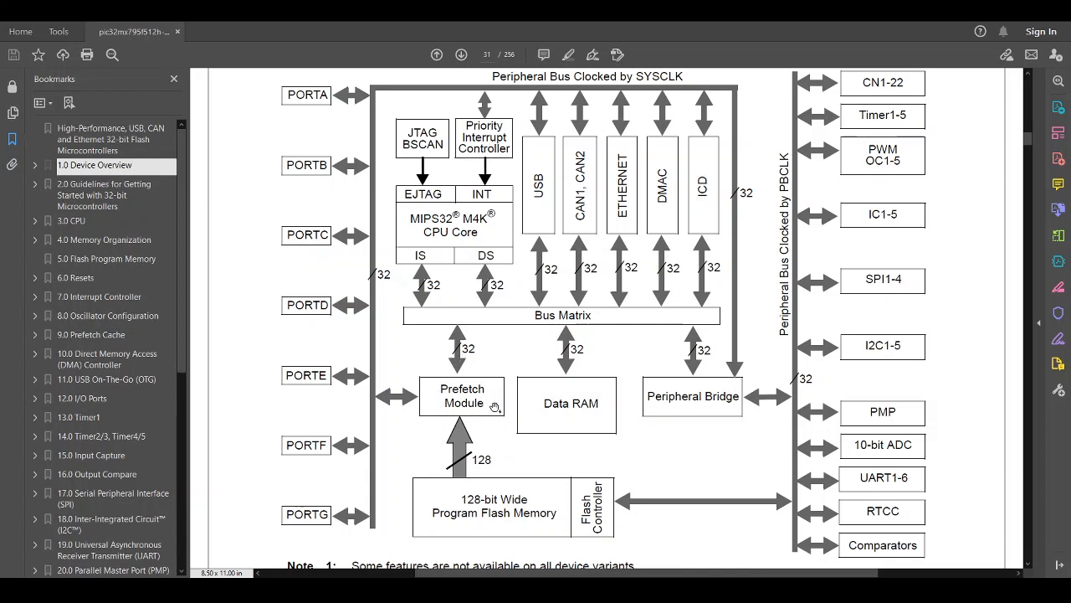
pyautogui.moveTo(477, 402)
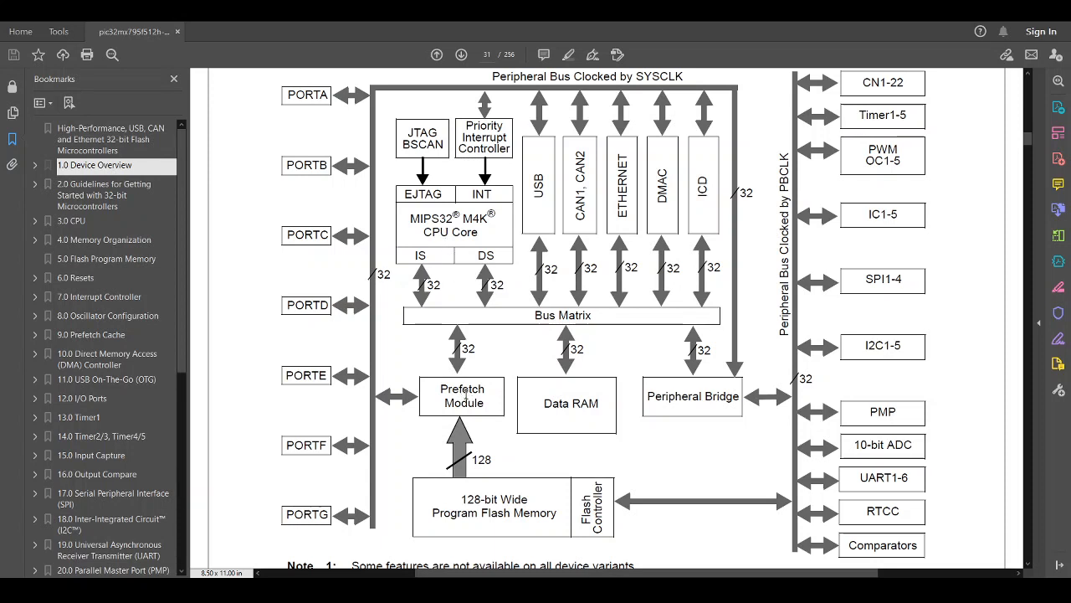
pyautogui.moveTo(481, 228)
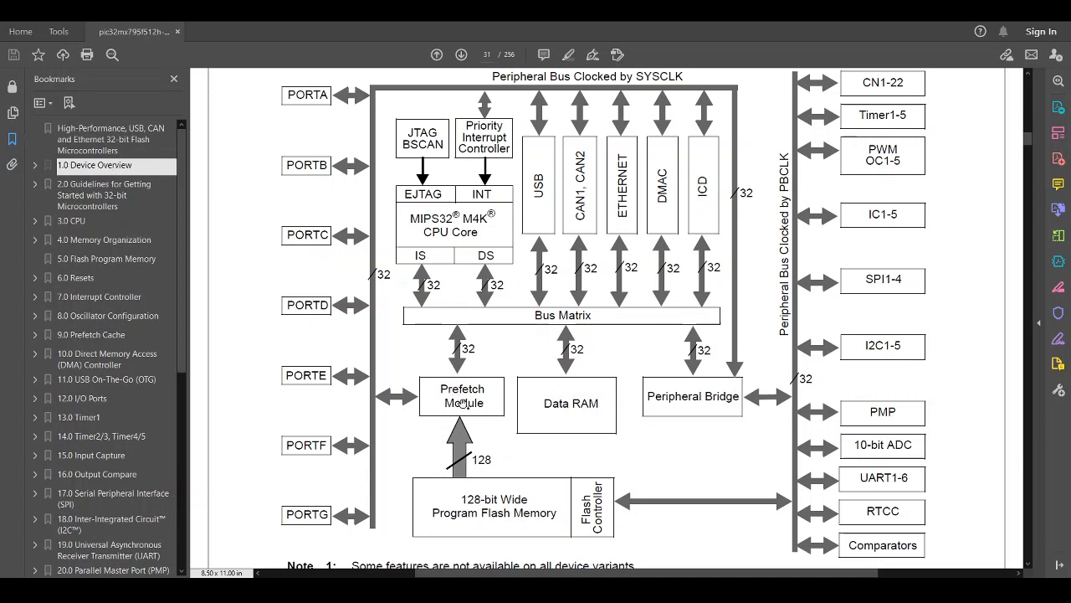
pyautogui.moveTo(461, 404)
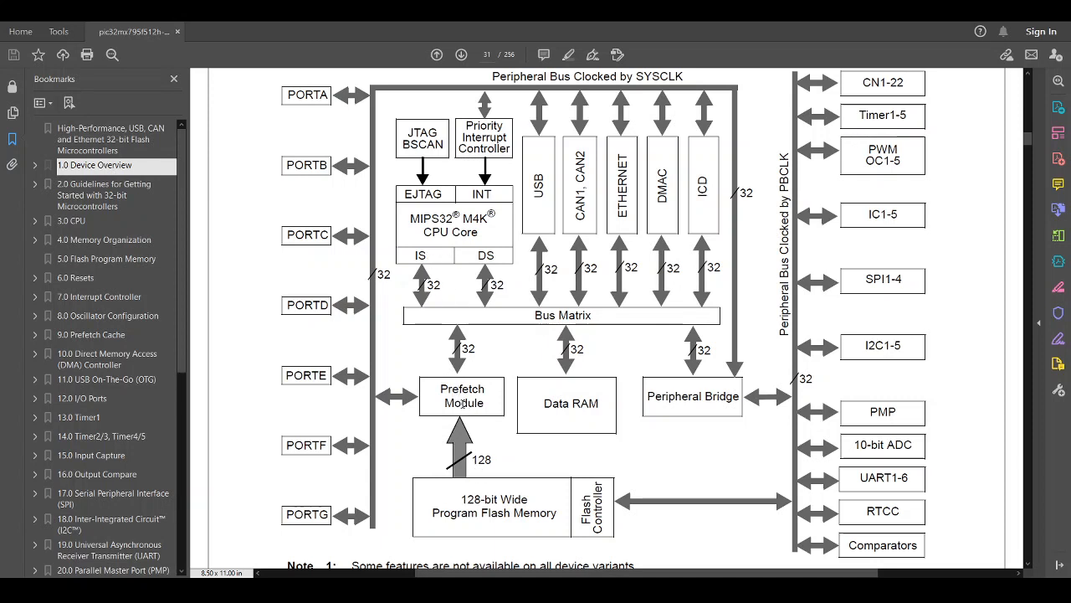
pyautogui.moveTo(486, 324)
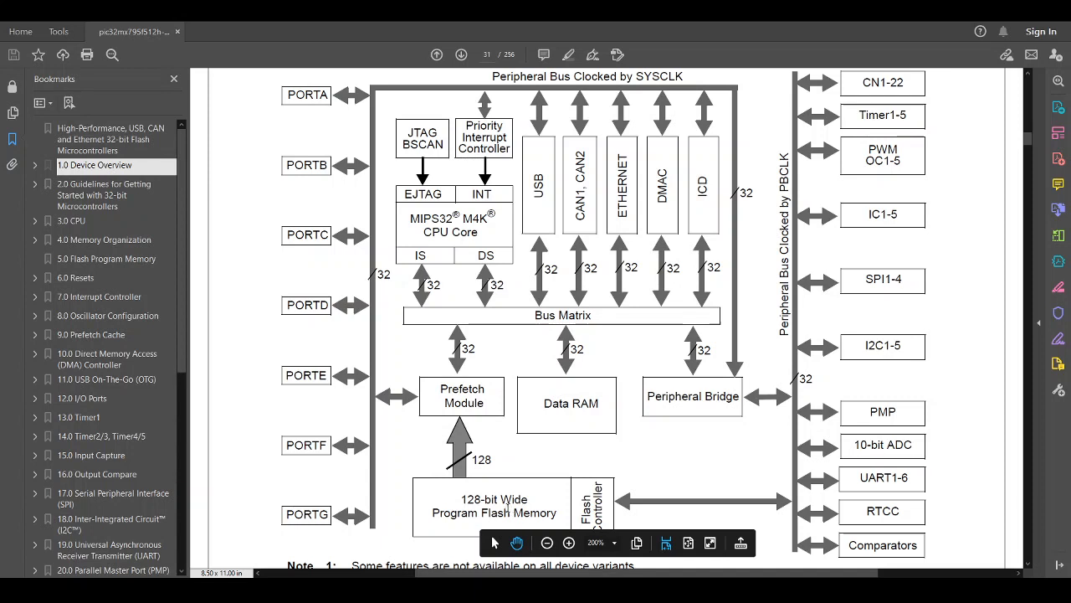
pyautogui.moveTo(471, 399)
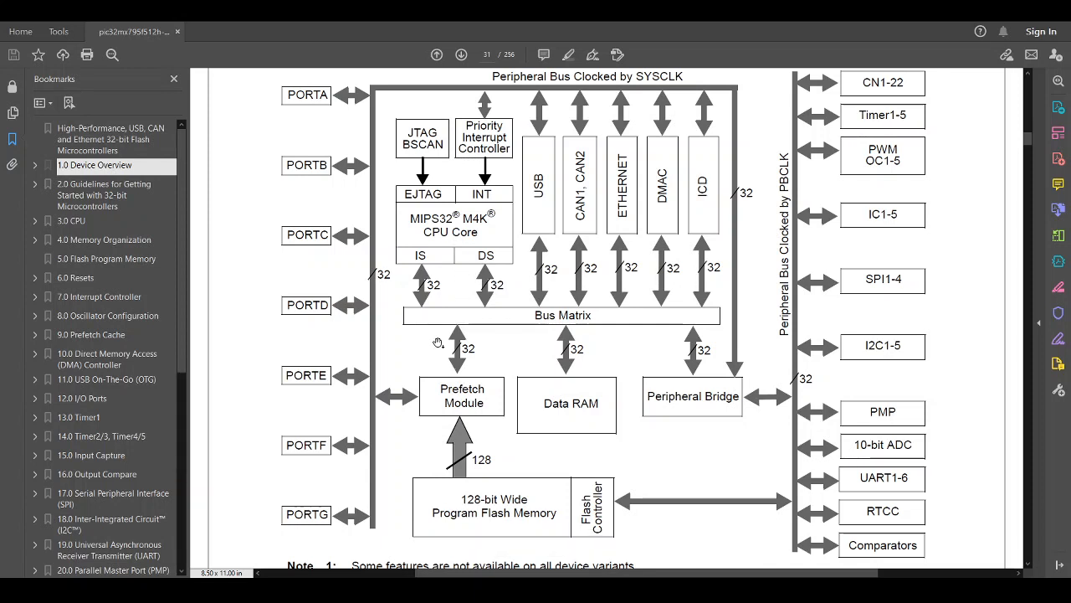
pyautogui.moveTo(459, 404)
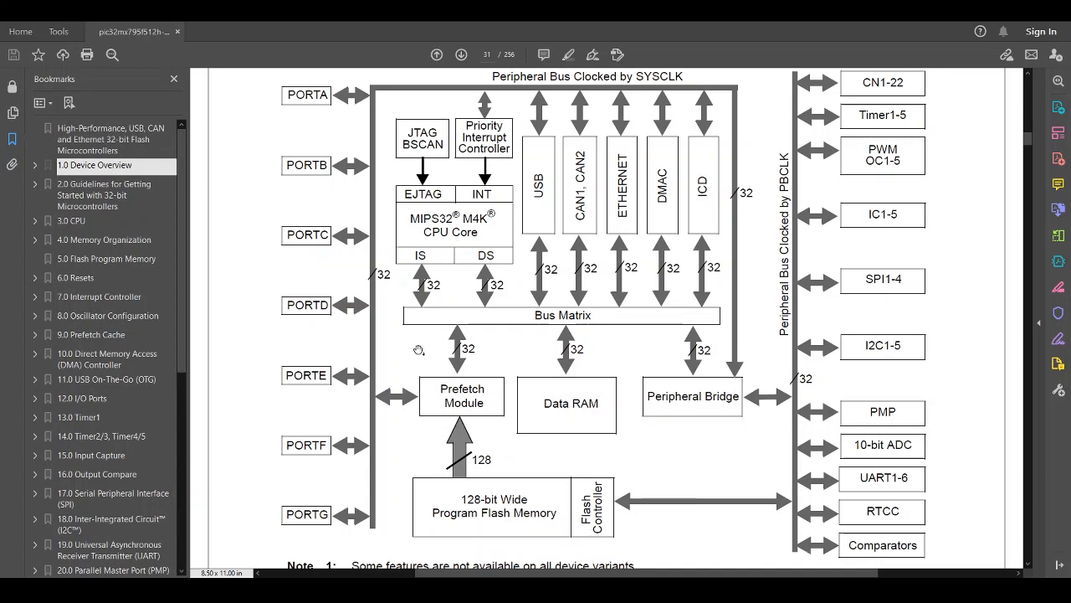
pyautogui.moveTo(419, 349)
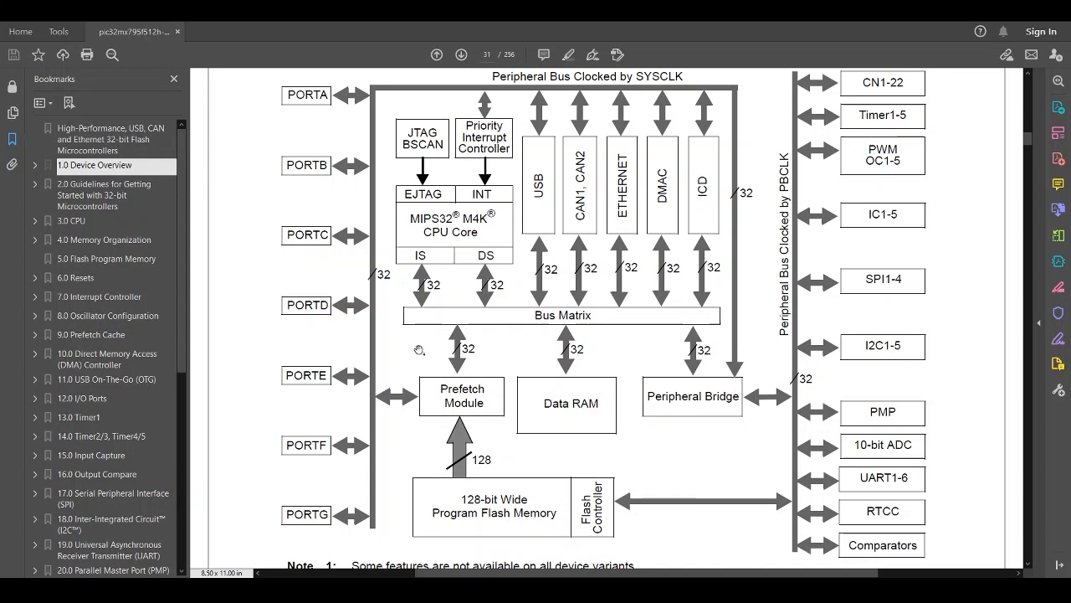
pyautogui.moveTo(425, 351)
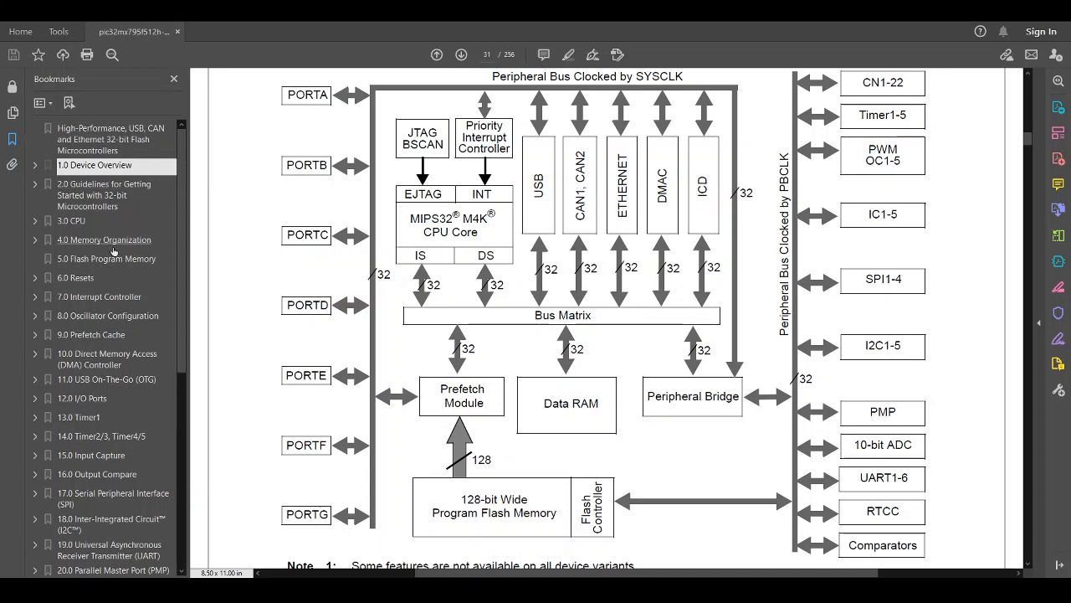
# Go to chapter 25.0 Comparator on page 159, showing its key features and Figure 25-1
pyautogui.scroll(-3)
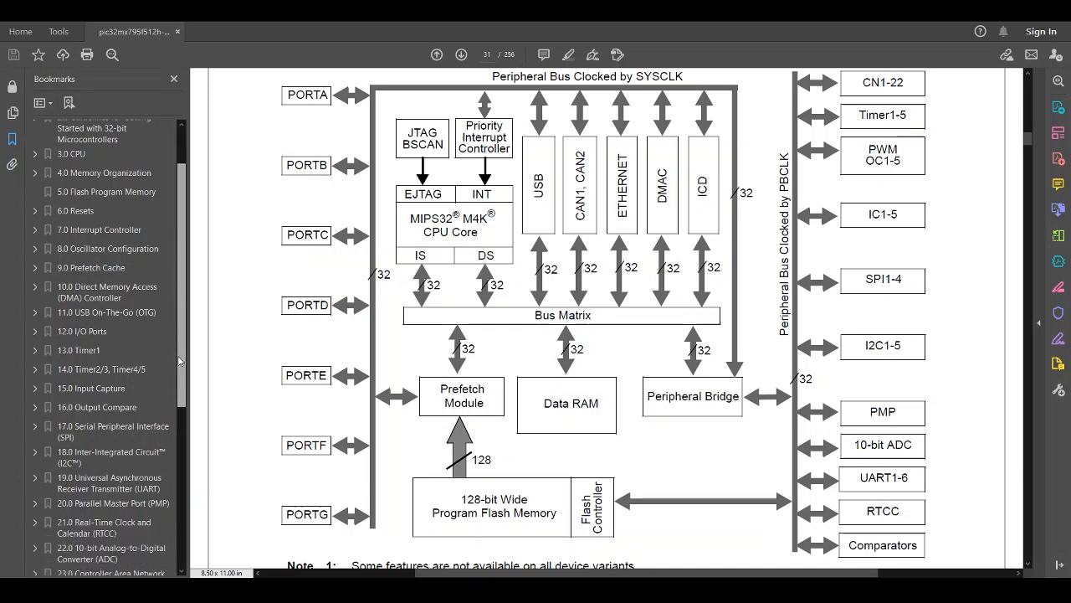
pyautogui.scroll(-3)
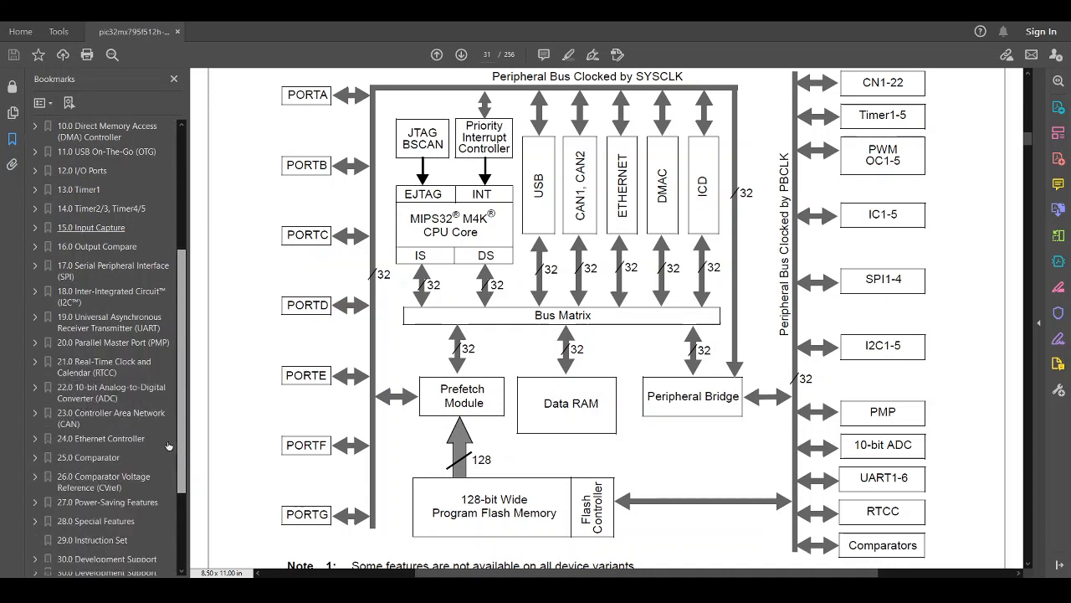
pyautogui.scroll(-3)
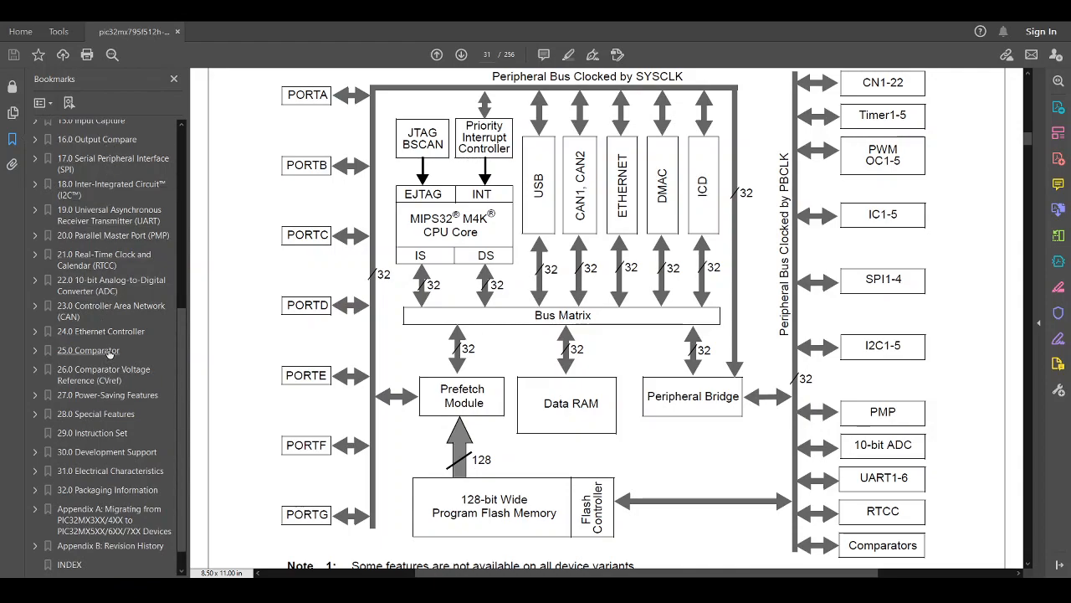
pyautogui.click(88, 350)
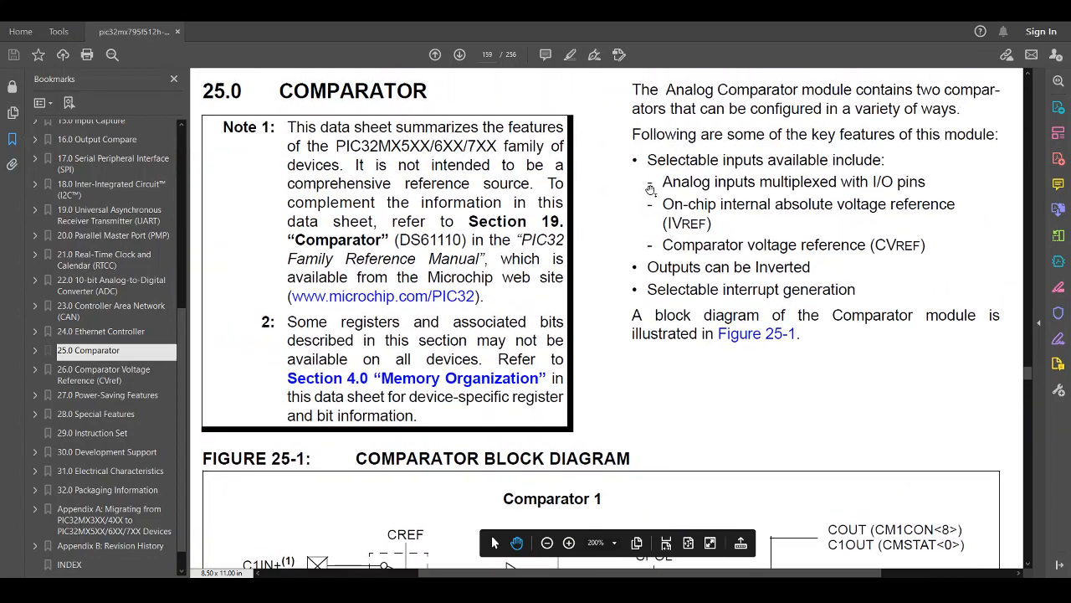
pyautogui.scroll(-3)
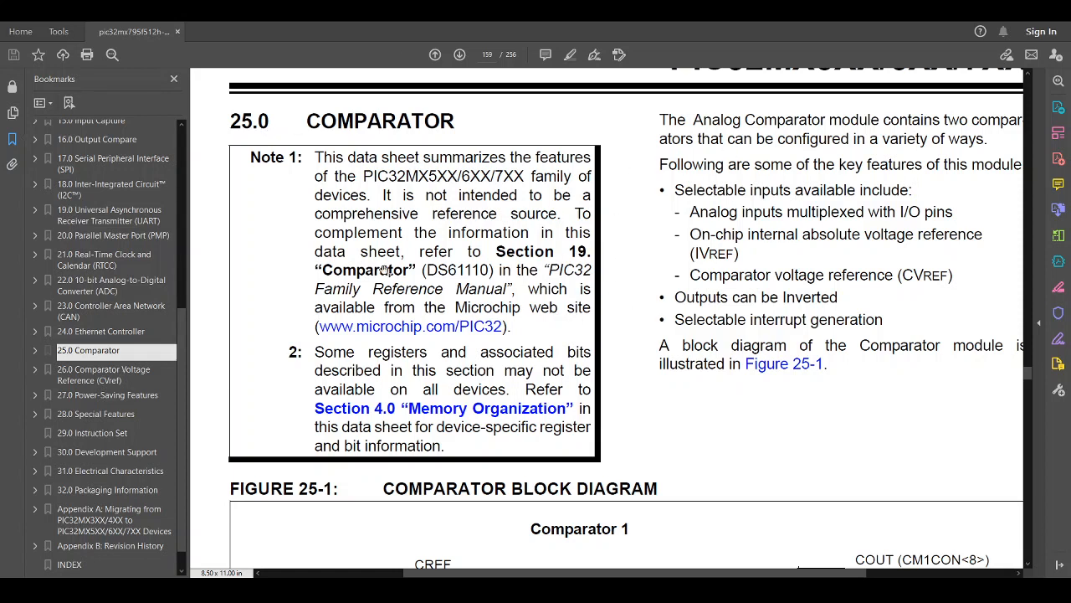
pyautogui.moveTo(400, 303)
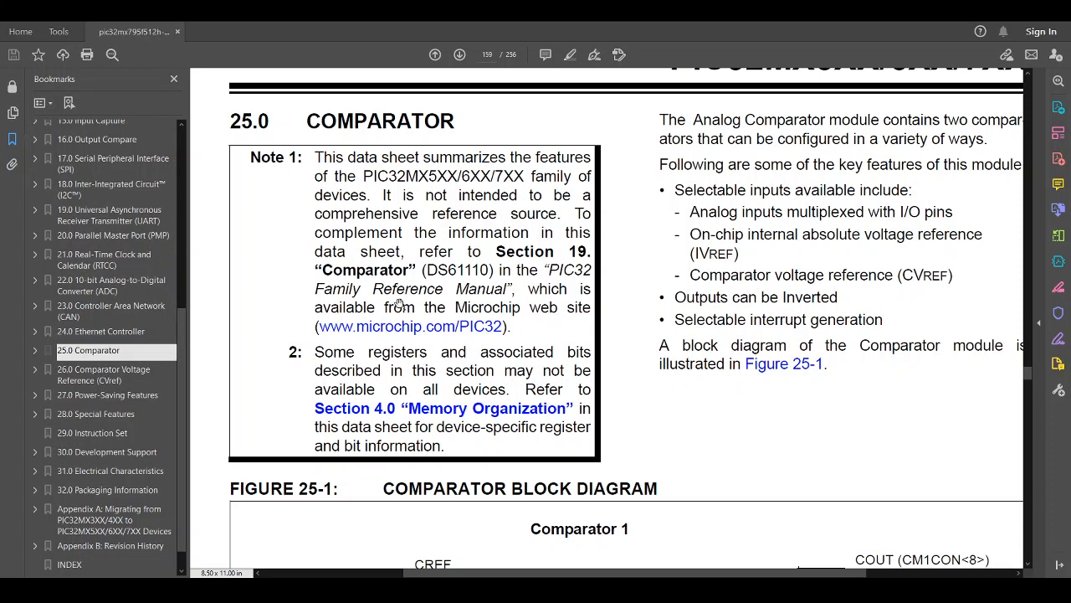
pyautogui.moveTo(141, 292)
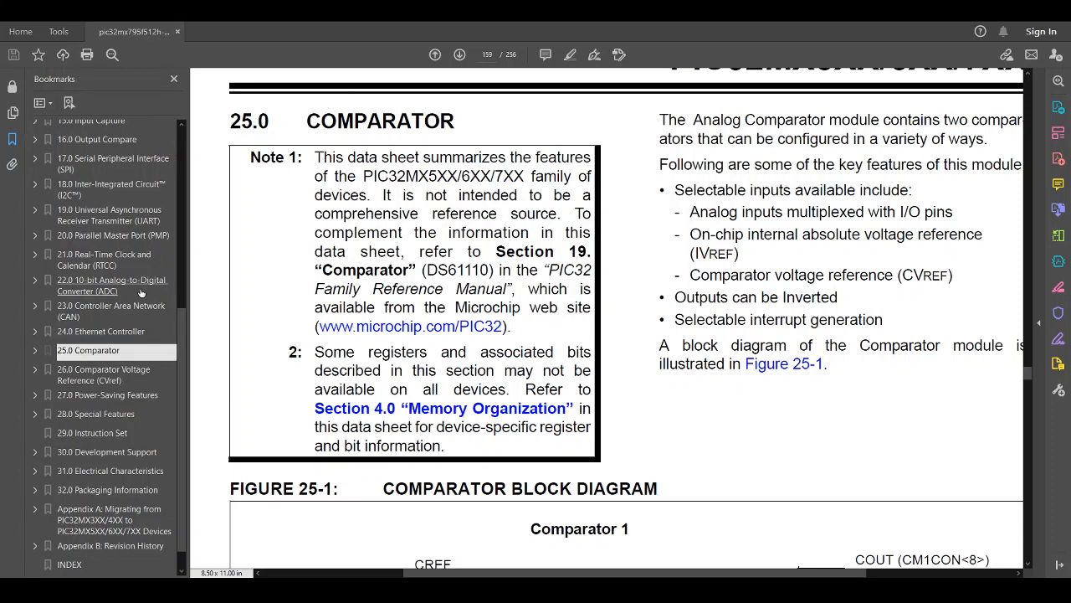
pyautogui.moveTo(175, 294)
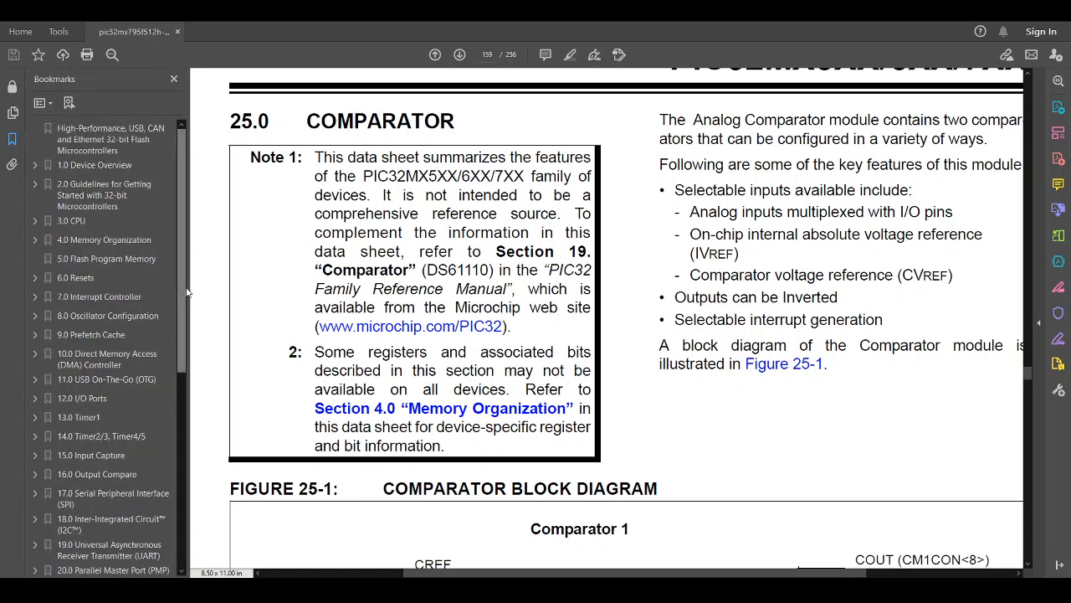
pyautogui.scroll(-3)
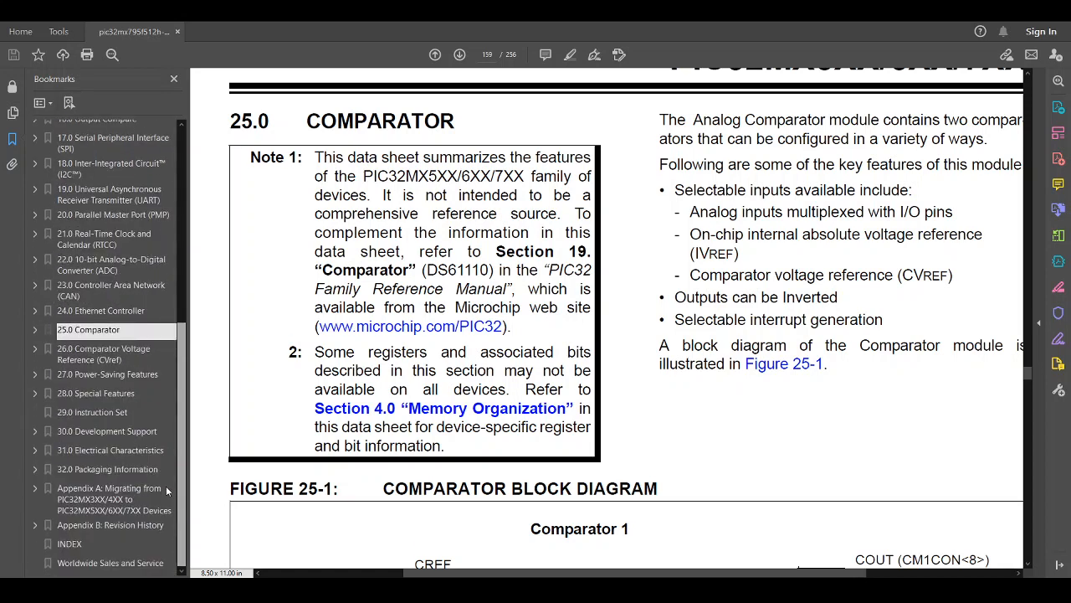
# Go to chapter 31.0 Electrical Characteristics and reach Tables 31-1 and 31-2 on page 184
pyautogui.click(109, 450)
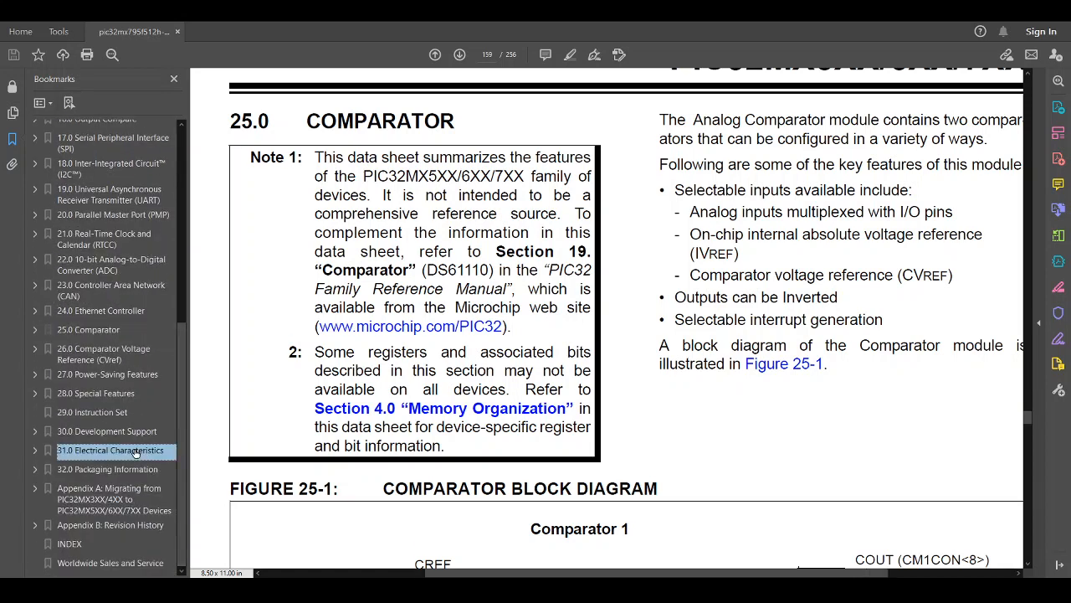
pyautogui.click(110, 450)
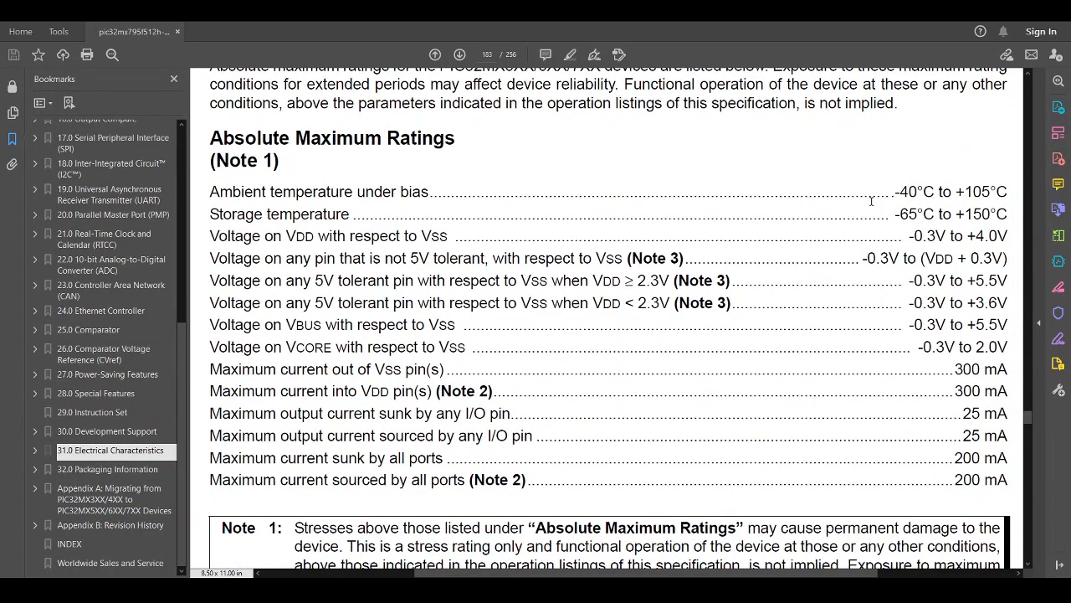
pyautogui.moveTo(775, 380)
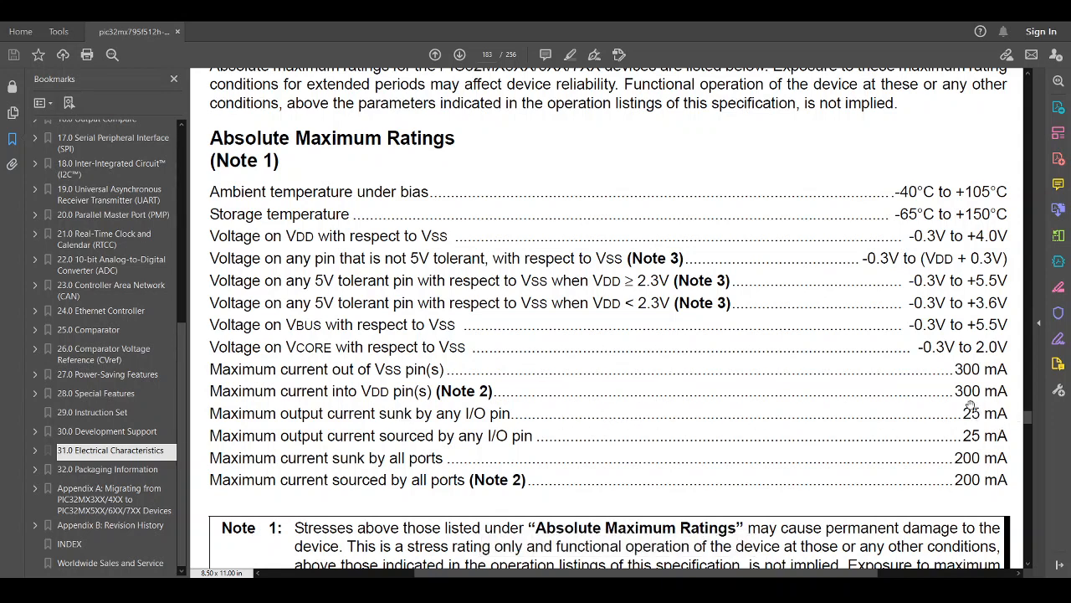
pyautogui.doubleClick(981, 391)
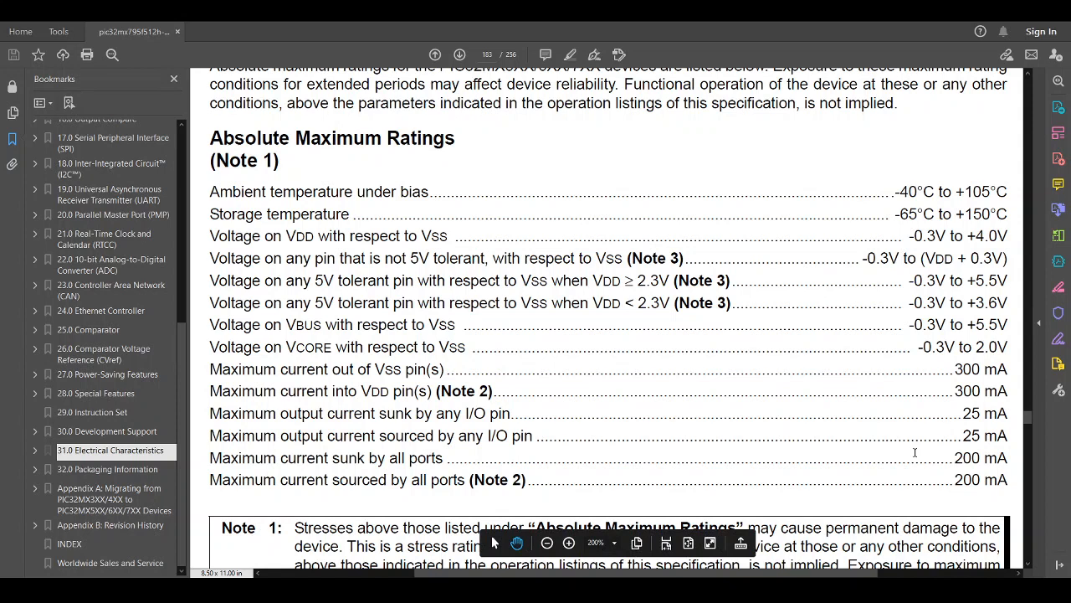
pyautogui.moveTo(600, 341)
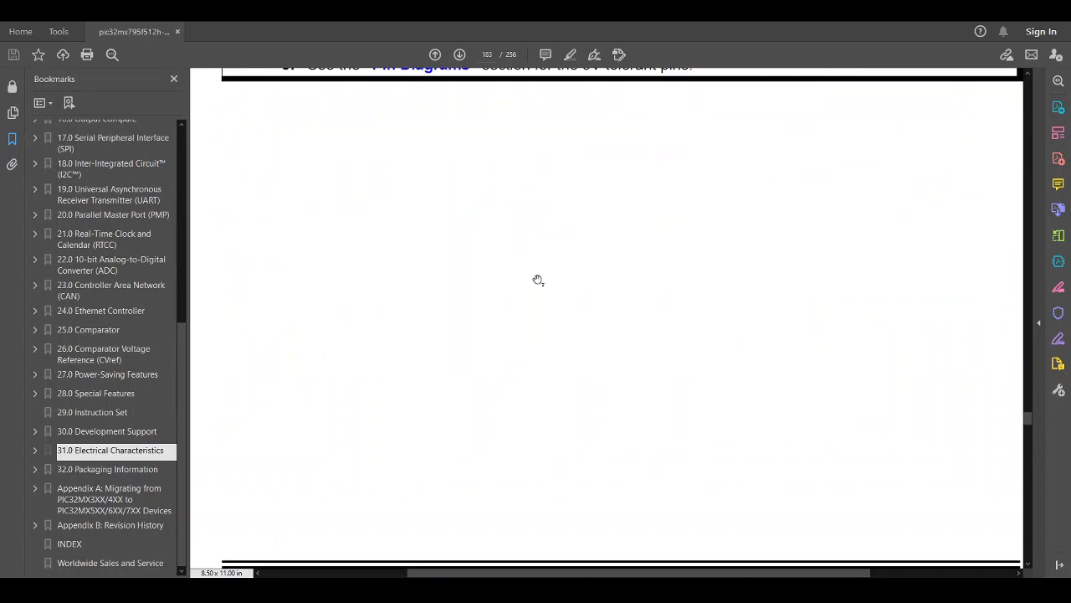
pyautogui.scroll(-3)
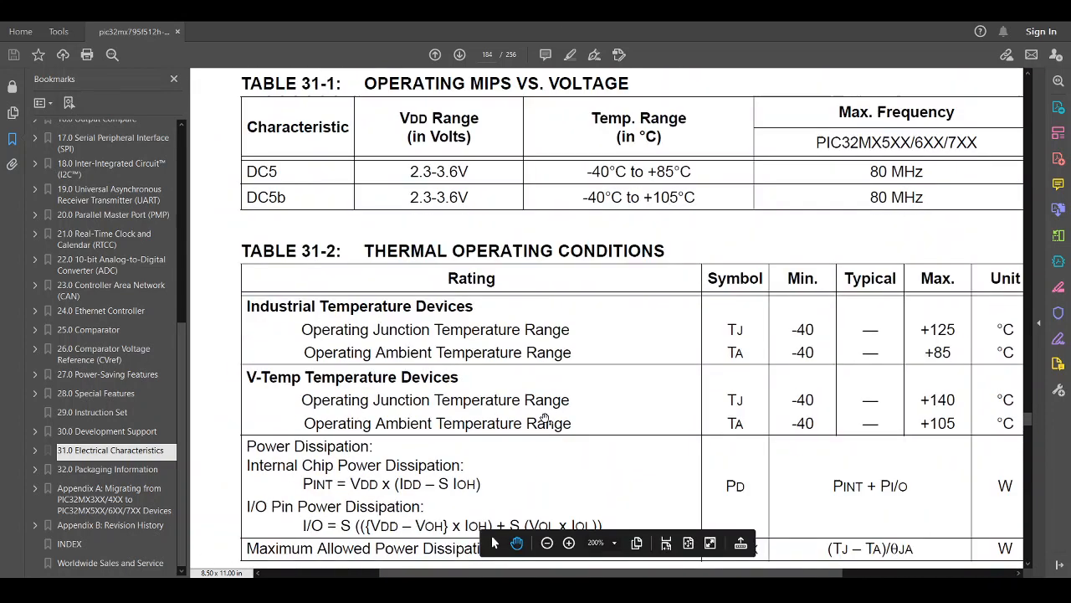
# Browse the 32.0 Packaging Information drawings, then view Appendix B's Table B-1 on page 240
pyautogui.click(107, 468)
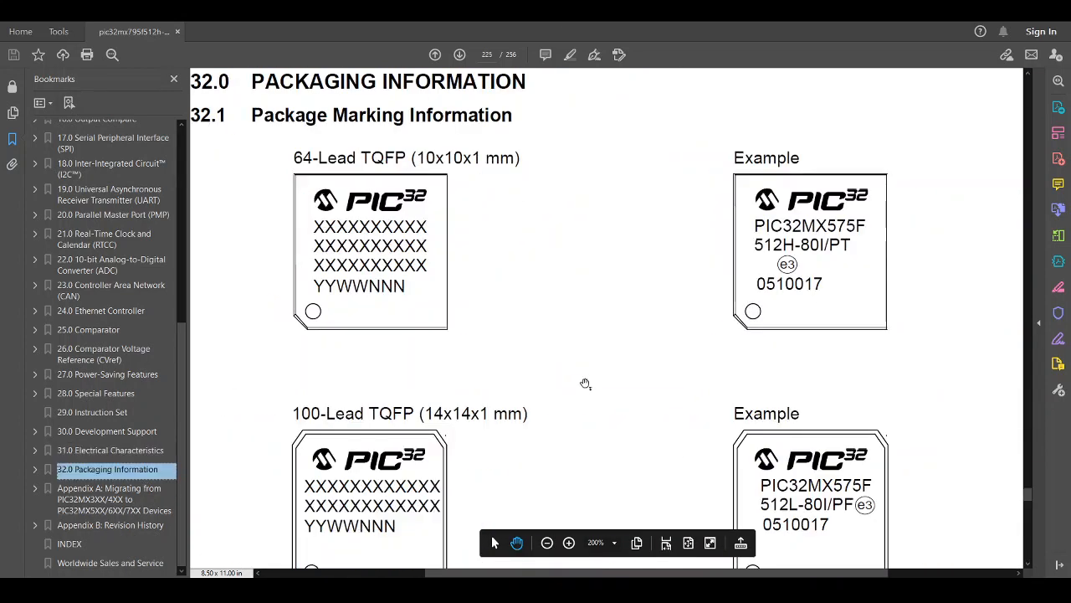
pyautogui.scroll(-3)
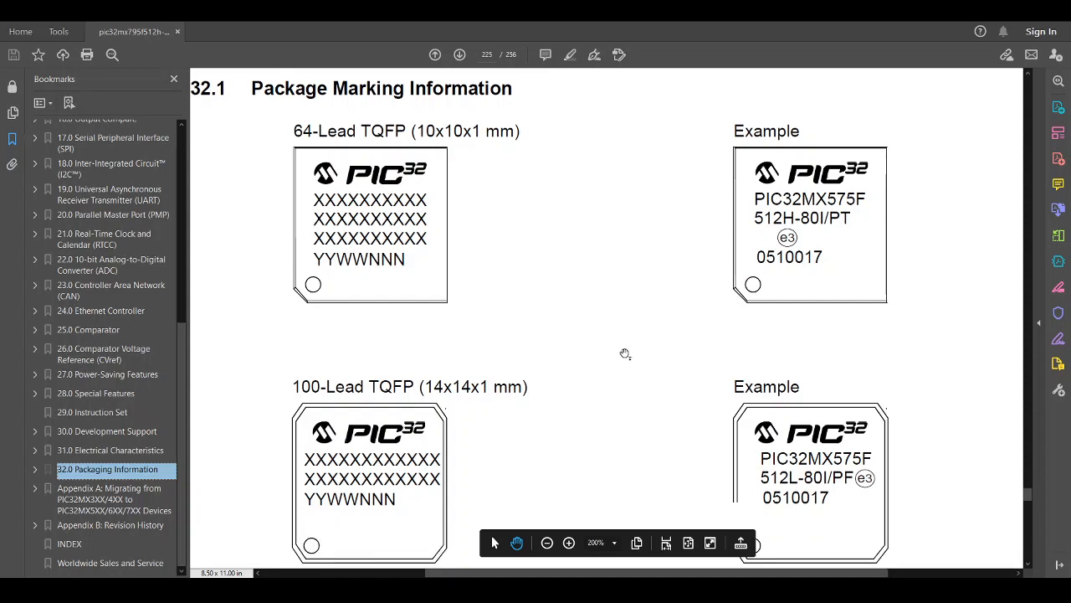
pyautogui.scroll(-3)
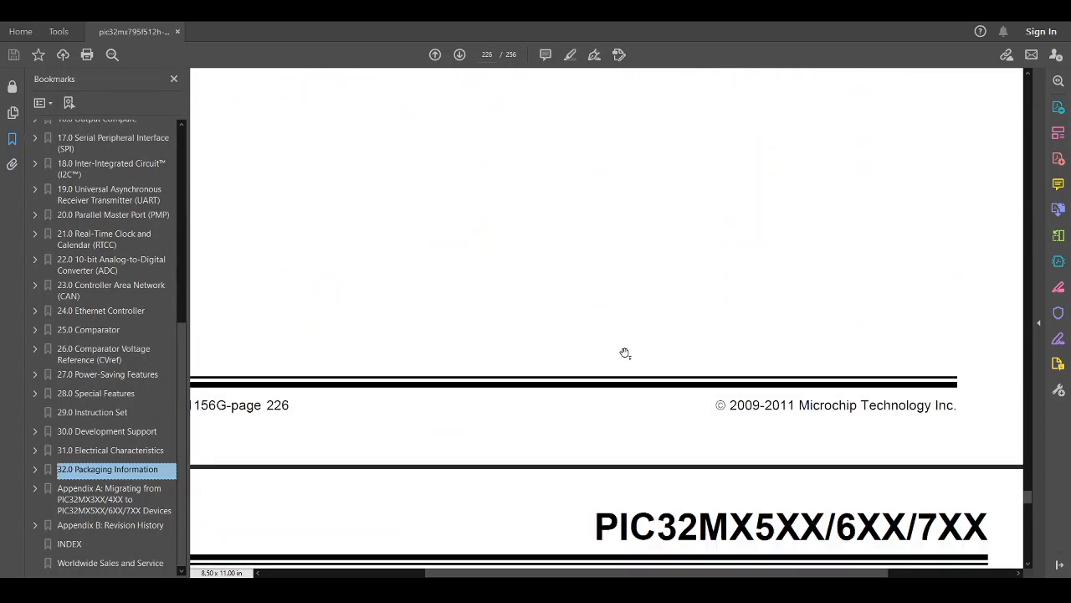
pyautogui.scroll(-3)
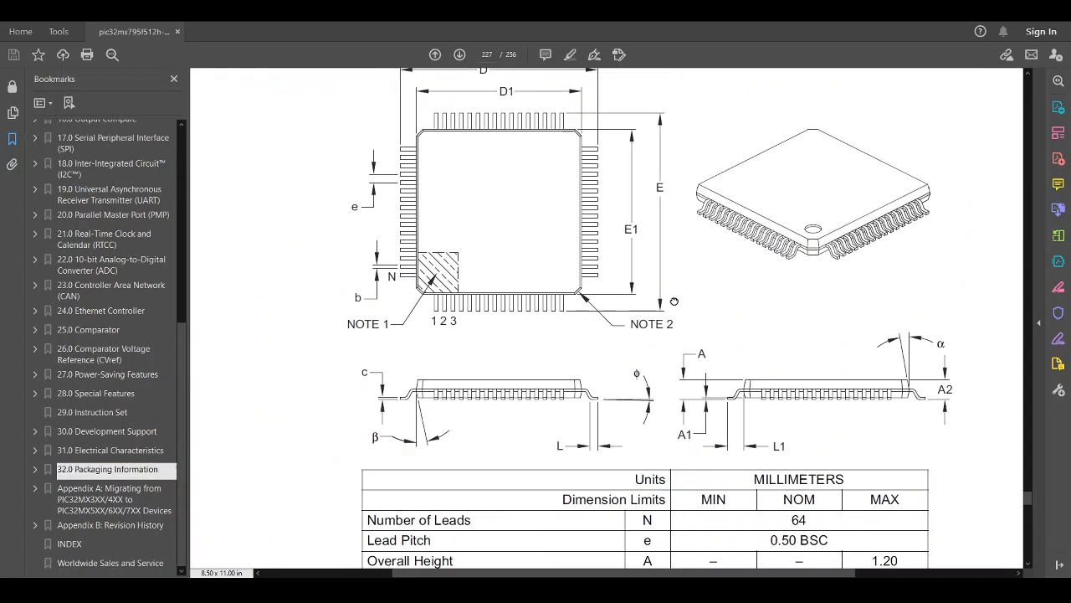
pyautogui.scroll(-3)
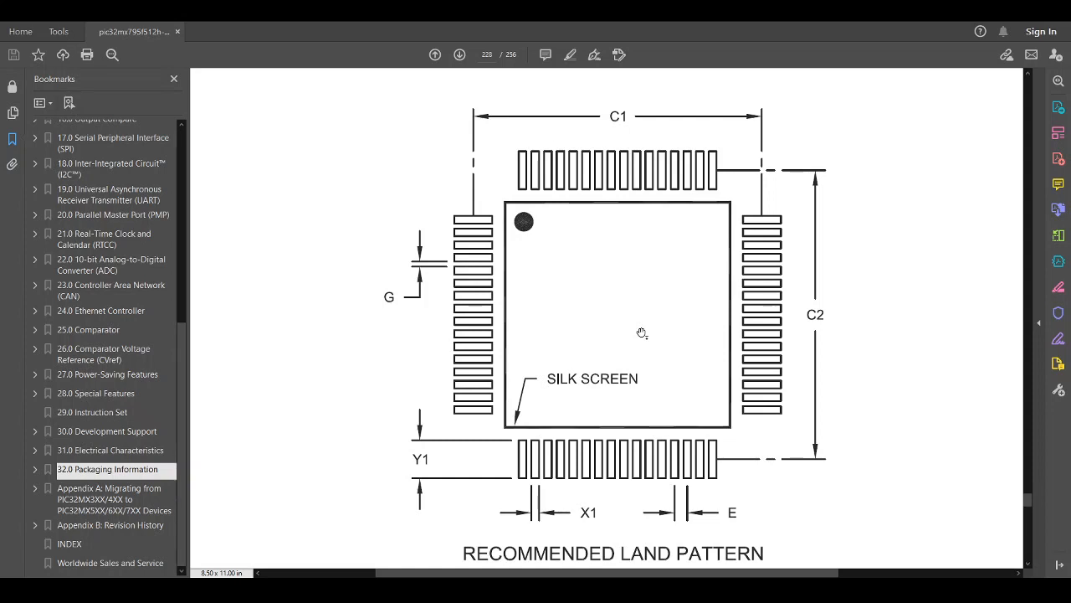
pyautogui.moveTo(269, 374)
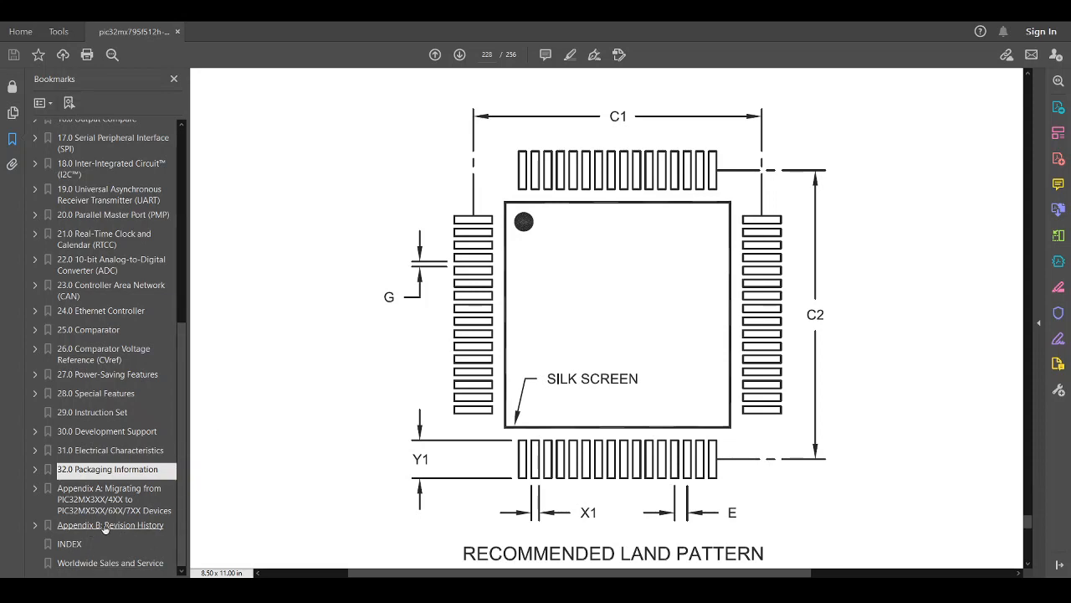
pyautogui.click(110, 525)
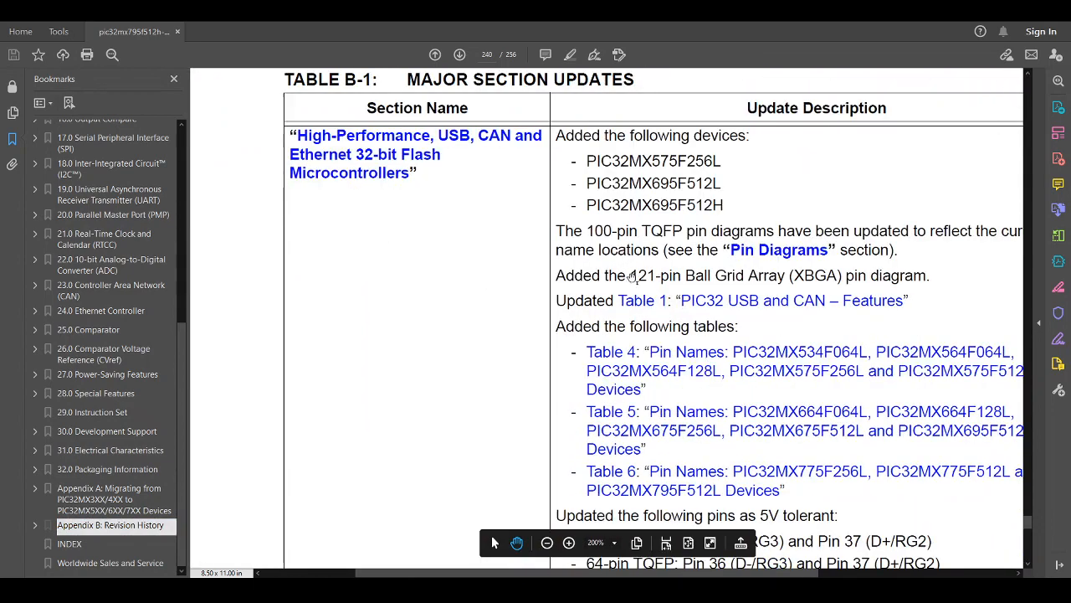
pyautogui.scroll(-3)
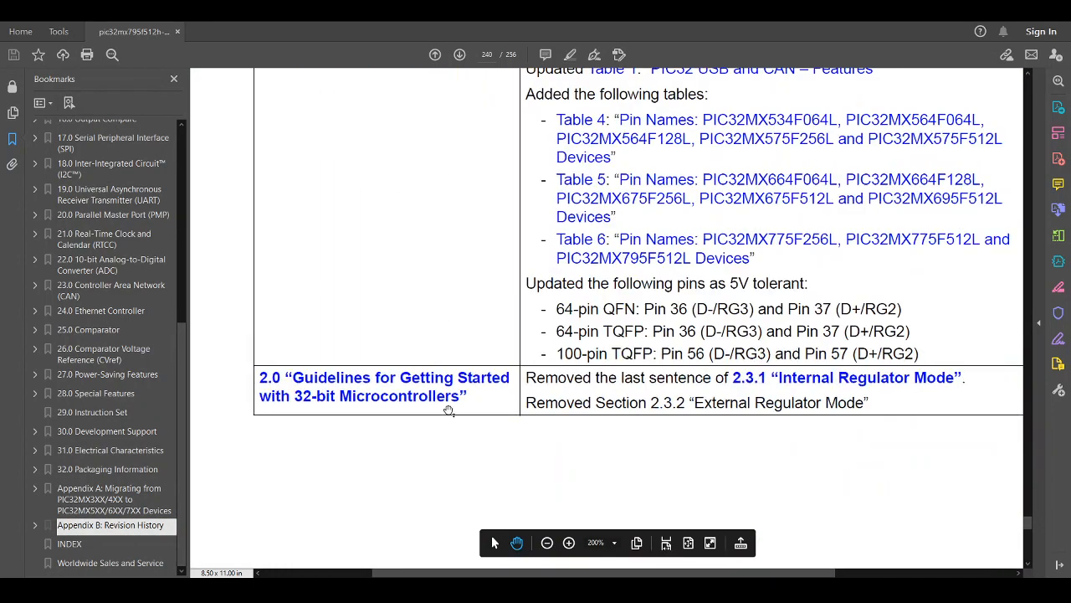